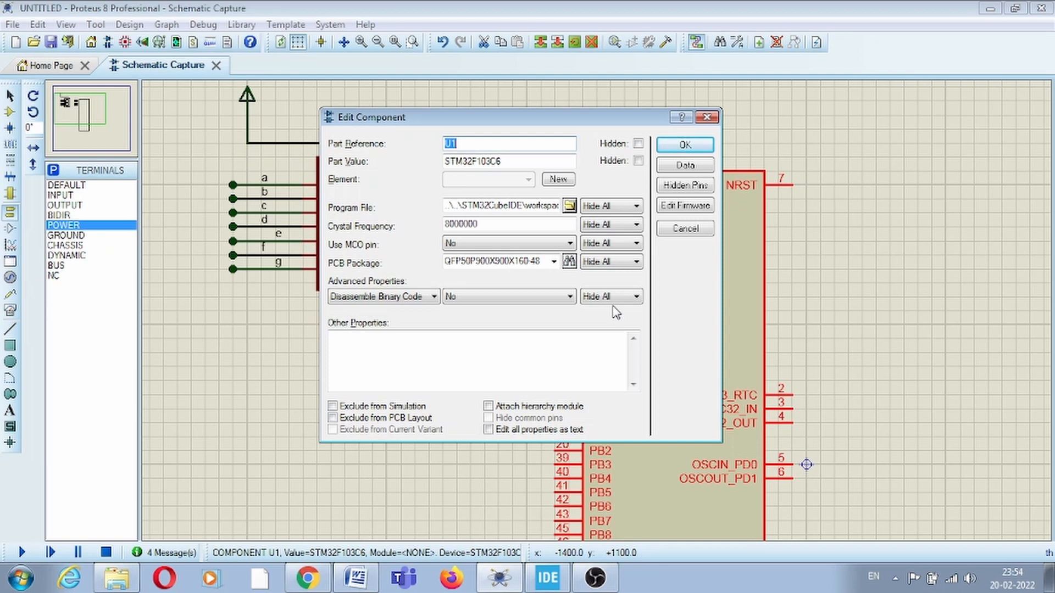
- Confirm the U1 Edit Component dialog and inspect the 7-segment display on the schematic
{"action": "left_click", "coordinate": [683, 145]}
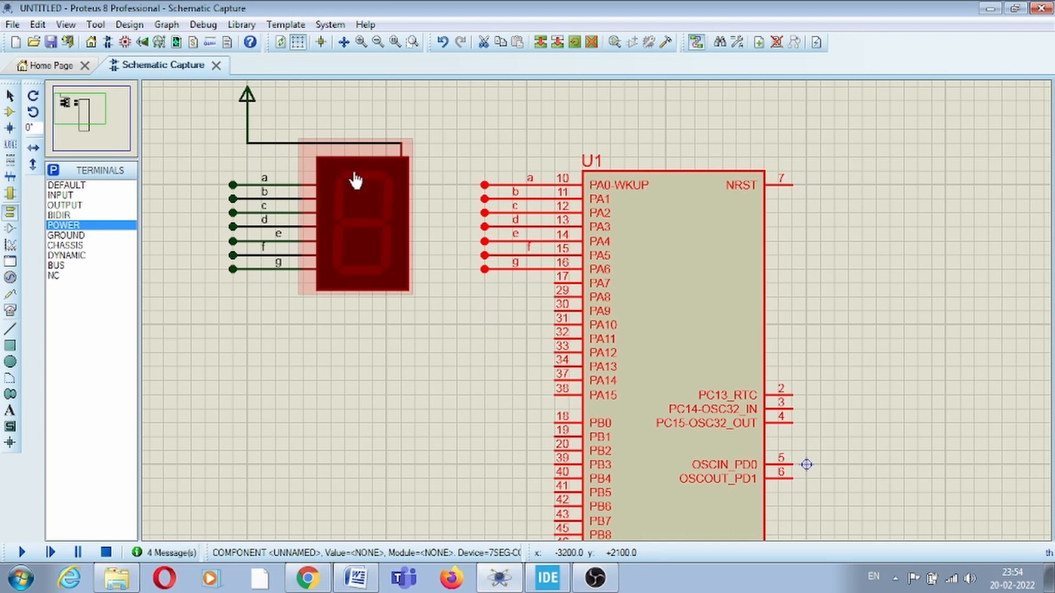
{"action": "mouse_move", "coordinate": [390, 191]}
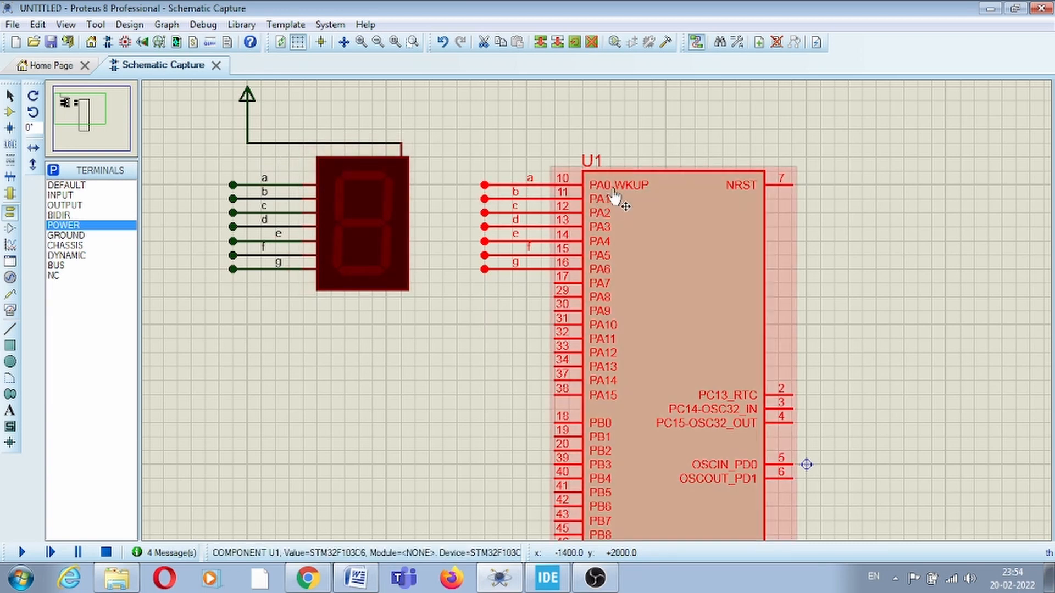
{"action": "mouse_move", "coordinate": [618, 282]}
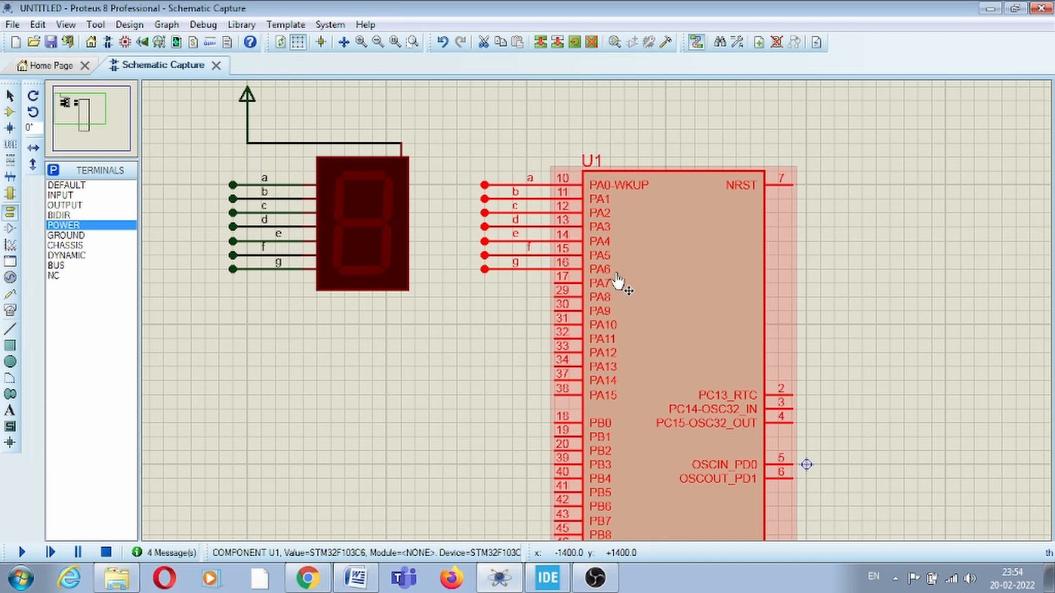
{"action": "left_click", "coordinate": [330, 219]}
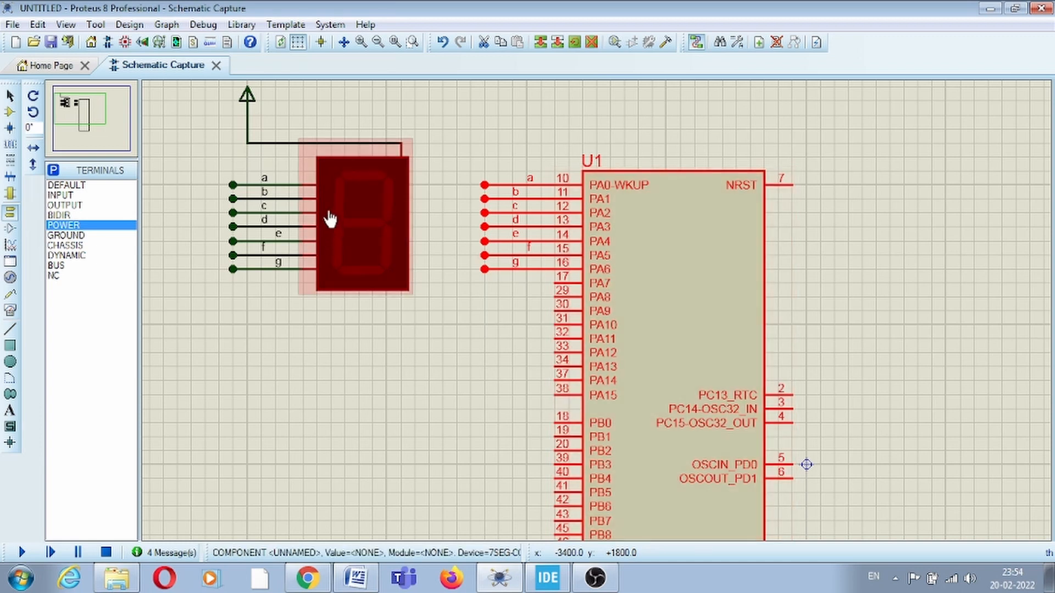
{"action": "left_click", "coordinate": [329, 218]}
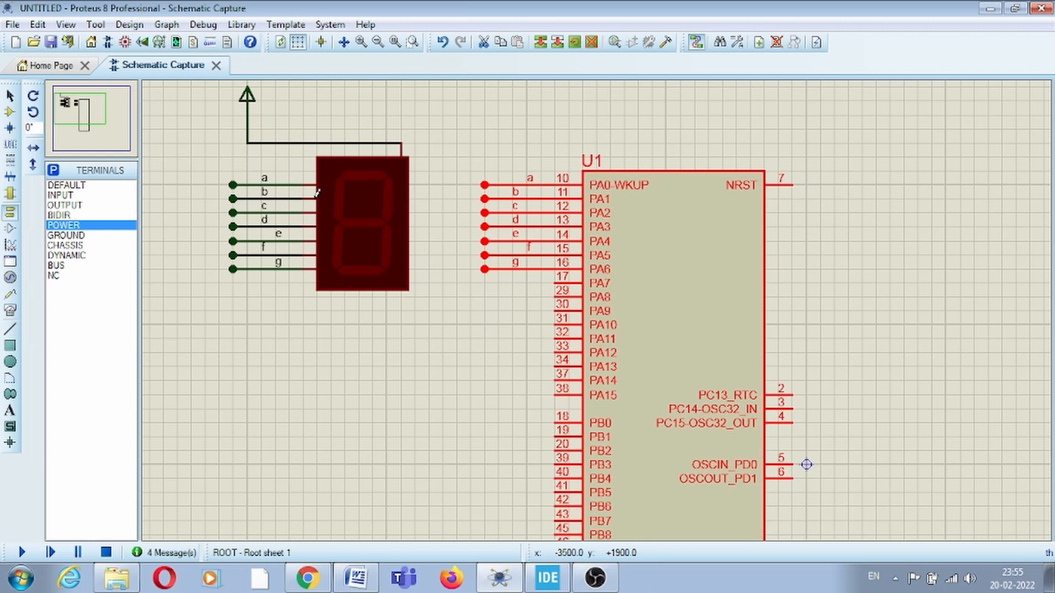
{"action": "left_click", "coordinate": [363, 222]}
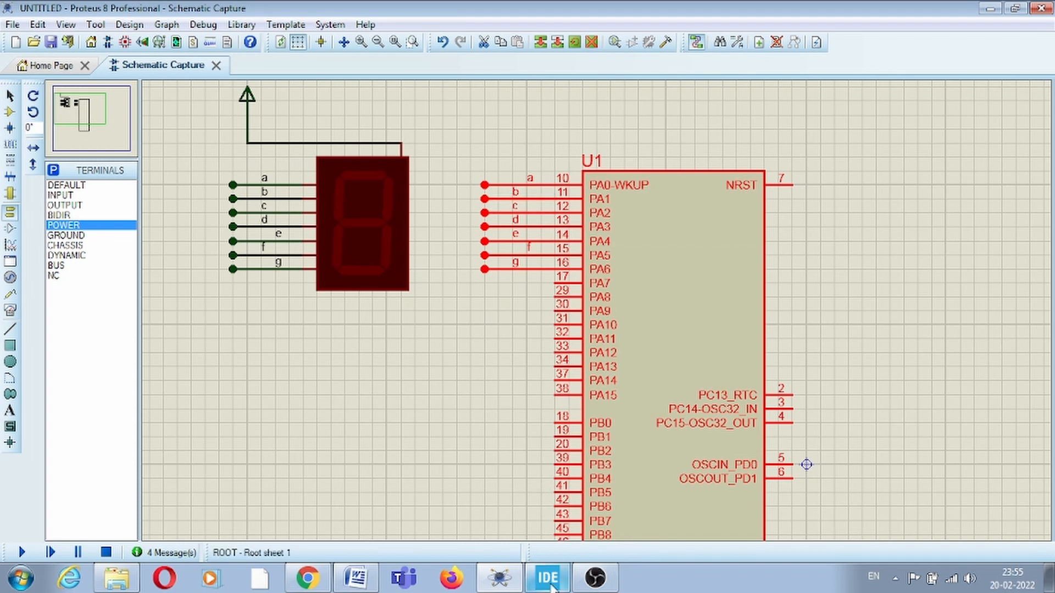
- Select the STM32F103C6 target and create the project named test7seg
{"action": "left_click", "coordinate": [548, 576]}
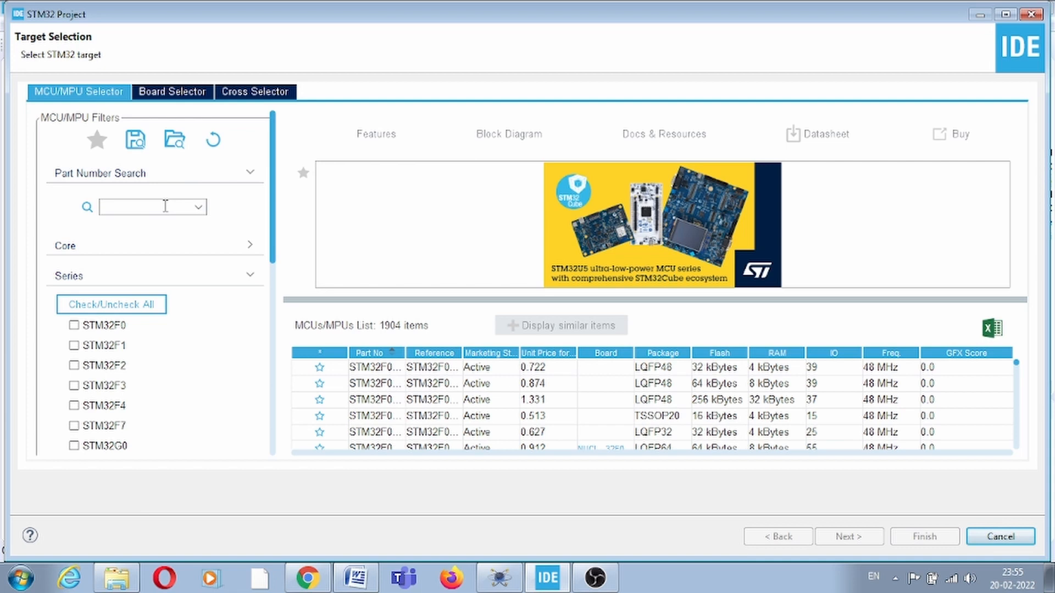
{"action": "type", "text": "103c"}
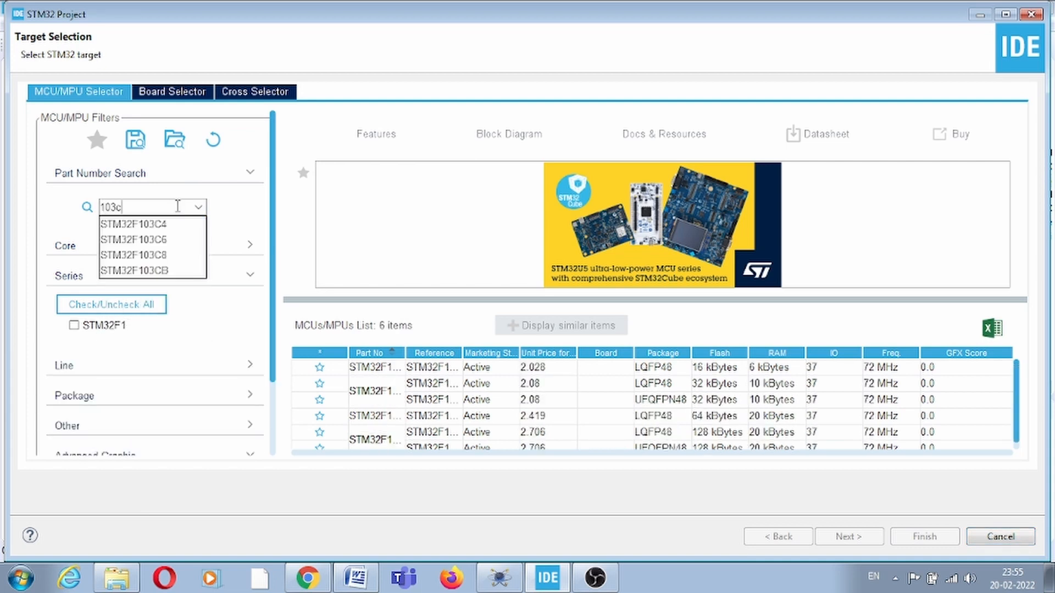
{"action": "left_click", "coordinate": [134, 240]}
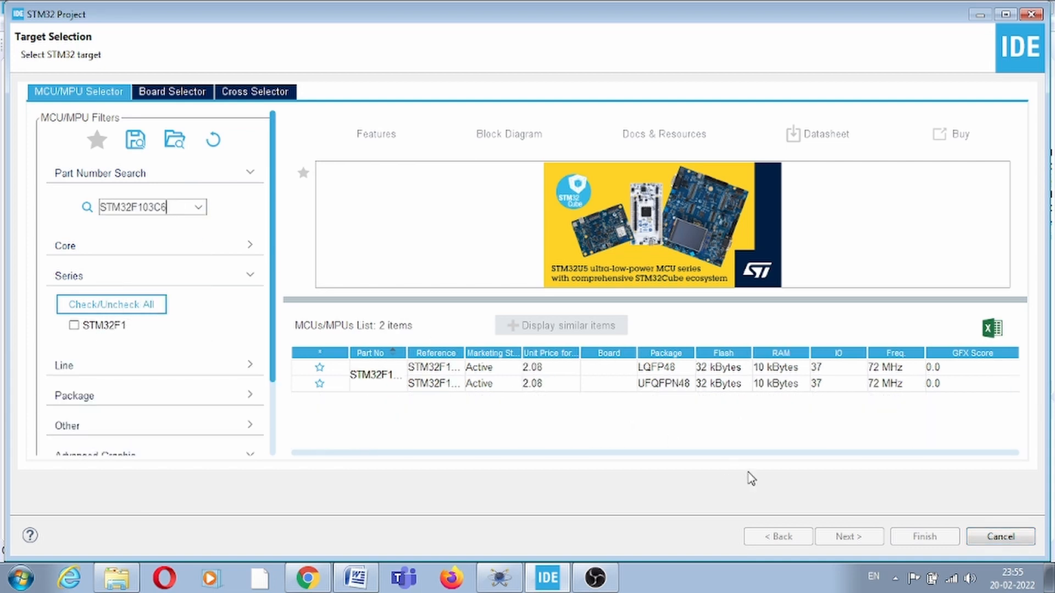
{"action": "left_click", "coordinate": [848, 537]}
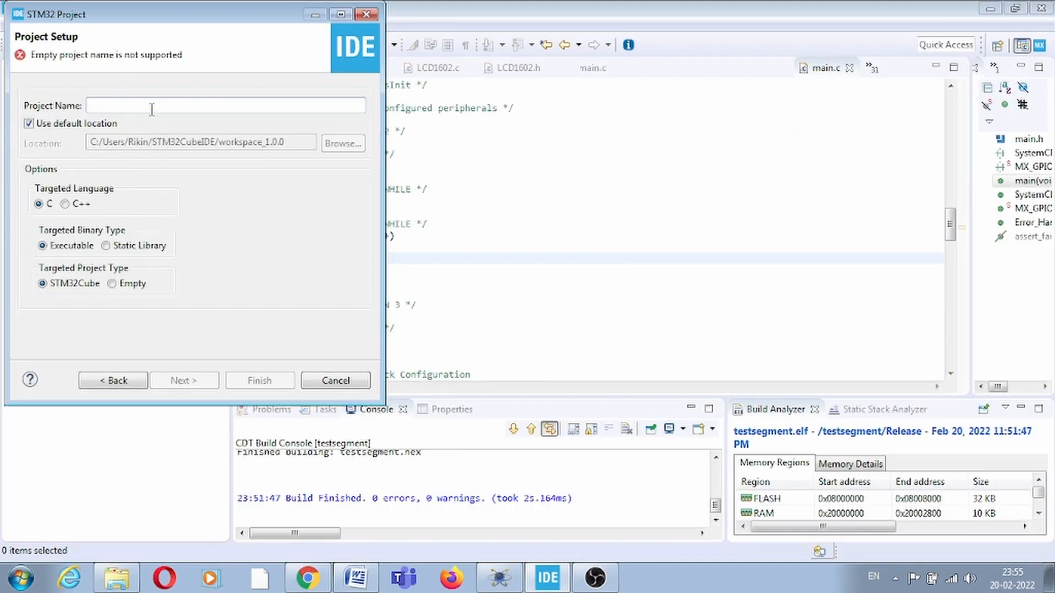
{"action": "type", "text": "test7"}
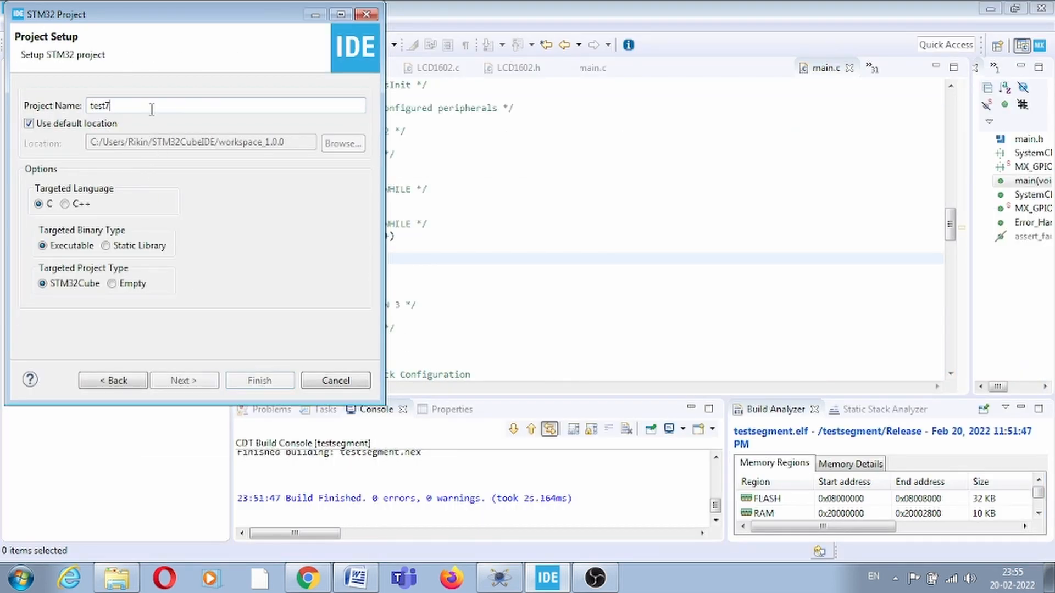
{"action": "left_click", "coordinate": [260, 381]}
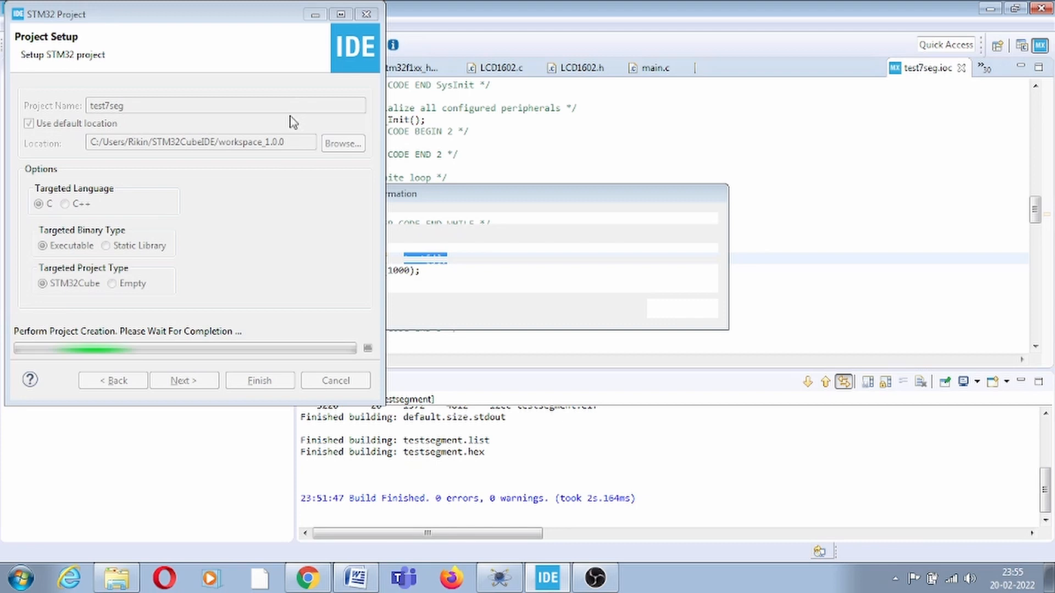
{"action": "mouse_move", "coordinate": [256, 17]}
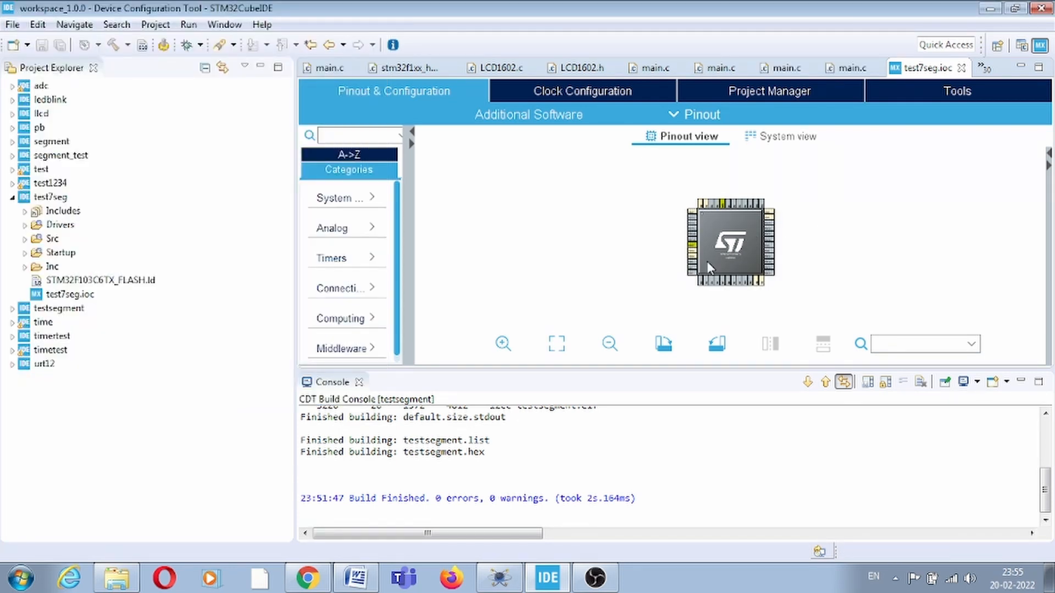
- Configure pins PA0 through PA6 as GPIO_Output on the chip view
{"action": "left_click", "coordinate": [498, 577]}
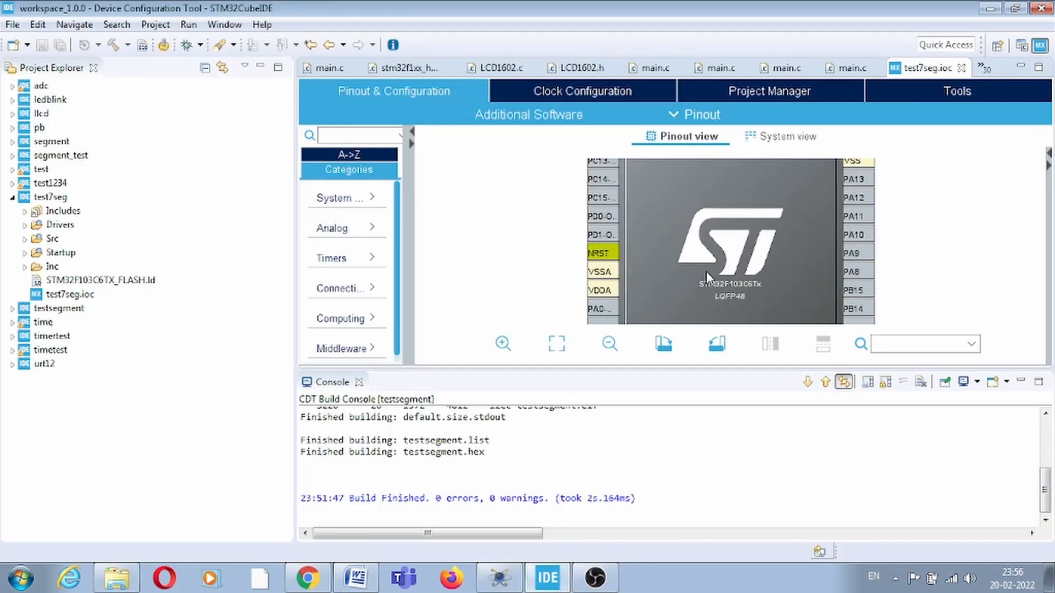
{"action": "left_click", "coordinate": [599, 253]}
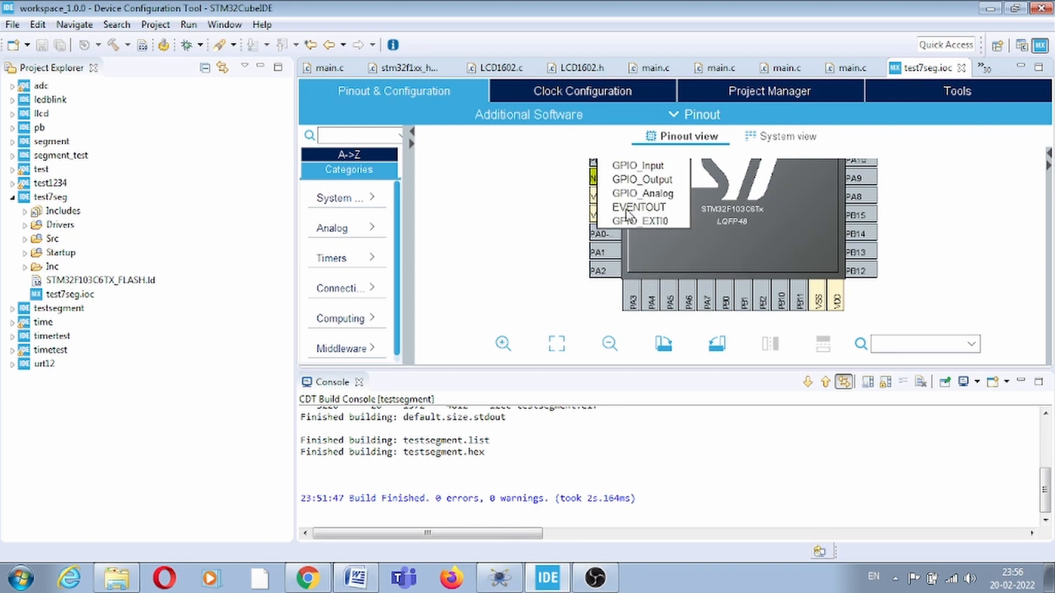
{"action": "left_click", "coordinate": [641, 179]}
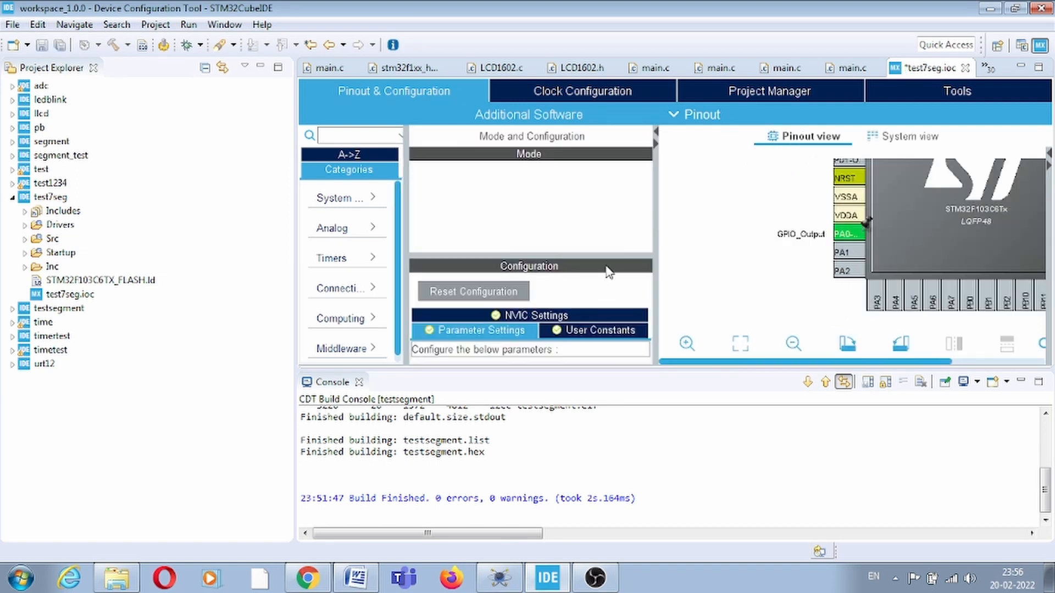
{"action": "mouse_move", "coordinate": [842, 257]}
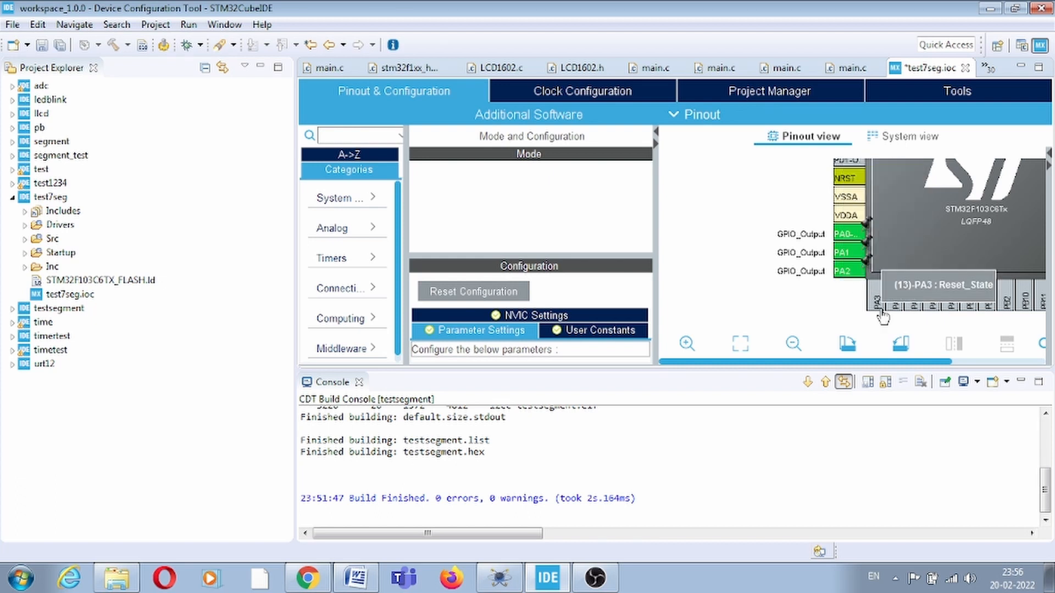
{"action": "left_click", "coordinate": [881, 303]}
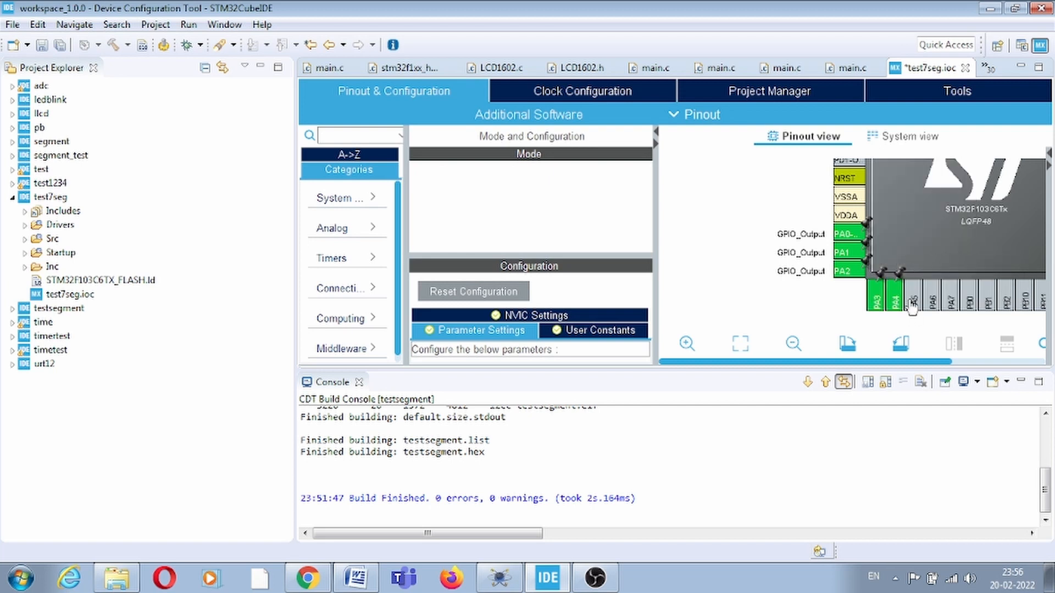
{"action": "left_click", "coordinate": [910, 306]}
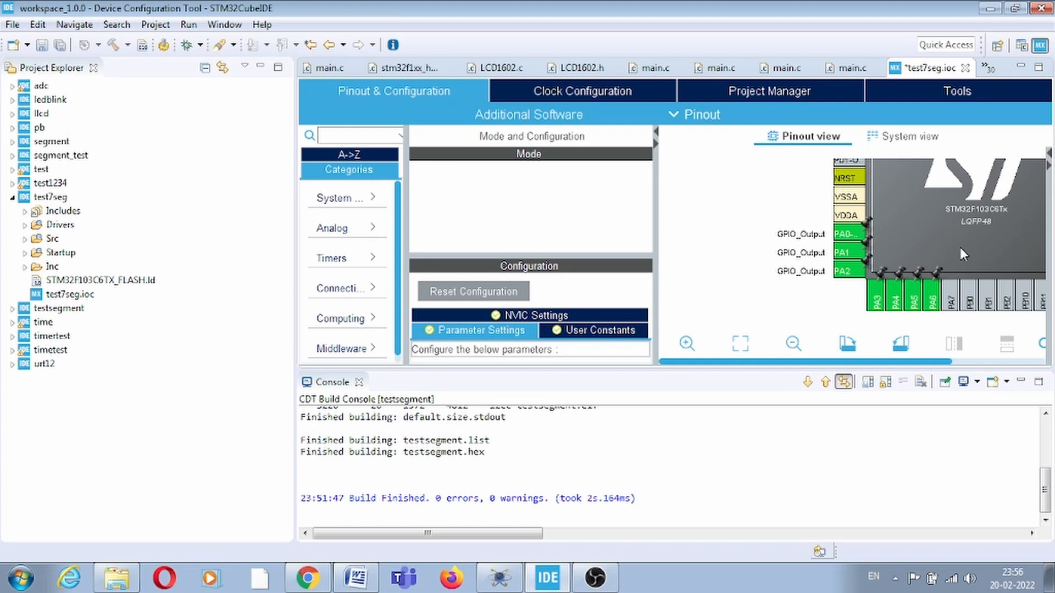
{"action": "mouse_move", "coordinate": [349, 199]}
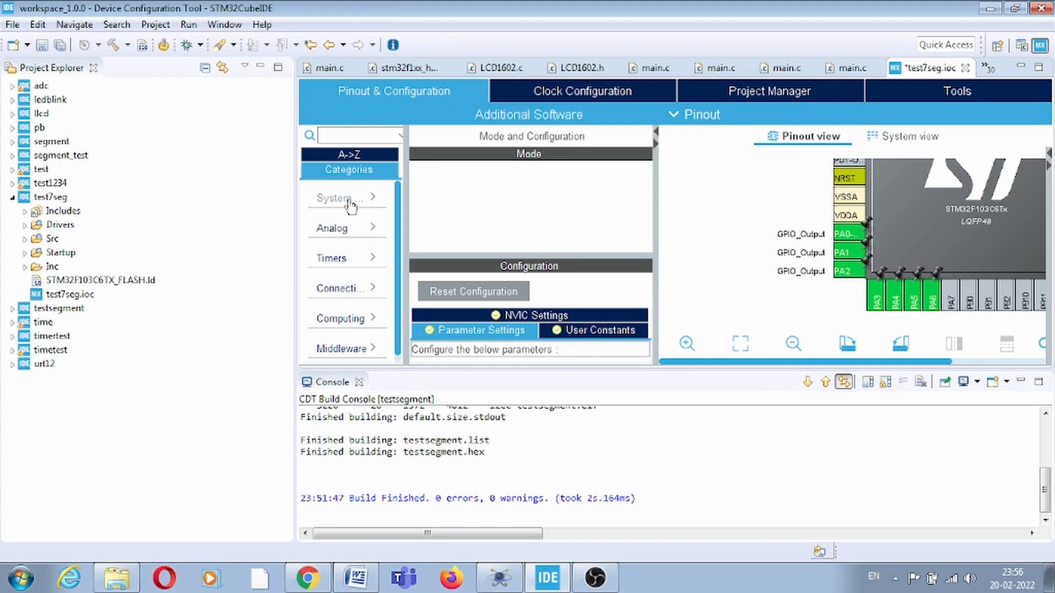
- Set RCC HSE to Crystal/Ceramic Resonator and generate the project code
{"action": "left_click", "coordinate": [343, 197]}
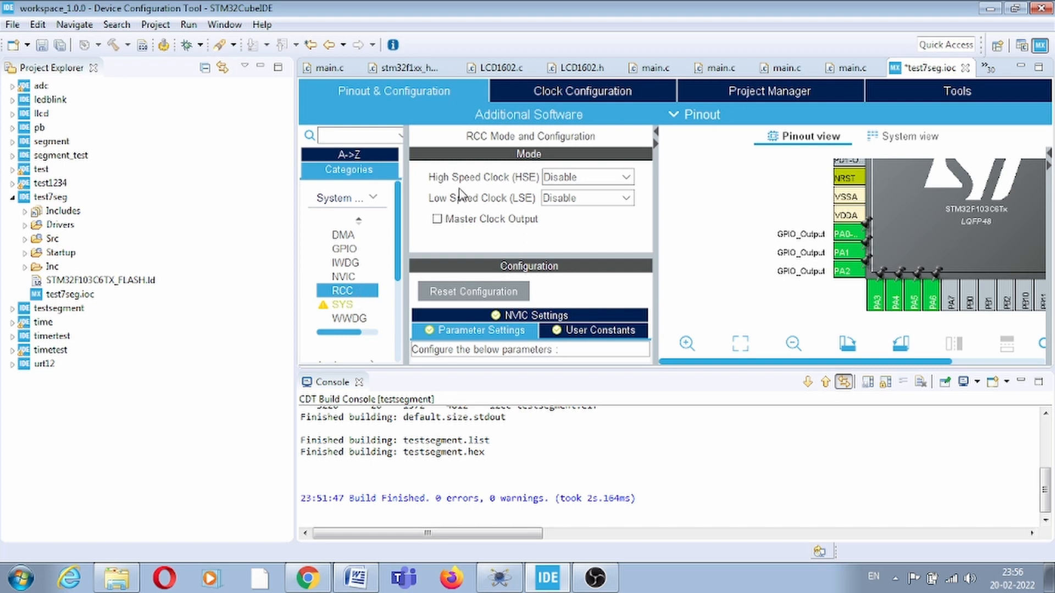
{"action": "mouse_move", "coordinate": [568, 184]}
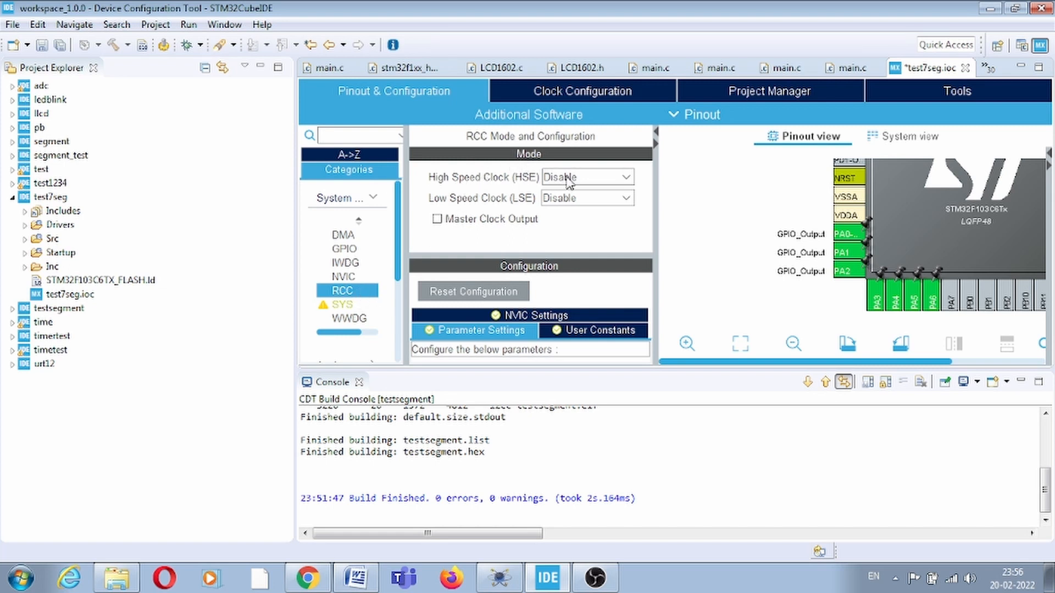
{"action": "left_click", "coordinate": [583, 175]}
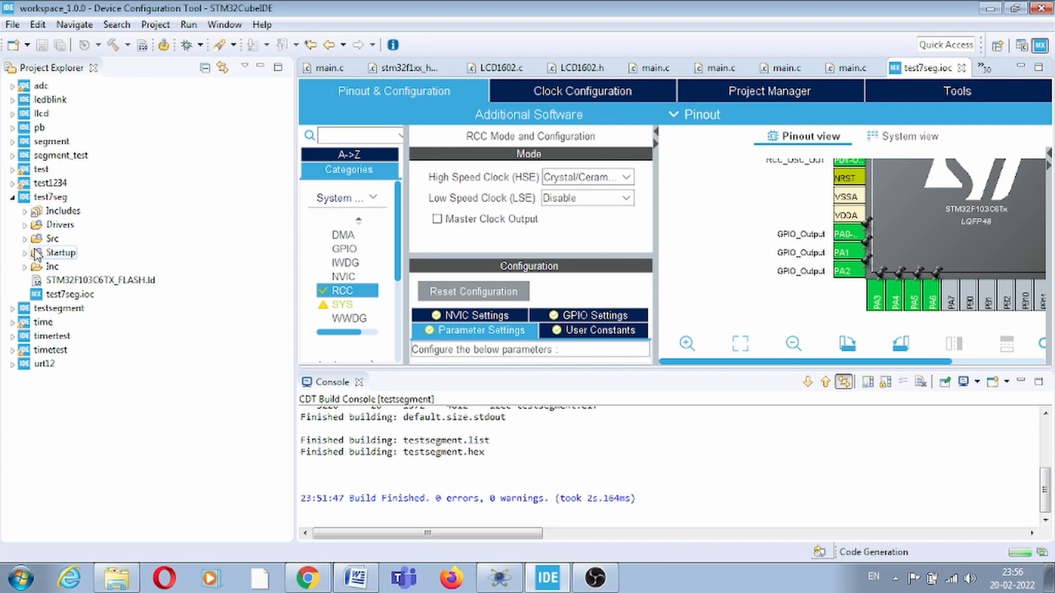
{"action": "left_click", "coordinate": [36, 239]}
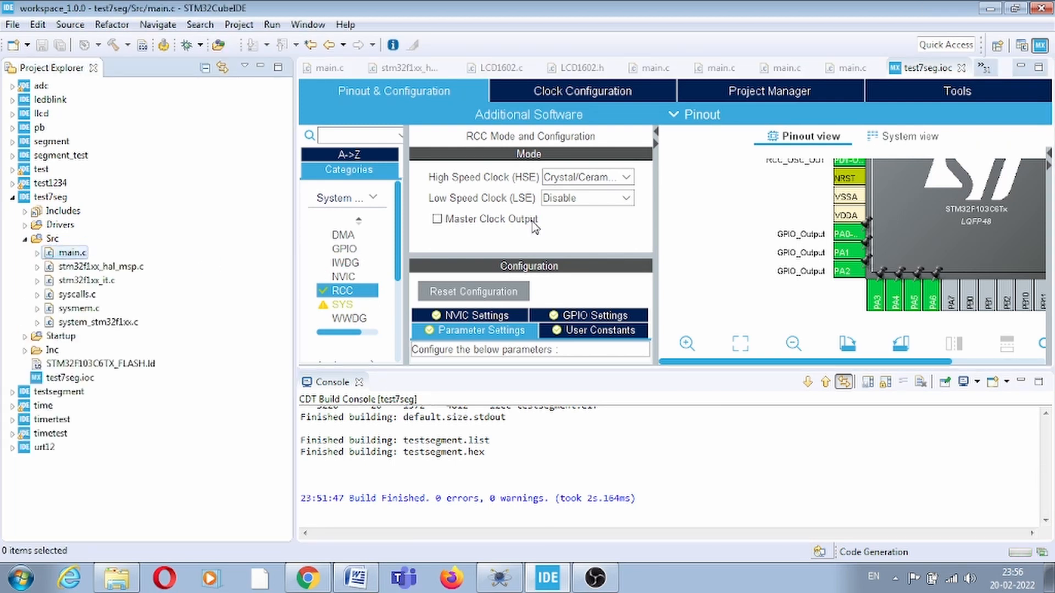
- Locate the USER CODE SysInit spot in the new main.c and find the array in the other main.c
{"action": "left_click", "coordinate": [935, 67]}
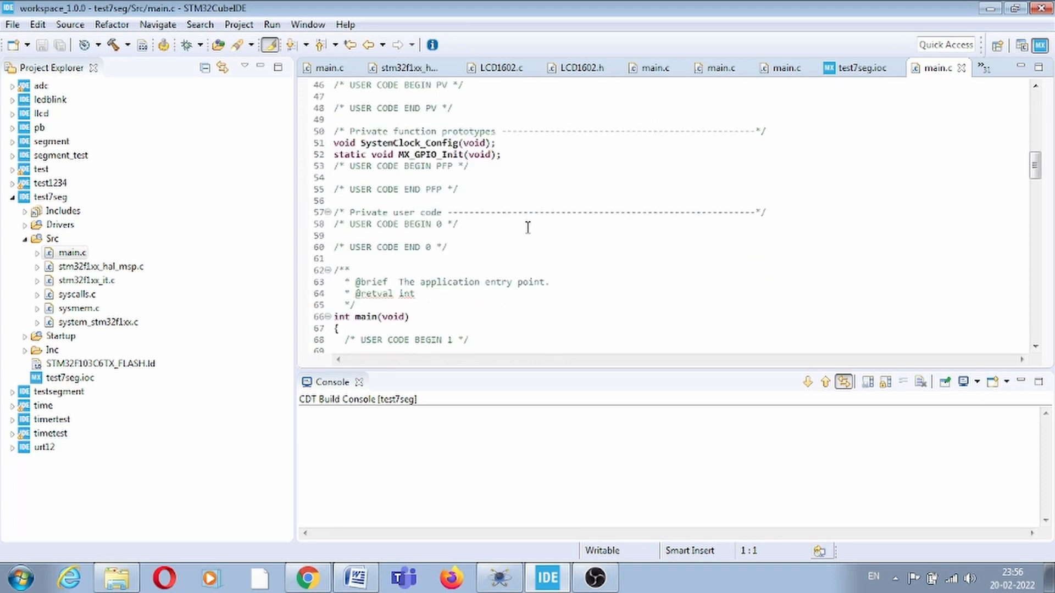
{"action": "scroll", "scroll_direction": "down", "scroll_amount": 3}
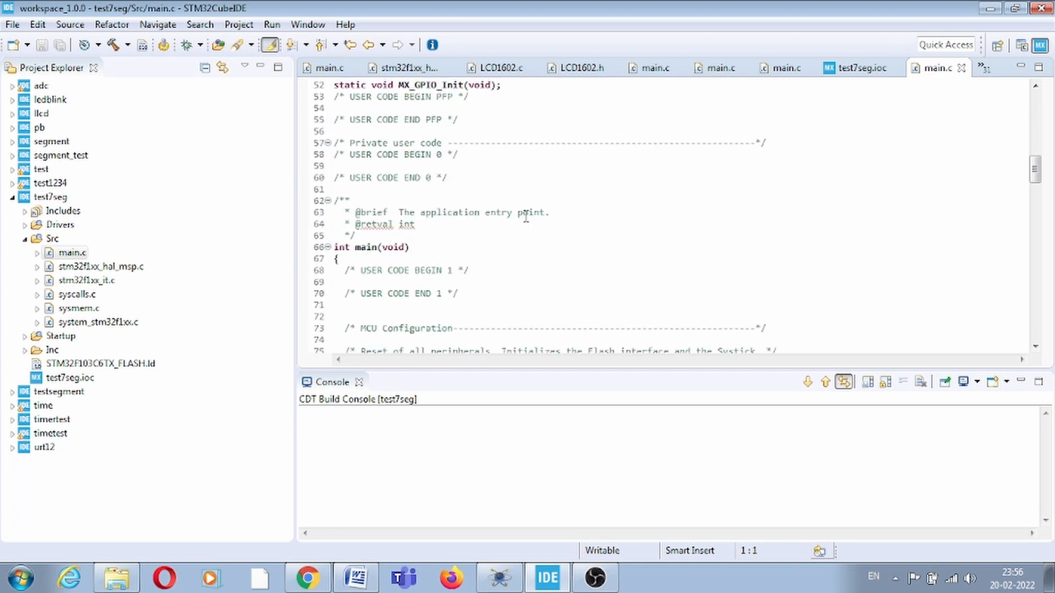
{"action": "scroll", "scroll_direction": "down", "scroll_amount": 3}
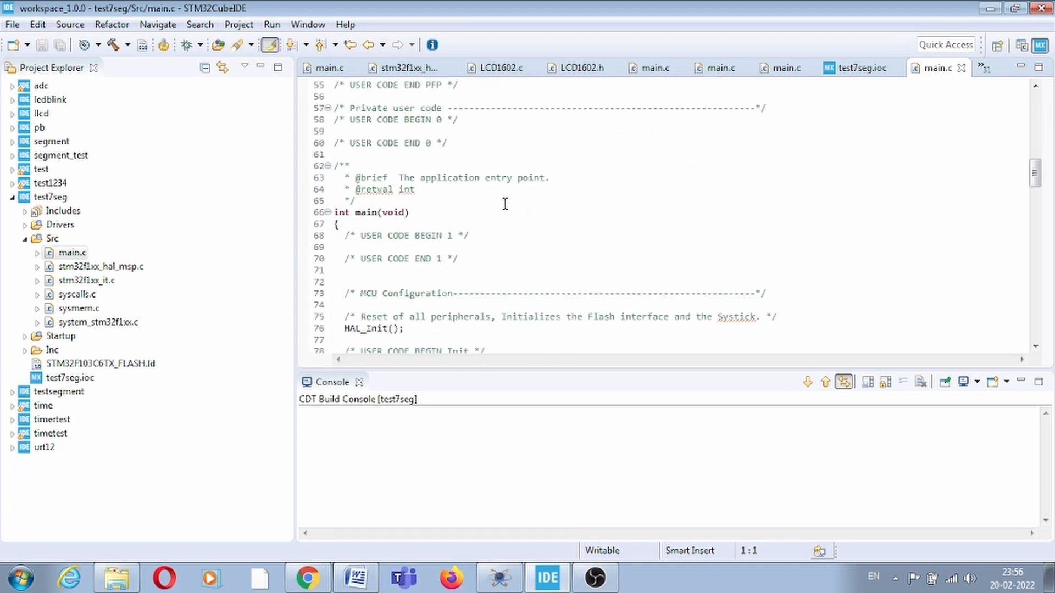
{"action": "scroll", "scroll_direction": "down", "scroll_amount": 3}
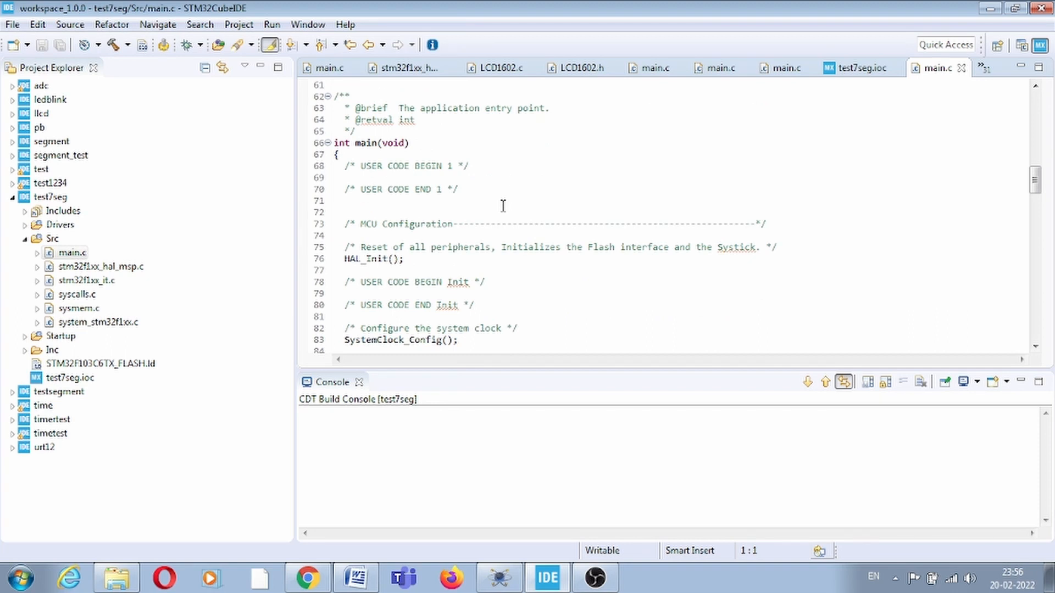
{"action": "mouse_move", "coordinate": [495, 203]}
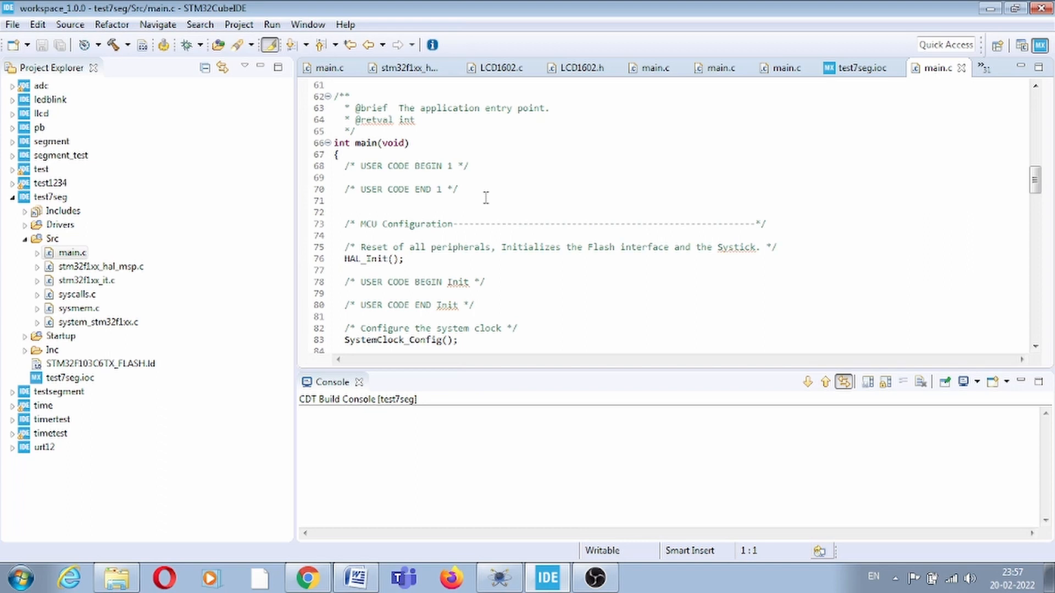
{"action": "scroll", "scroll_direction": "down", "scroll_amount": 3}
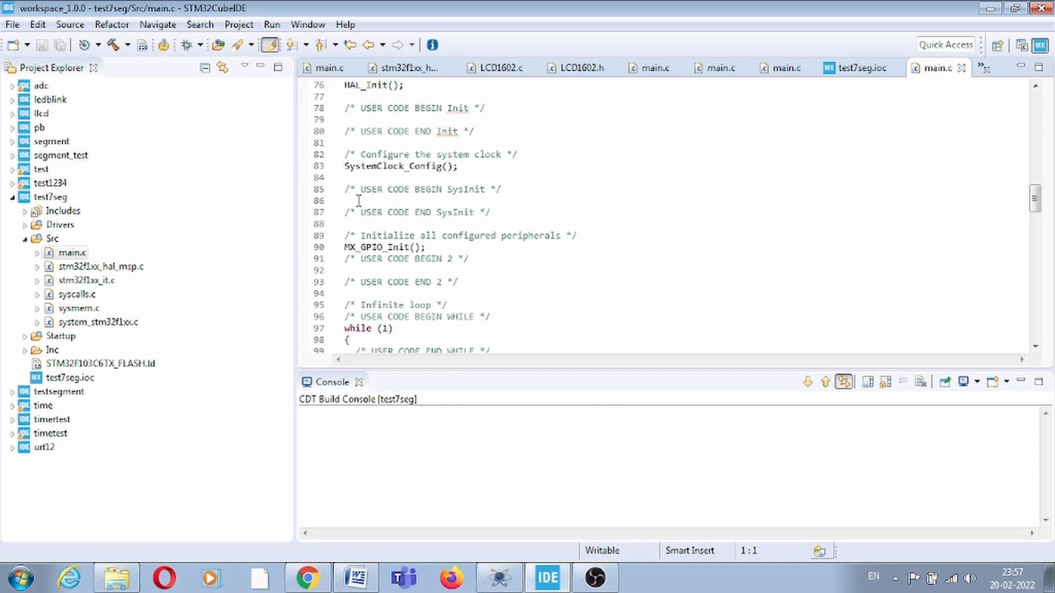
{"action": "left_click", "coordinate": [358, 200]}
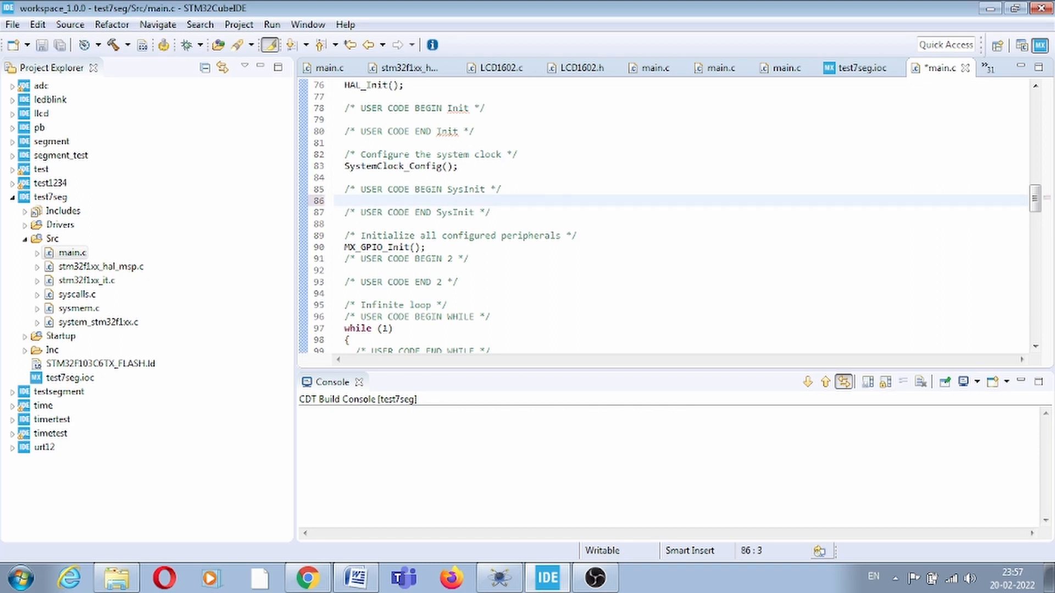
{"action": "left_click", "coordinate": [349, 200]}
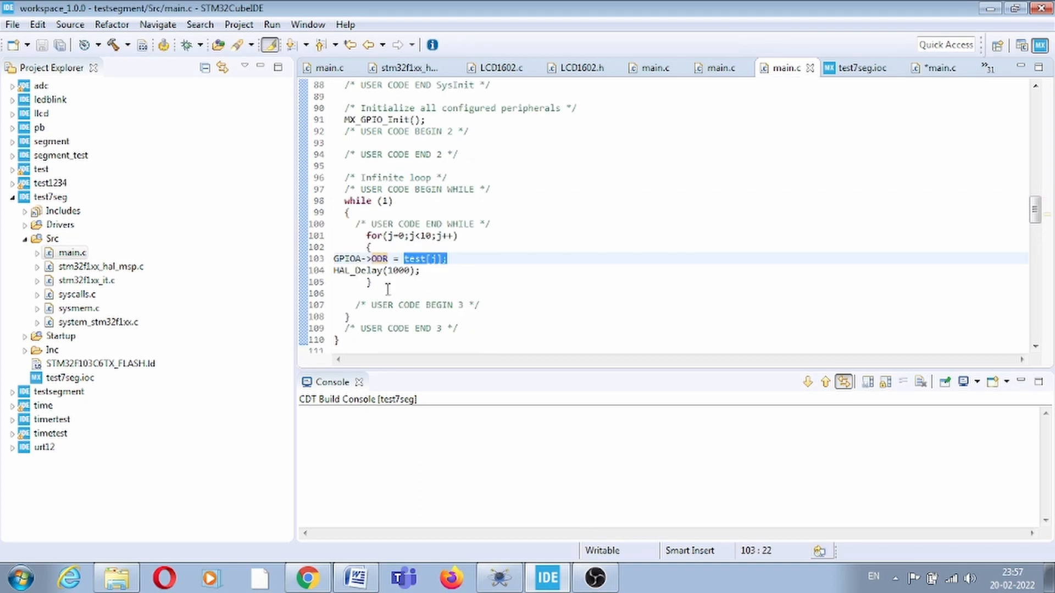
{"action": "scroll", "scroll_direction": "up", "scroll_amount": 3}
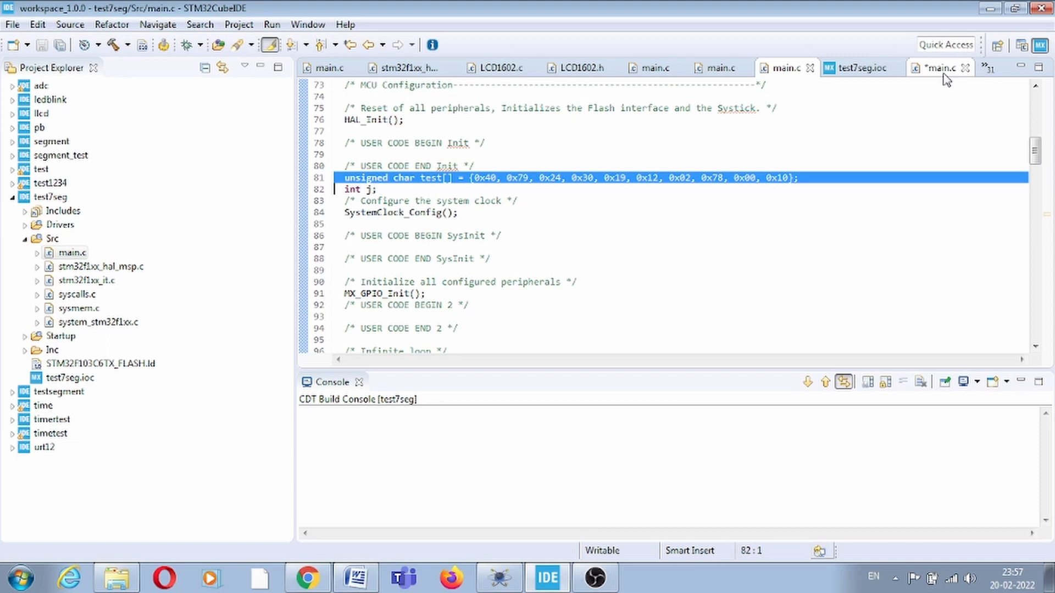
{"action": "scroll", "scroll_direction": "up", "scroll_amount": 3}
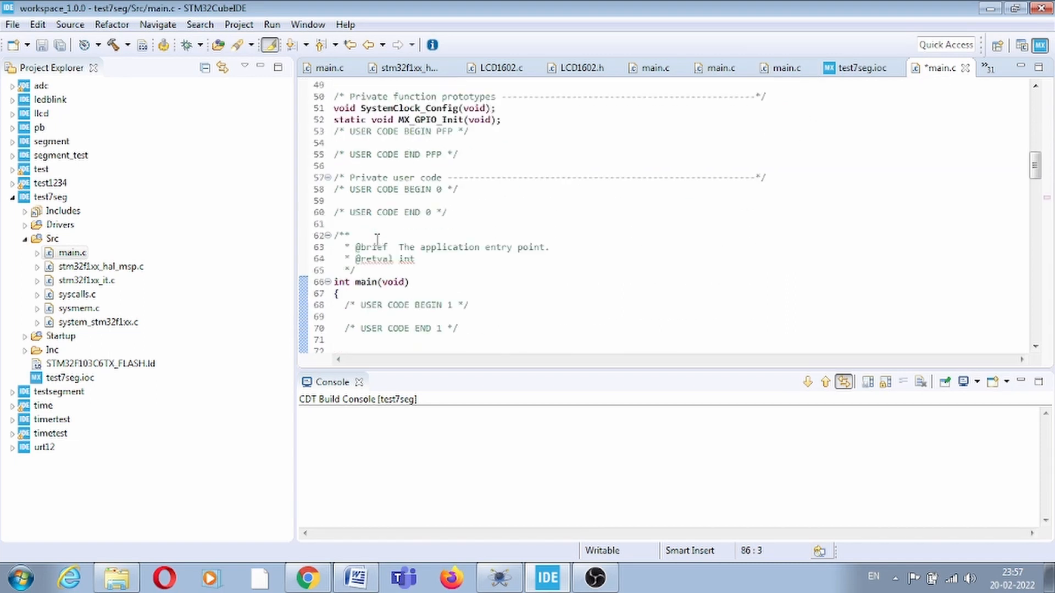
{"action": "scroll", "scroll_direction": "down", "scroll_amount": 3}
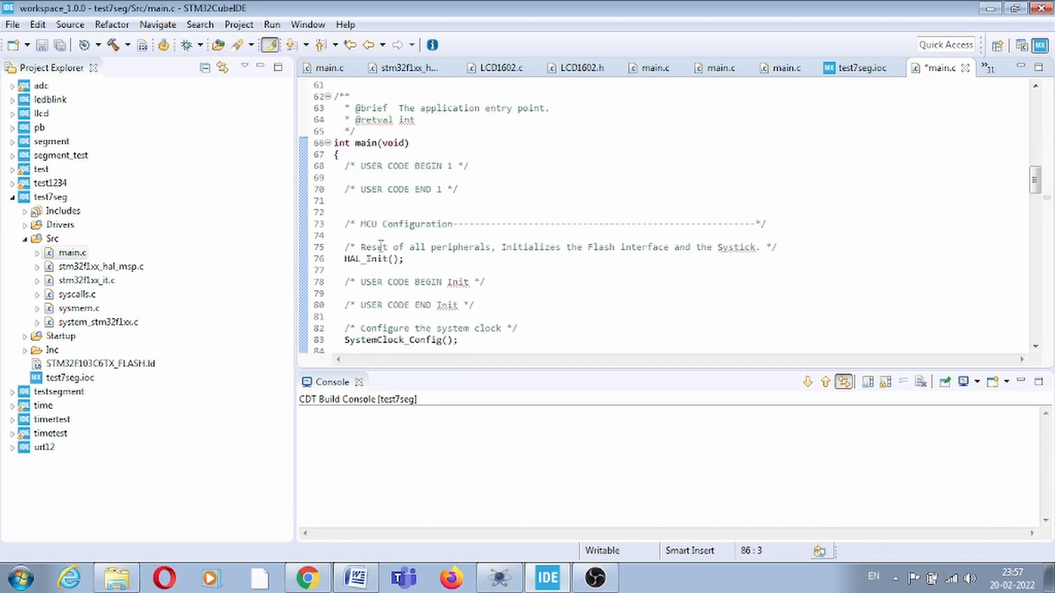
{"action": "scroll", "scroll_direction": "down", "scroll_amount": 3}
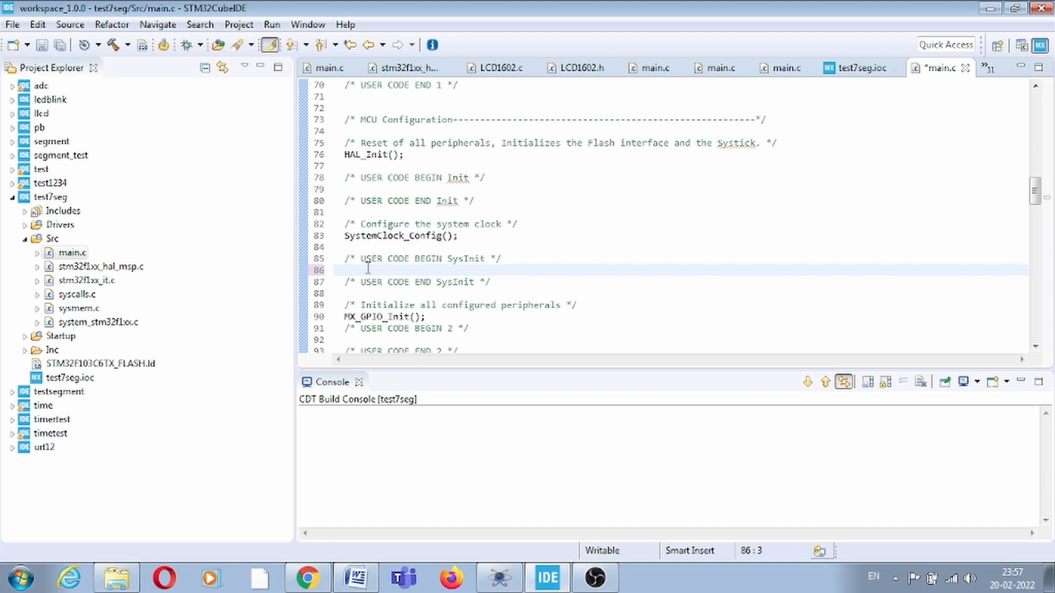
- Declare unsigned char test[] = {0x40, 0x79, 0x24, 0x30, 0x19, 0x12, 0x02, 0x78, 0x00, 0x10}; in main
{"action": "type", "text": "unsigned char test[] = {0x40, 0x79, 0x24, 0x30, 0x19, 0x12, 0x02, 0x78, 0x00, 0x10};"}
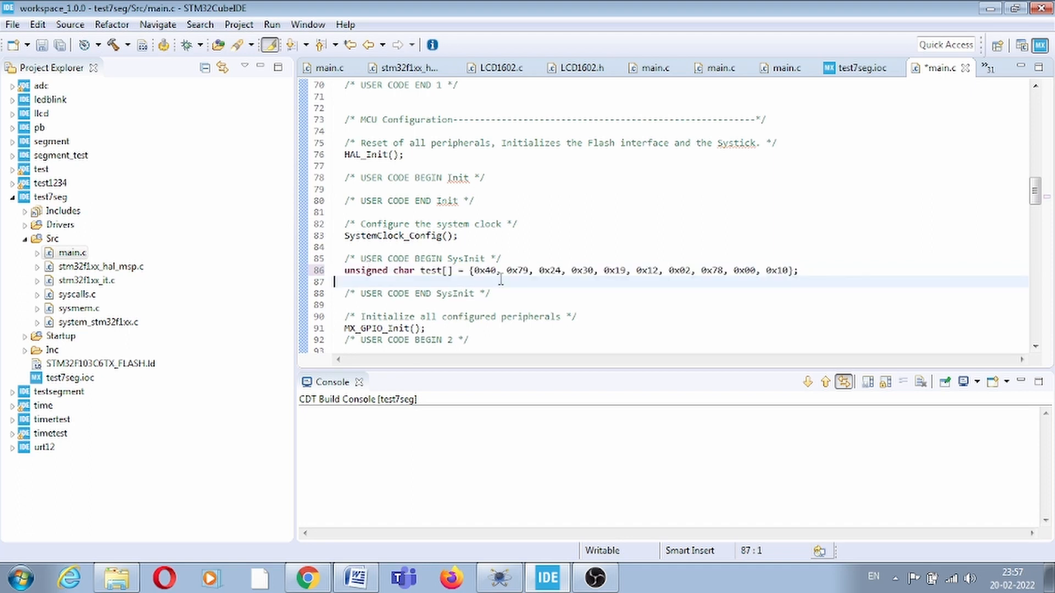
{"action": "double_click", "coordinate": [483, 270]}
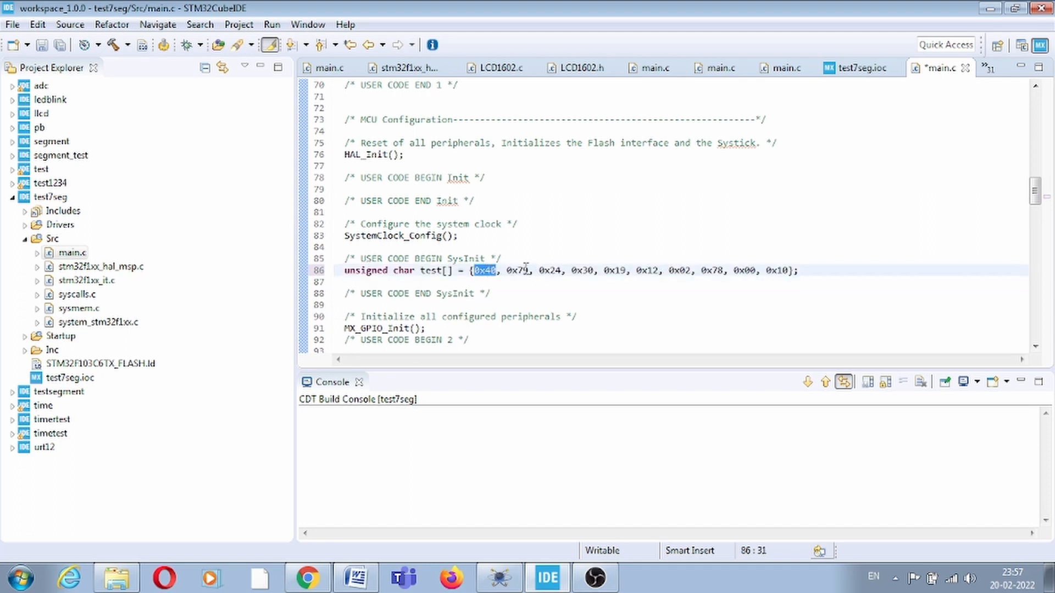
{"action": "left_click", "coordinate": [511, 271]}
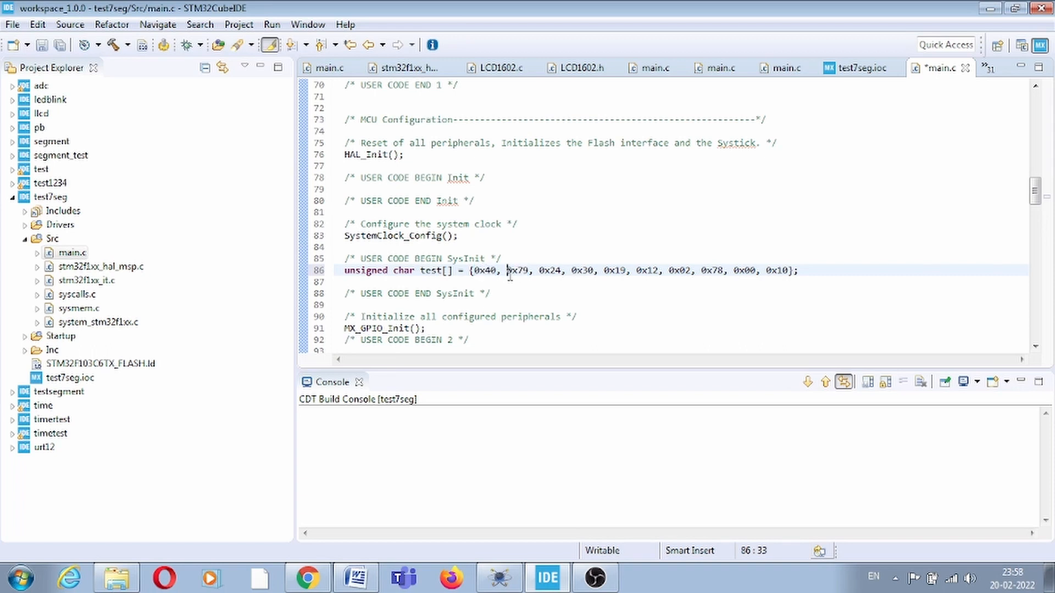
{"action": "double_click", "coordinate": [550, 270]}
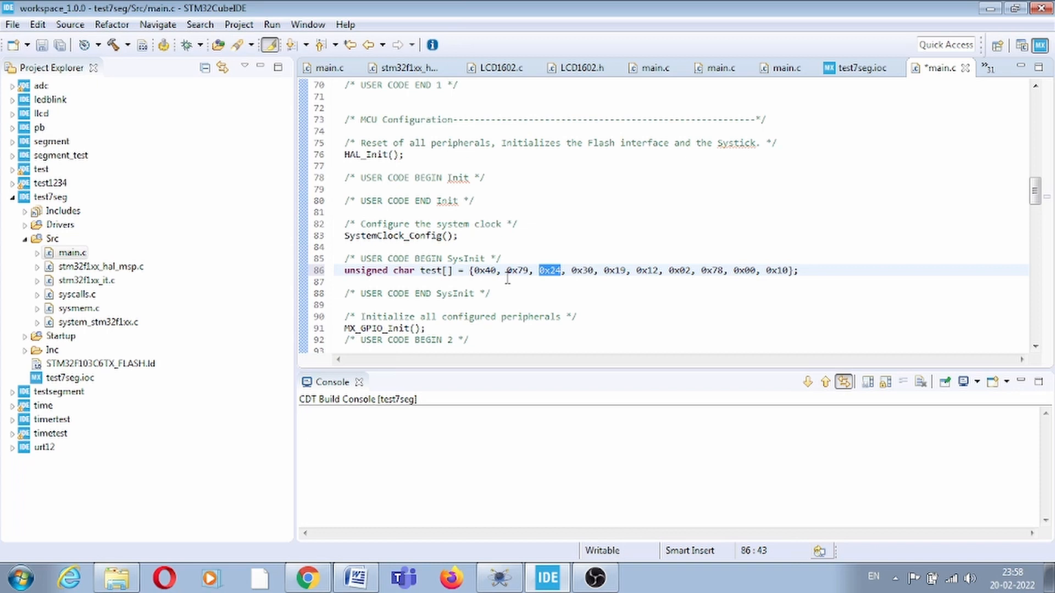
{"action": "scroll", "scroll_direction": "down", "scroll_amount": 3}
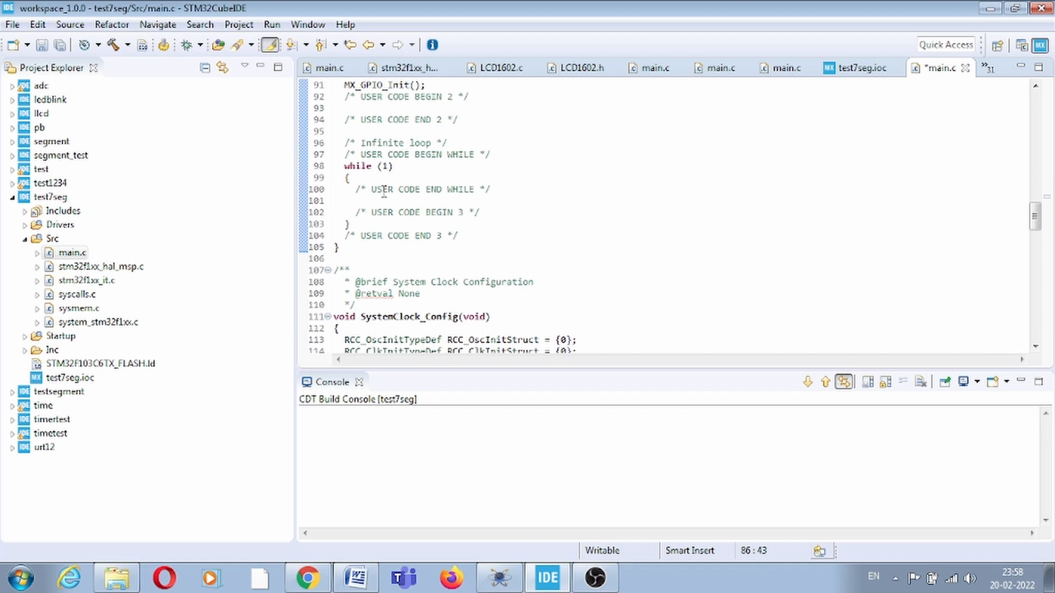
{"action": "left_click", "coordinate": [367, 200]}
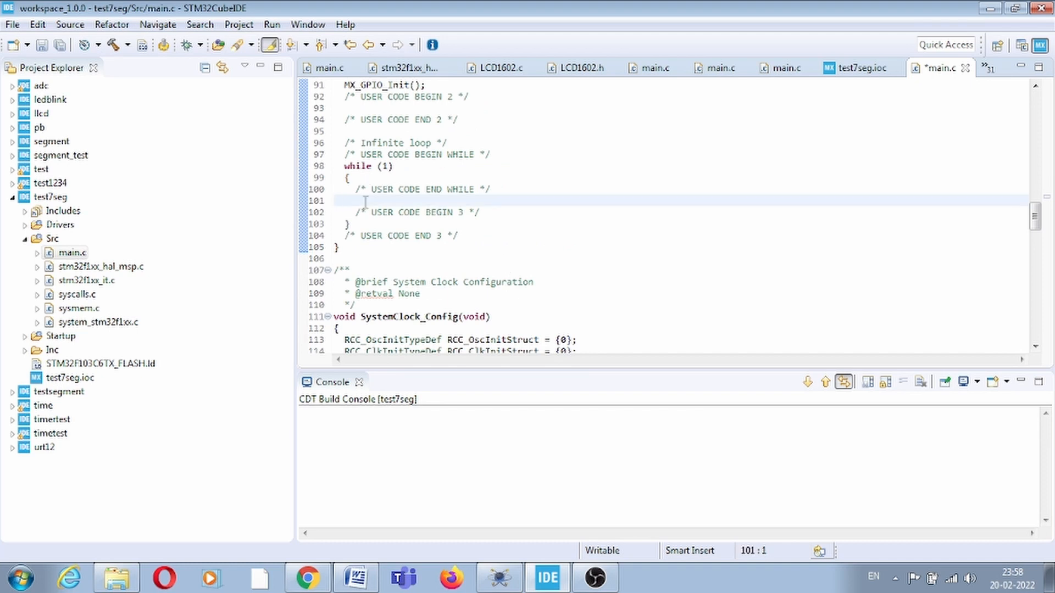
{"action": "mouse_move", "coordinate": [484, 477]}
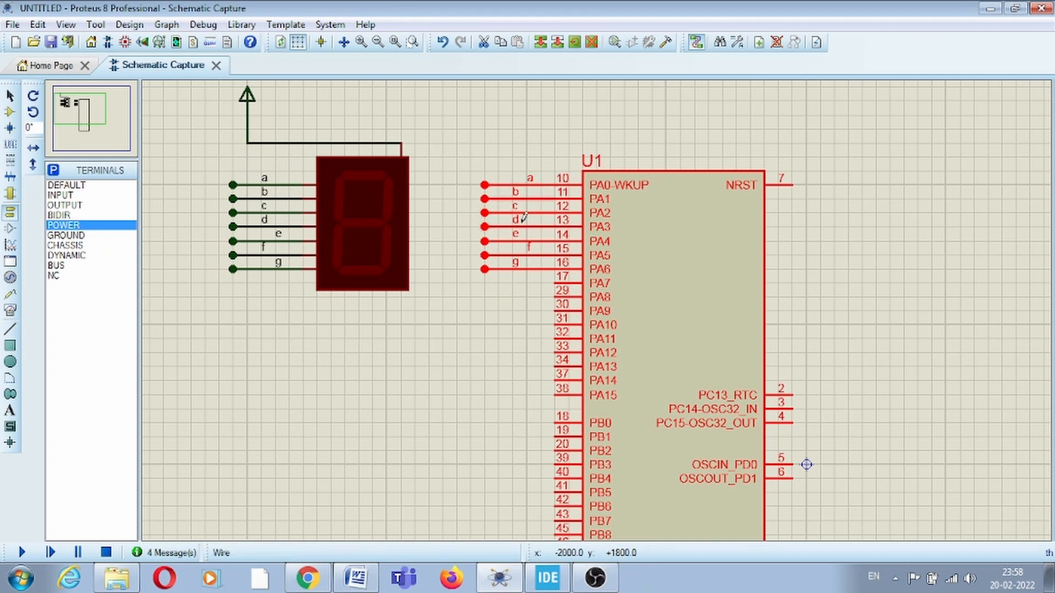
{"action": "mouse_move", "coordinate": [546, 216]}
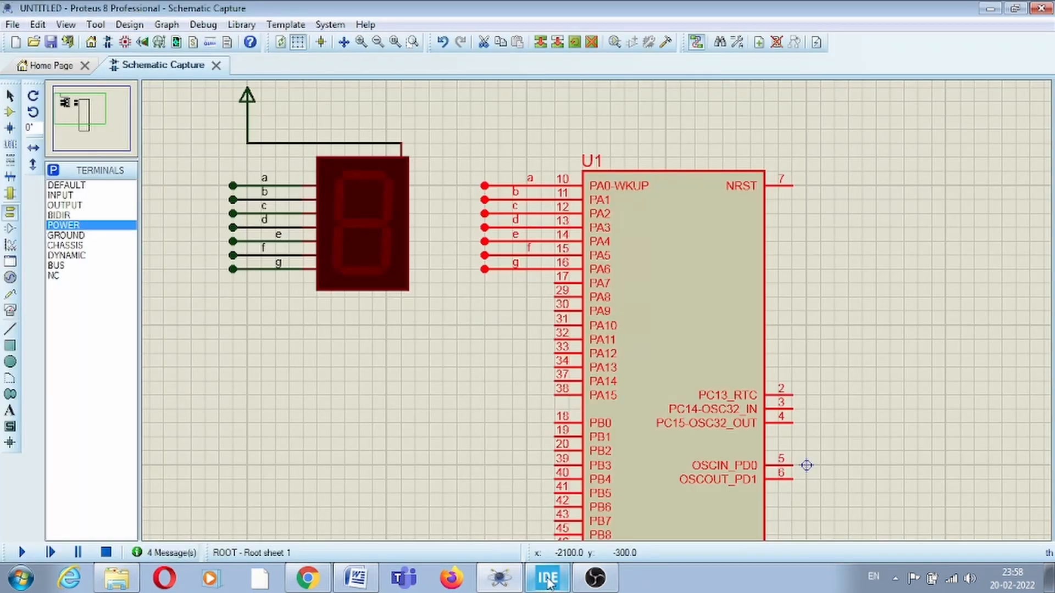
- Write GPIOA->ODR = 0xff; inside the while(1) loop
{"action": "left_click", "coordinate": [546, 577]}
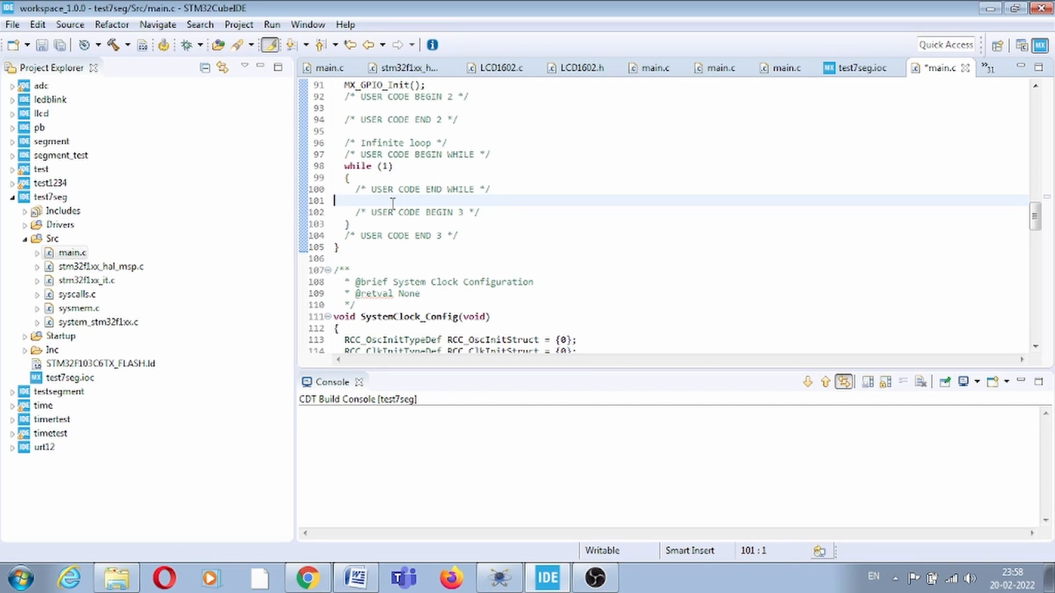
{"action": "type", "text": "GP"}
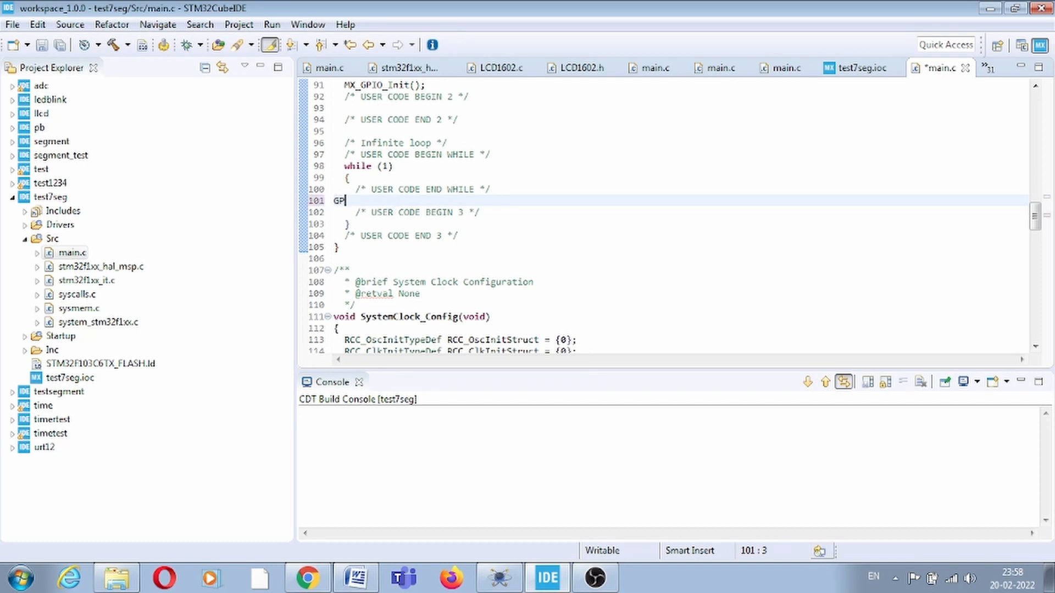
{"action": "type", "text": "IO0"}
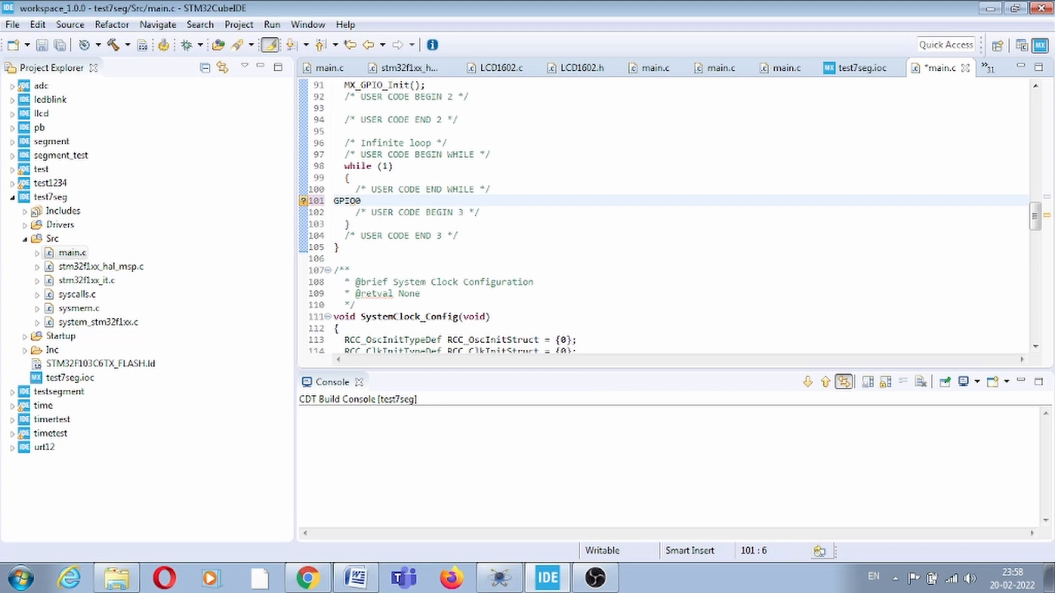
{"action": "type", "text": "A-"}
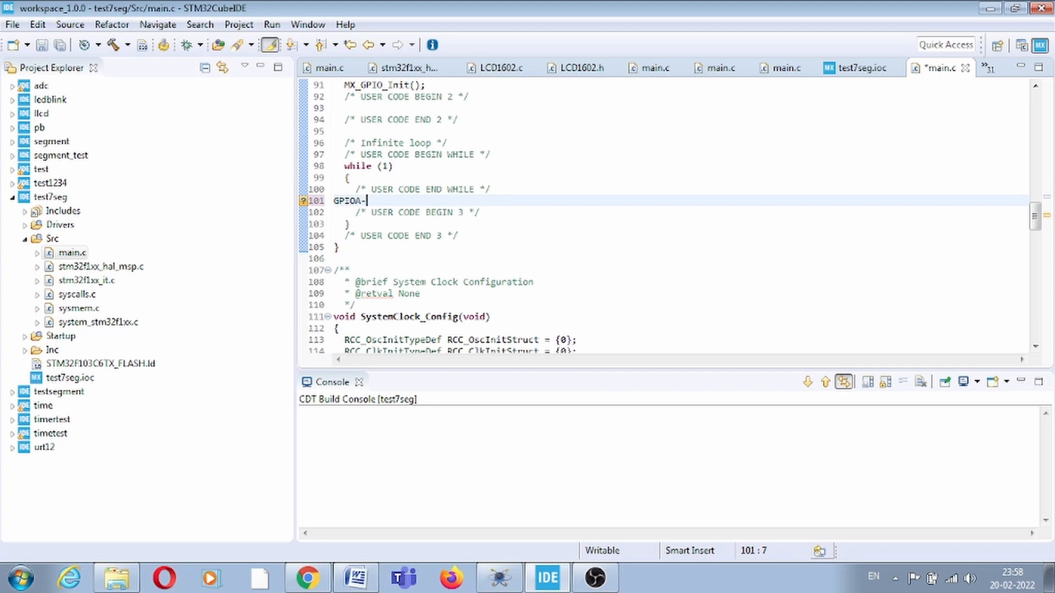
{"action": "type", "text": ">"}
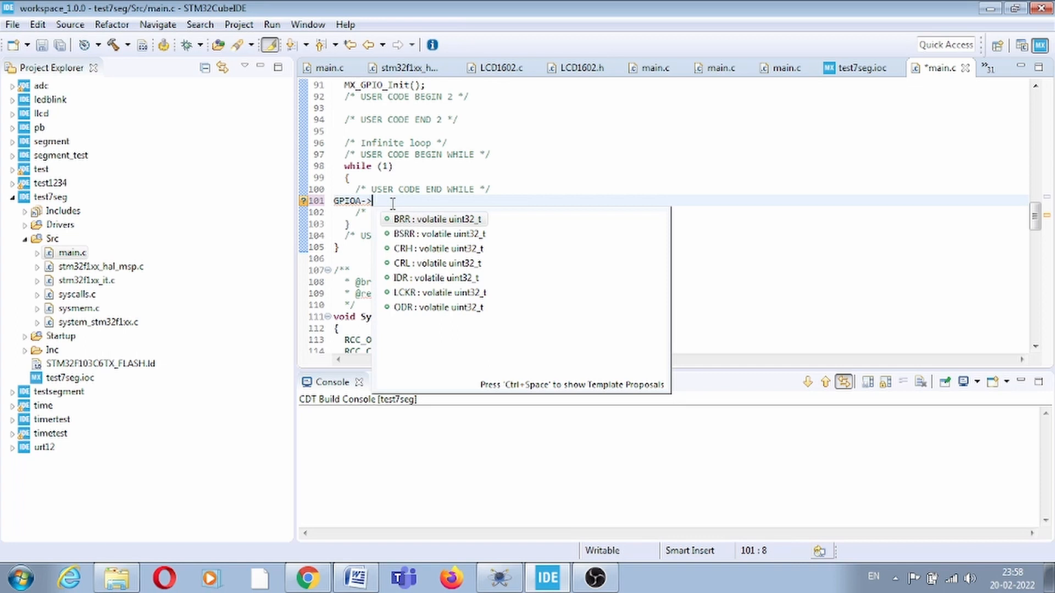
{"action": "mouse_move", "coordinate": [414, 313]}
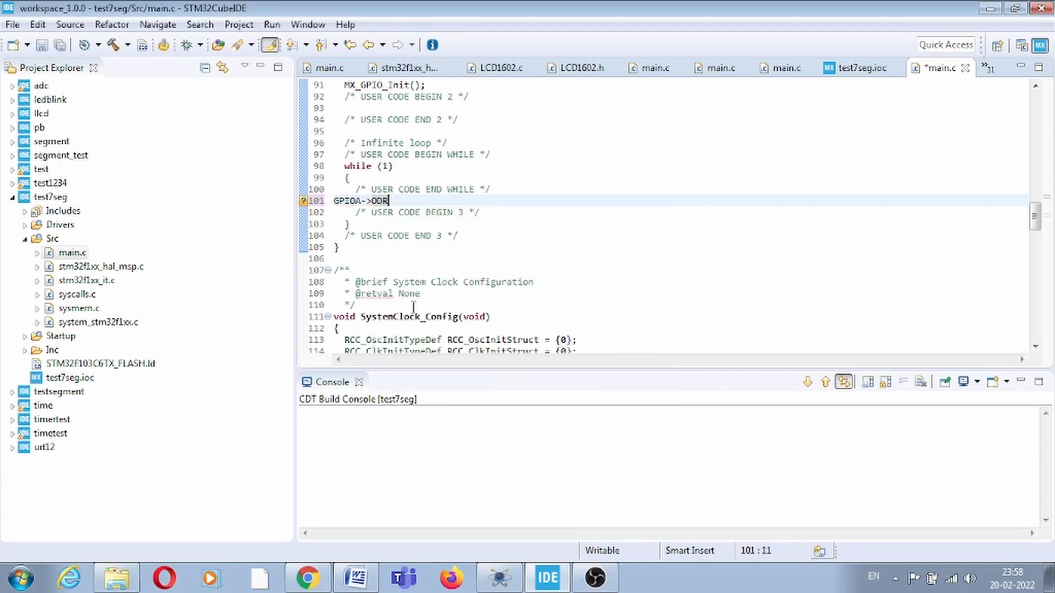
{"action": "type", "text": "="}
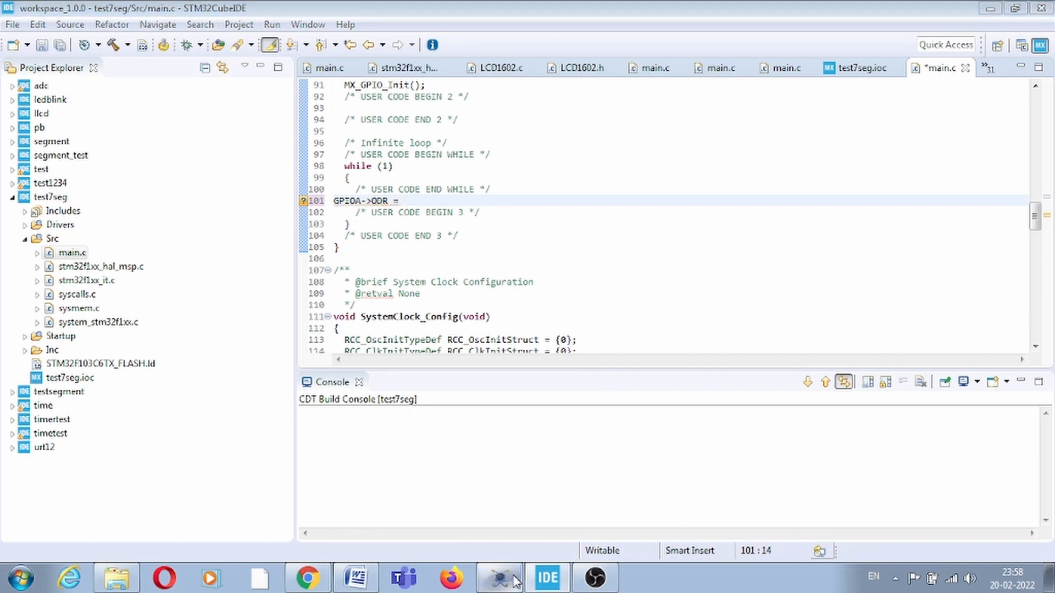
{"action": "left_click", "coordinate": [497, 576]}
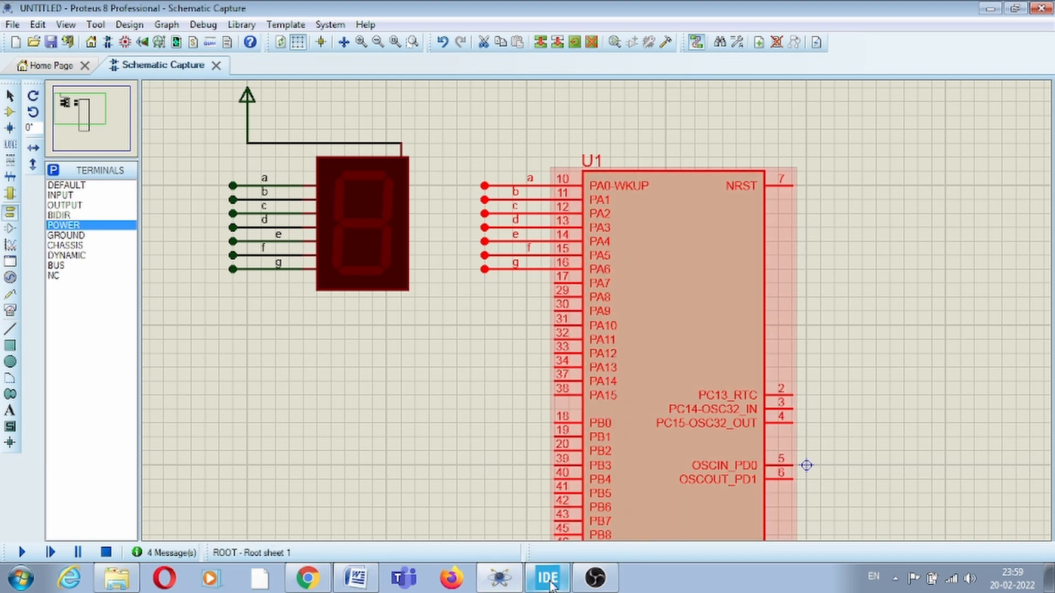
{"action": "left_click", "coordinate": [546, 577]}
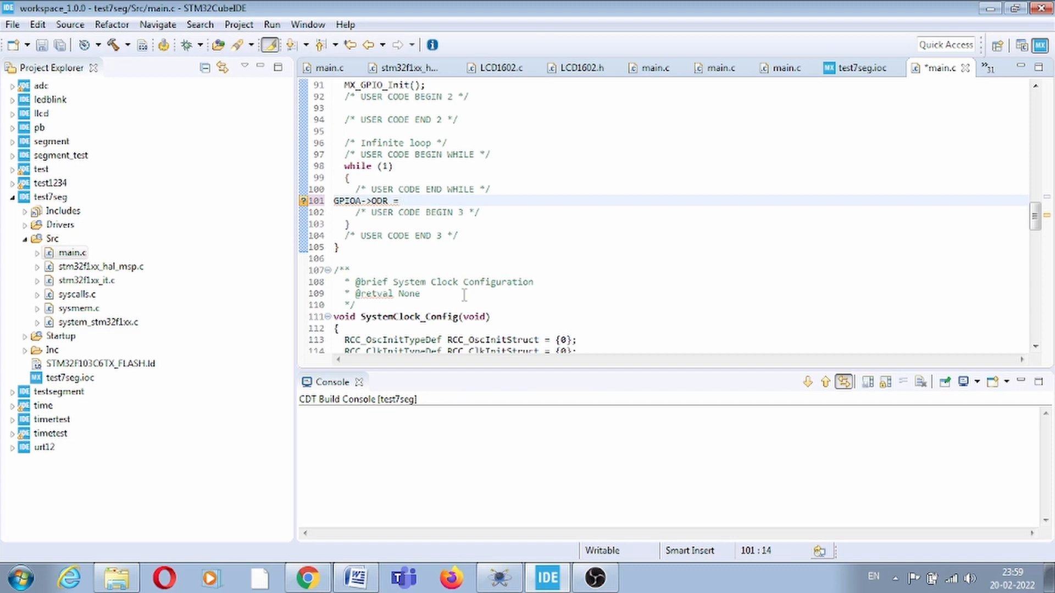
{"action": "type", "text": "0x"}
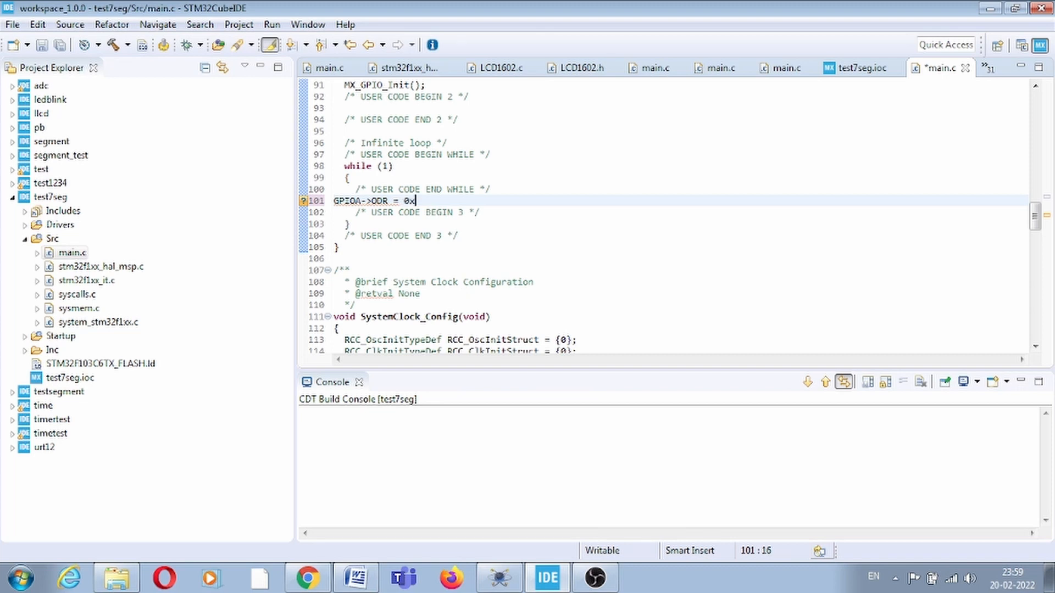
{"action": "type", "text": "ff;"}
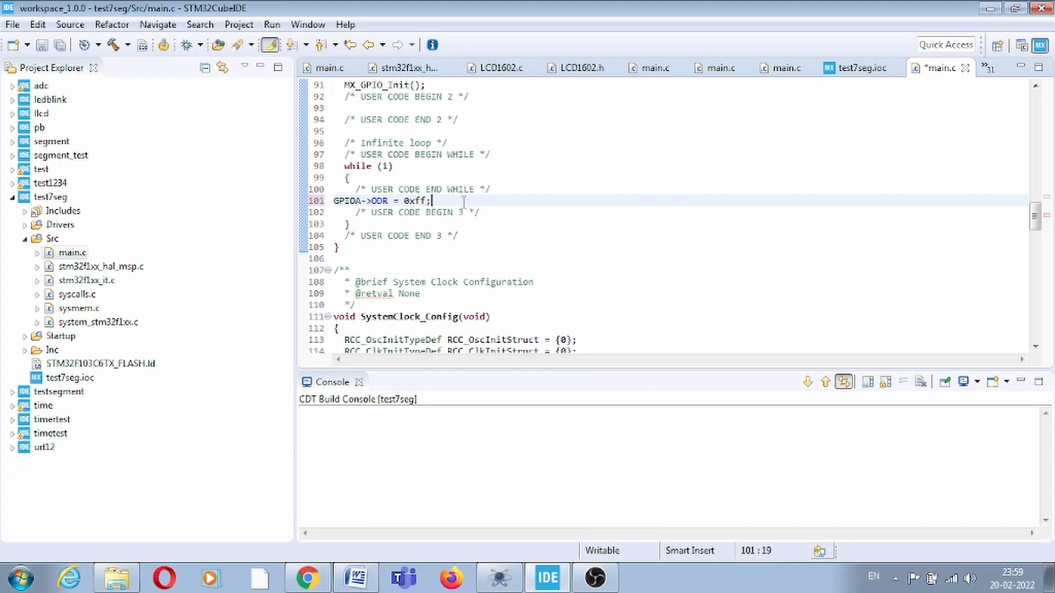
- Add HAL_Dealy(1000); after the write and select both loop lines for copying
{"action": "key", "text": "Return"}
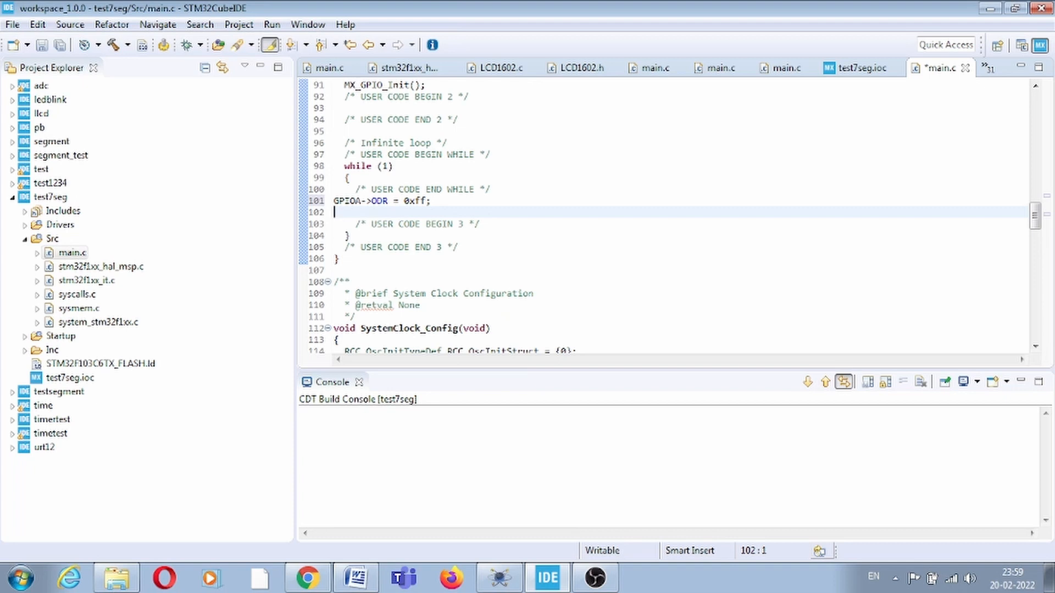
{"action": "type", "text": "H"}
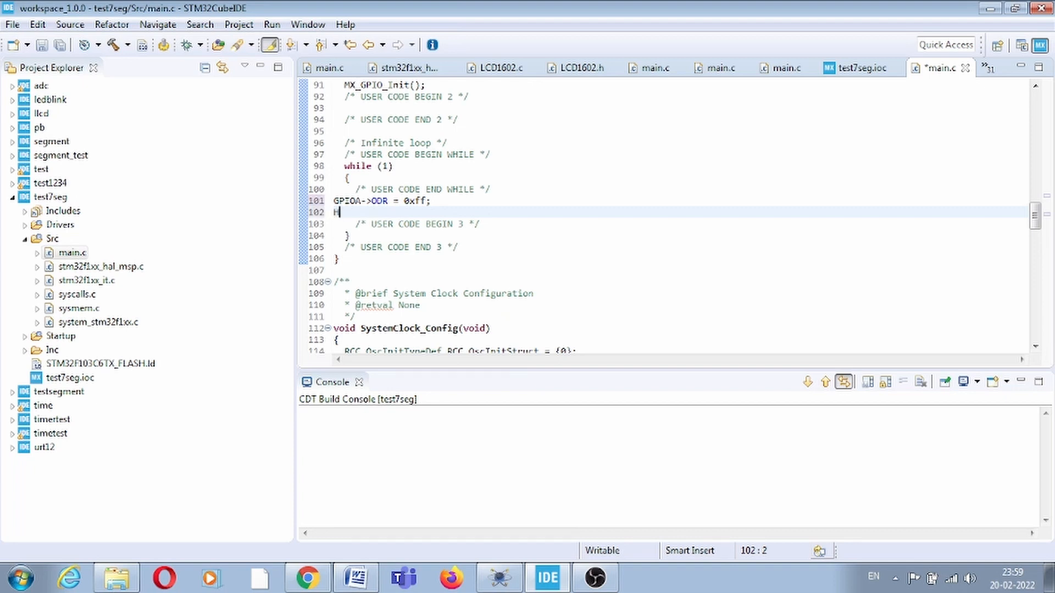
{"action": "type", "text": "AL_Dealy"}
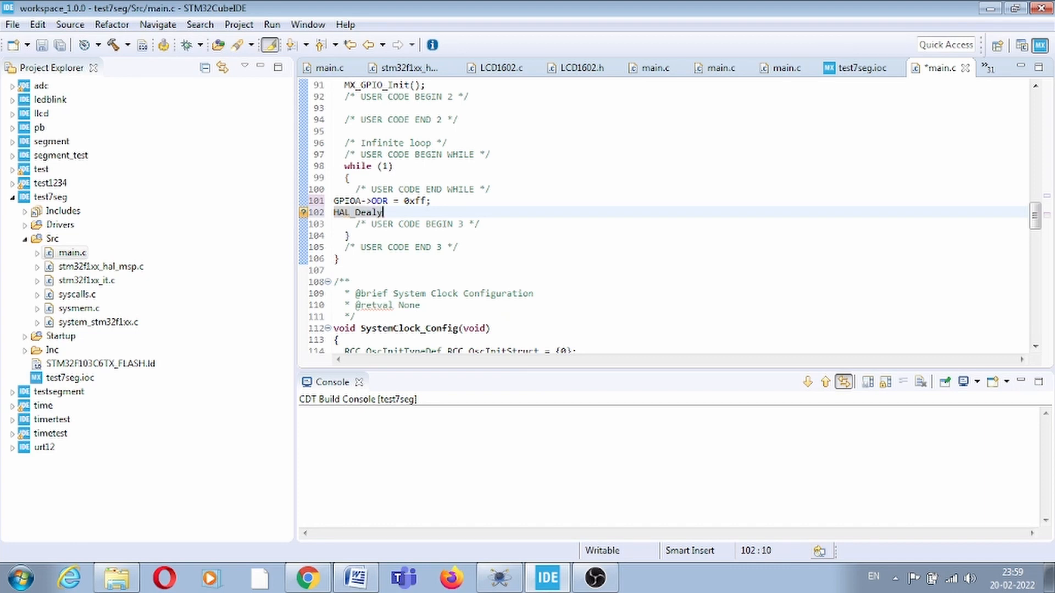
{"action": "type", "text": "(100)"}
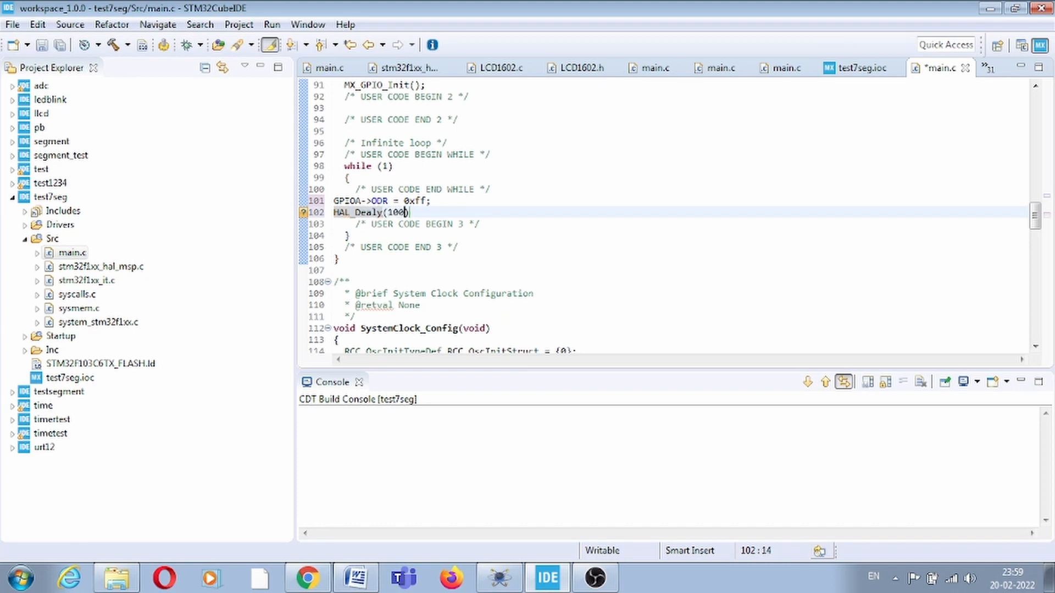
{"action": "type", "text": "0;"}
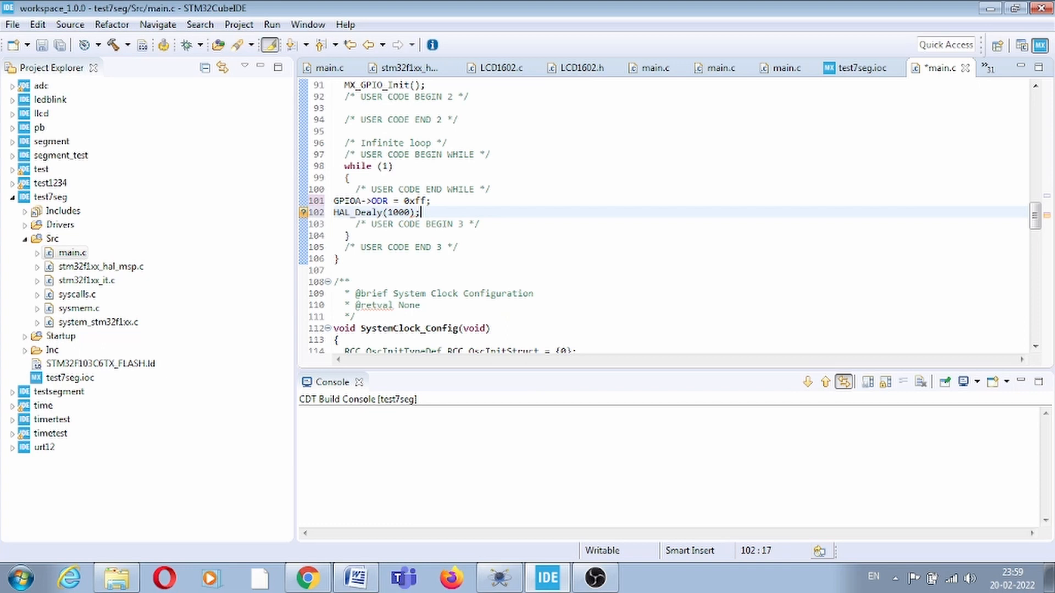
{"action": "left_click_drag", "start_coordinate": [417, 212], "coordinate": [336, 189]}
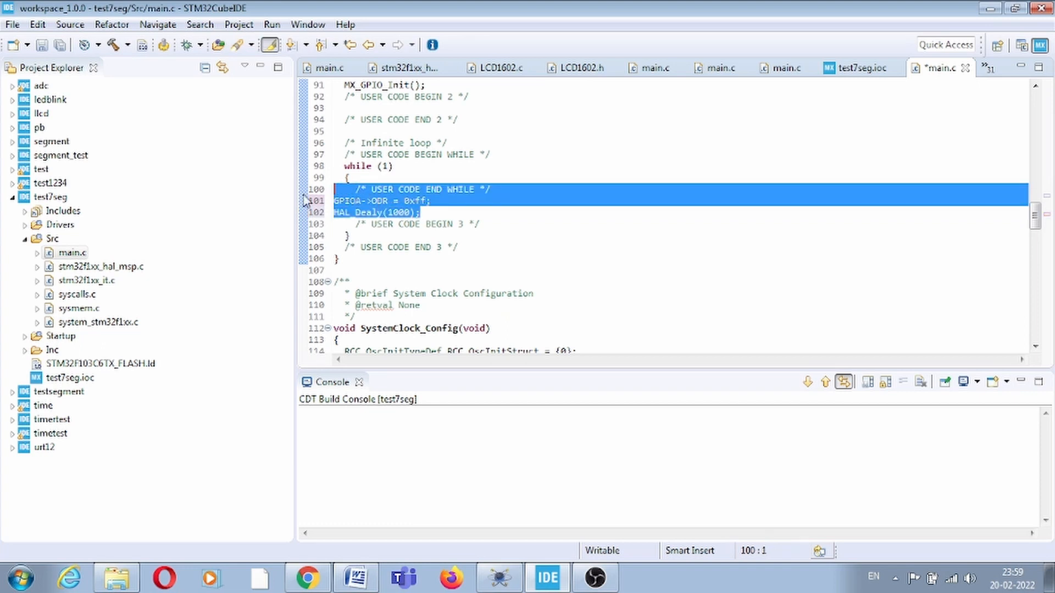
{"action": "left_click", "coordinate": [355, 215]}
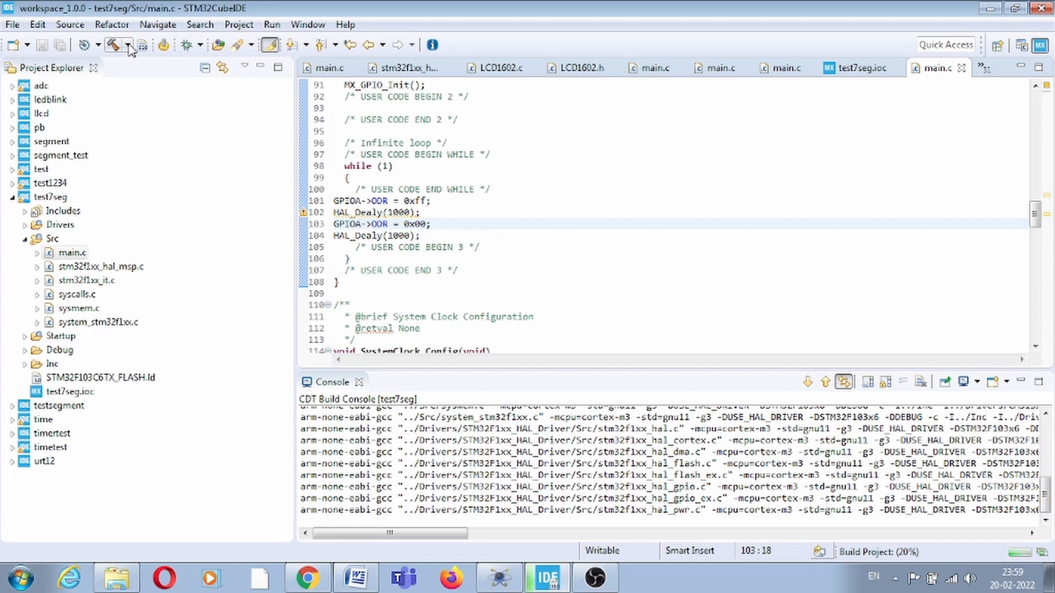
- Correct the misspelt HAL_Dealy calls to HAL_Delay(1000) after the failed build and rebuild
{"action": "scroll", "scroll_direction": "down", "scroll_amount": 3}
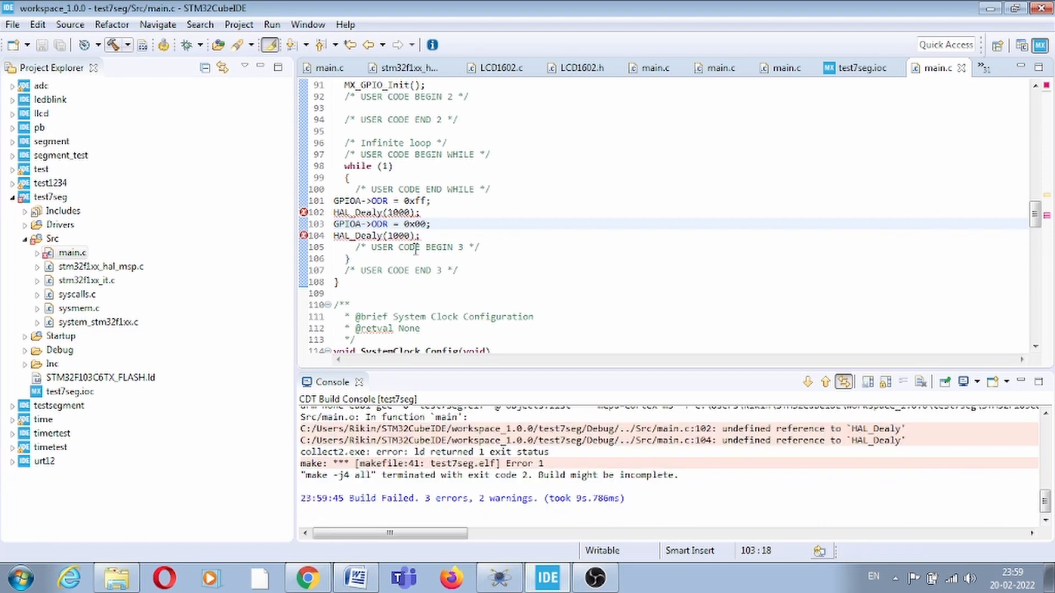
{"action": "left_click", "coordinate": [340, 283]}
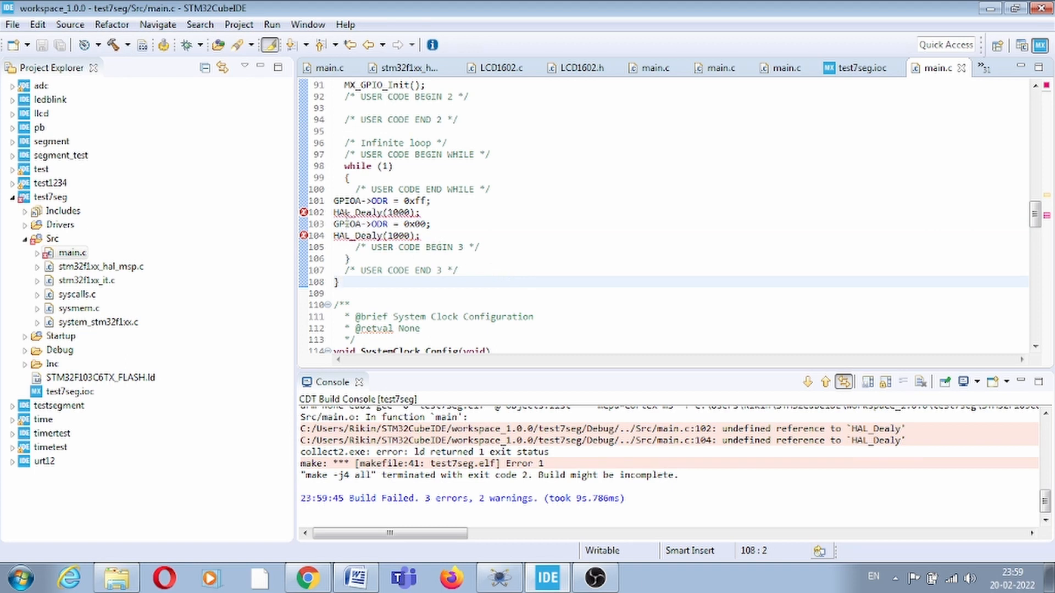
{"action": "double_click", "coordinate": [356, 212]}
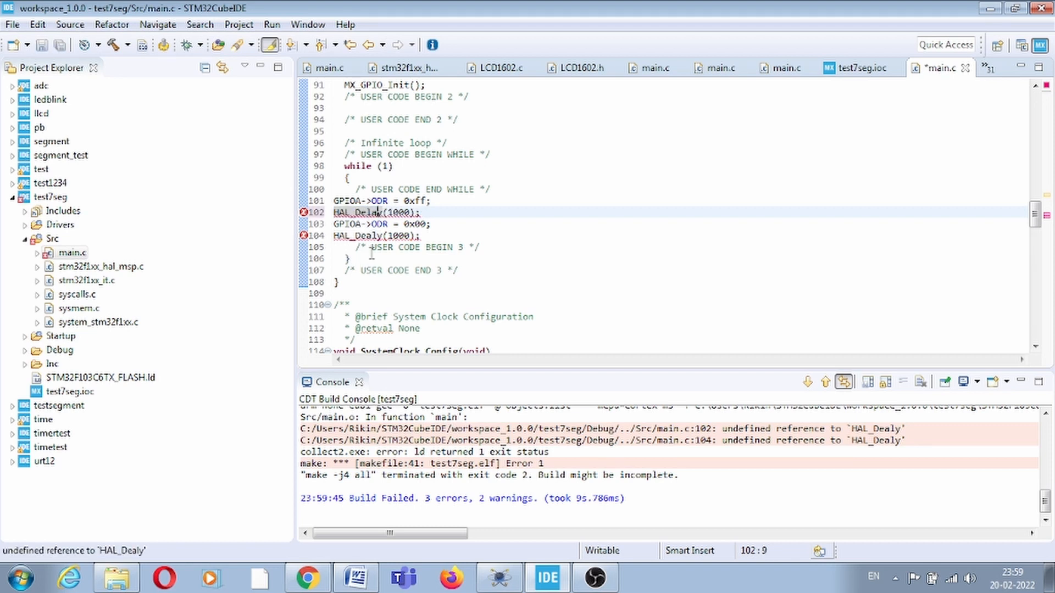
{"action": "double_click", "coordinate": [359, 212]}
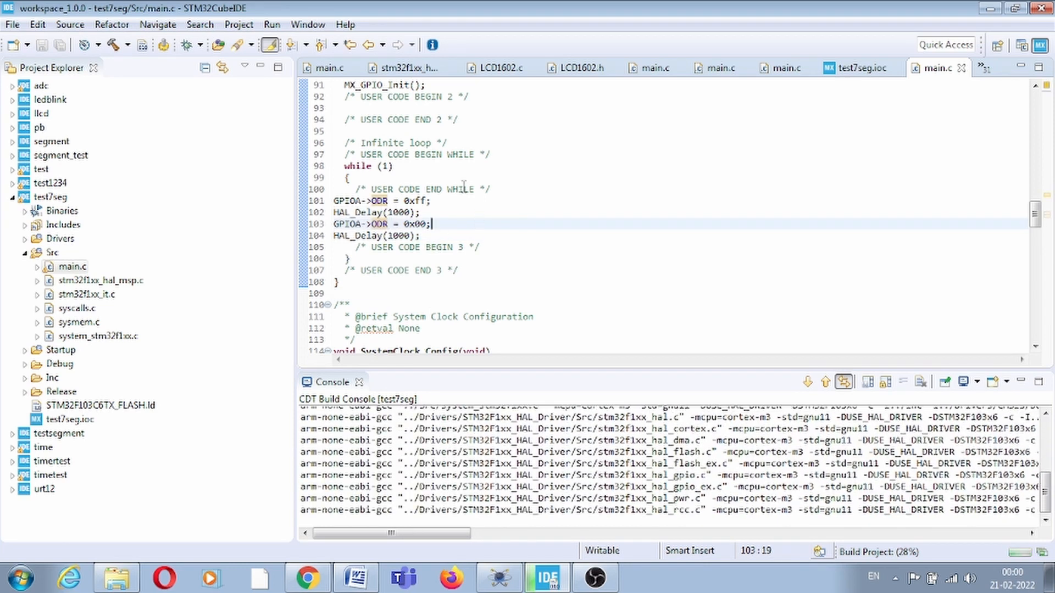
- Enable Convert to Intel Hex file under MCU Post build outputs and apply
{"action": "left_click", "coordinate": [238, 24]}
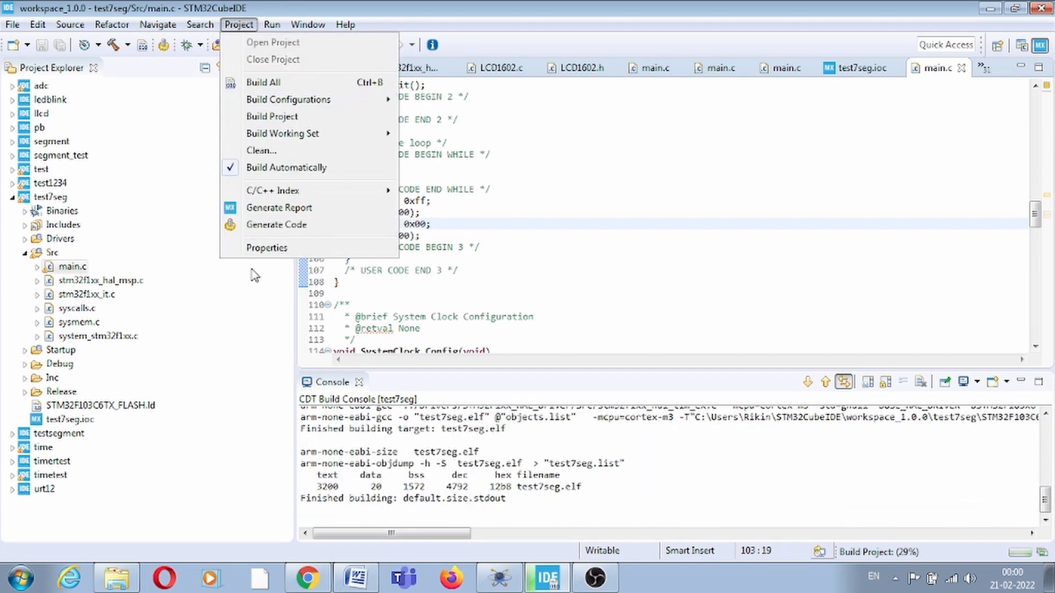
{"action": "left_click", "coordinate": [266, 247]}
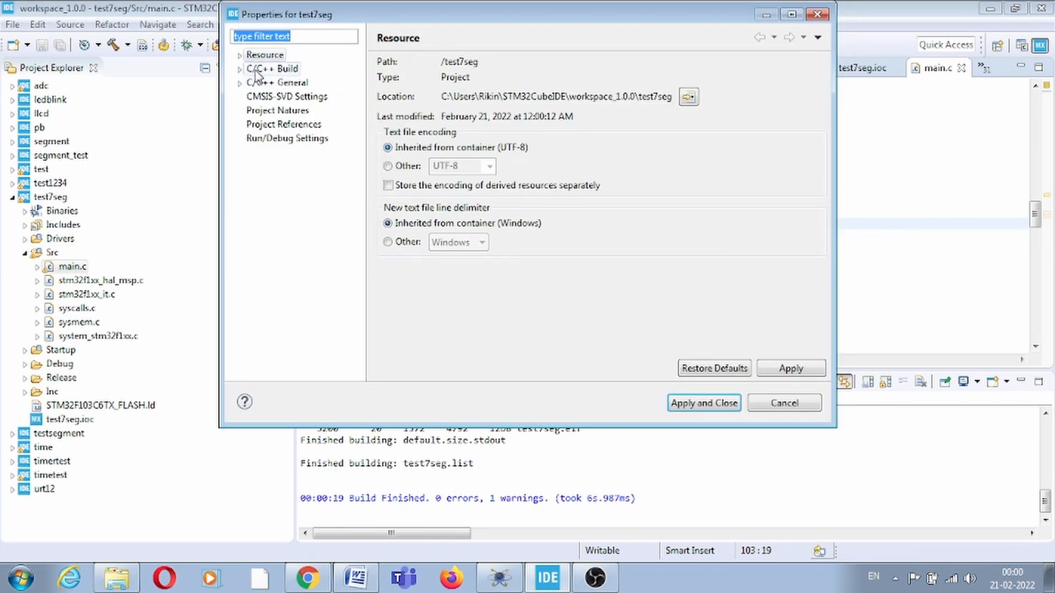
{"action": "left_click", "coordinate": [239, 68]}
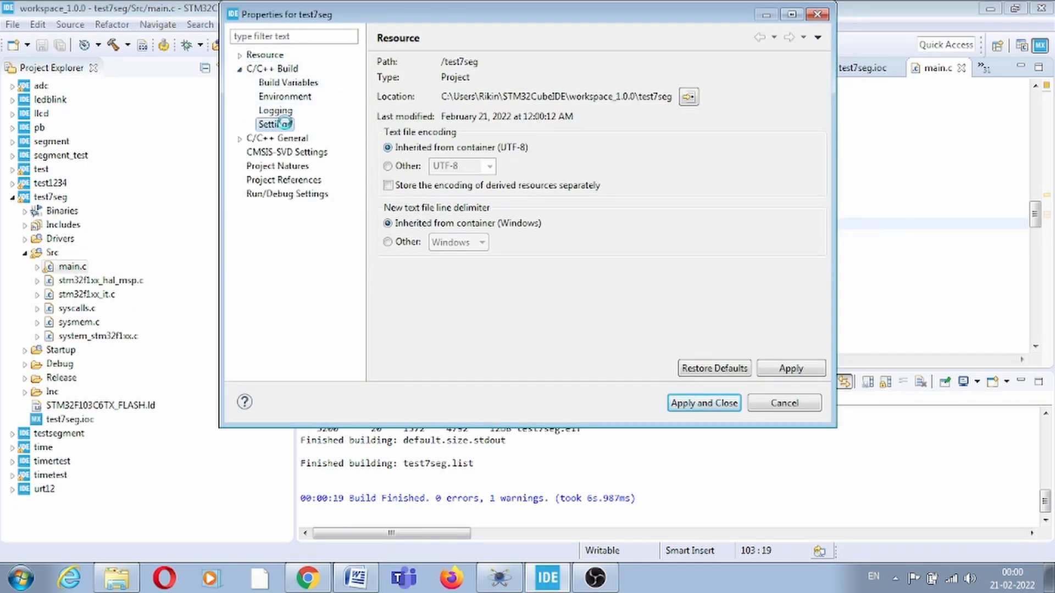
{"action": "left_click", "coordinate": [274, 124]}
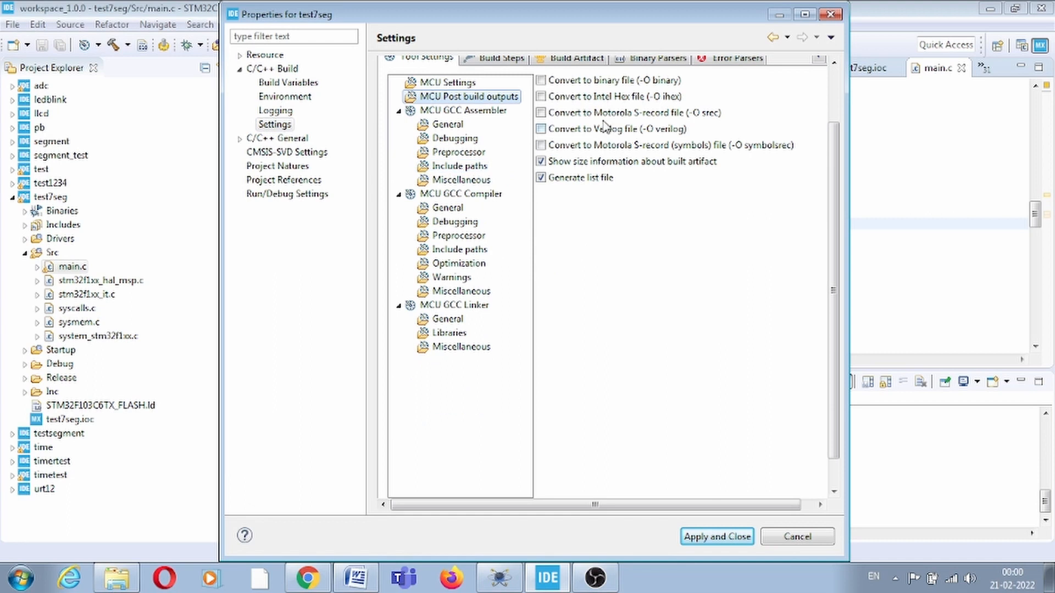
{"action": "left_click", "coordinate": [540, 96]}
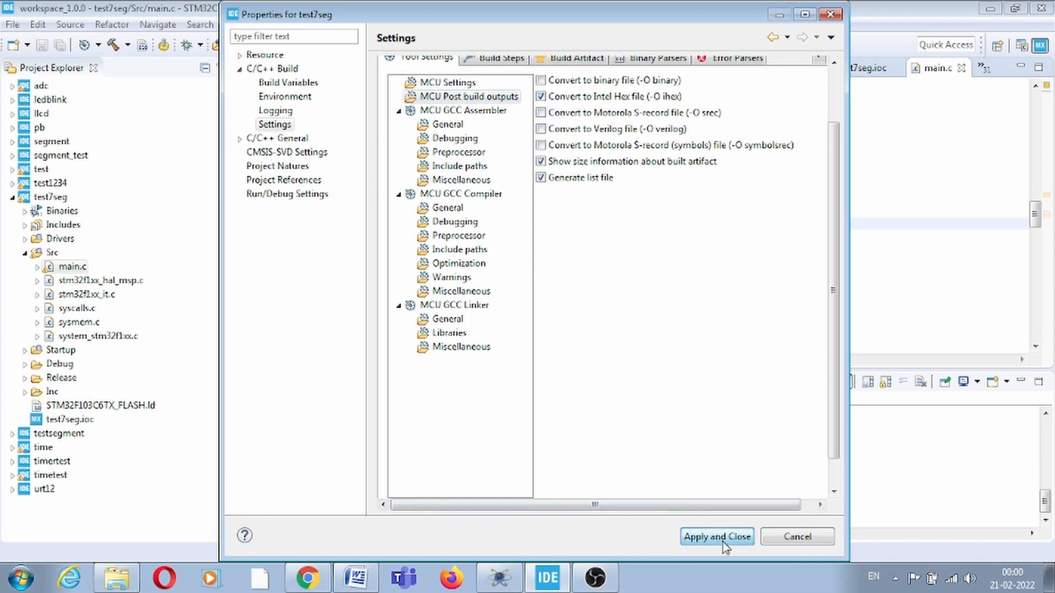
{"action": "left_click", "coordinate": [716, 536]}
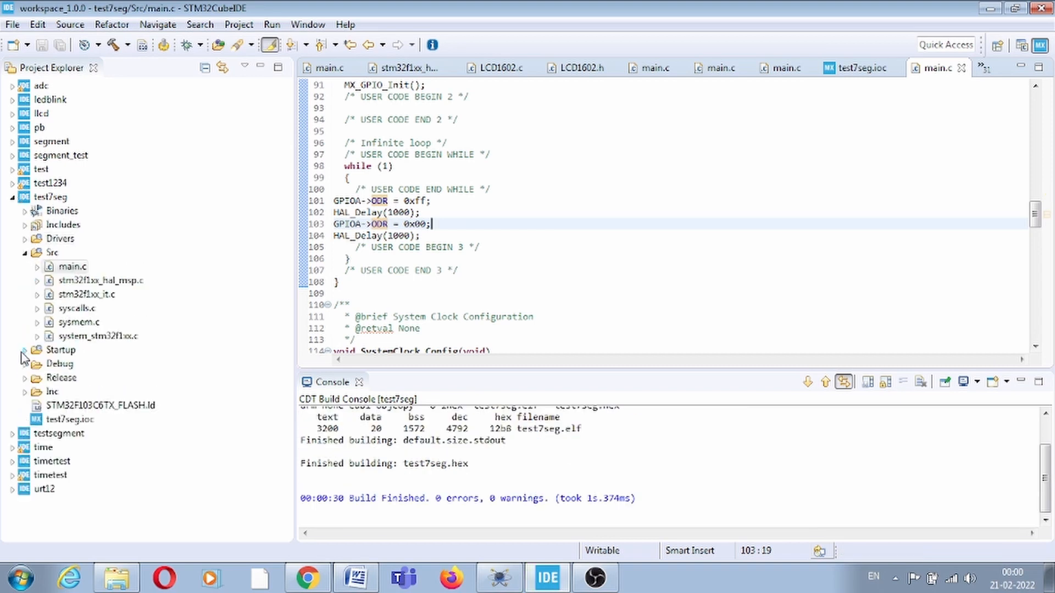
- Show the Release folder's properties to read its location path
{"action": "left_click", "coordinate": [23, 377]}
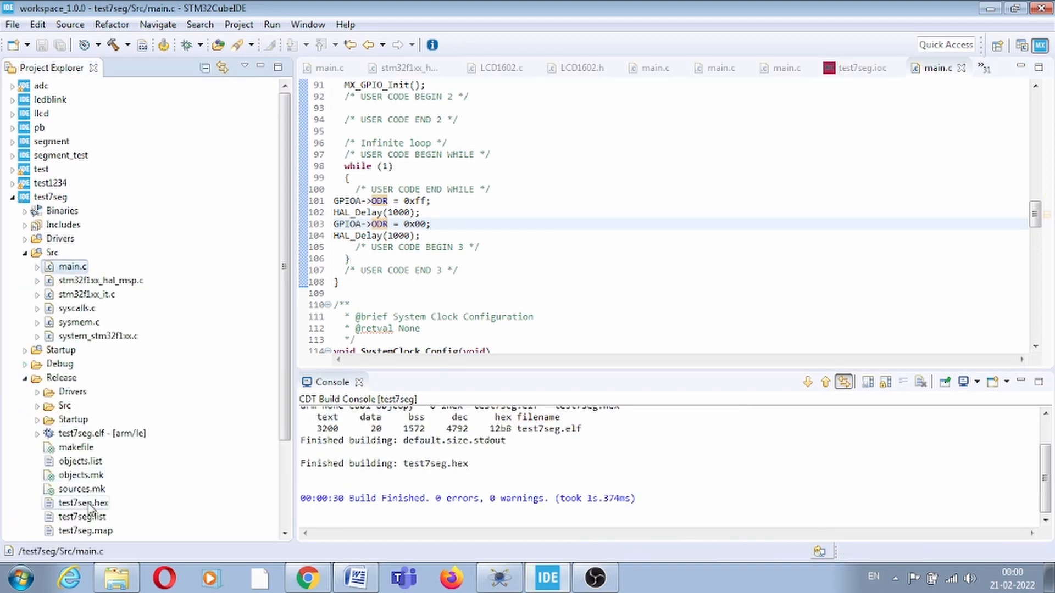
{"action": "left_click", "coordinate": [84, 502]}
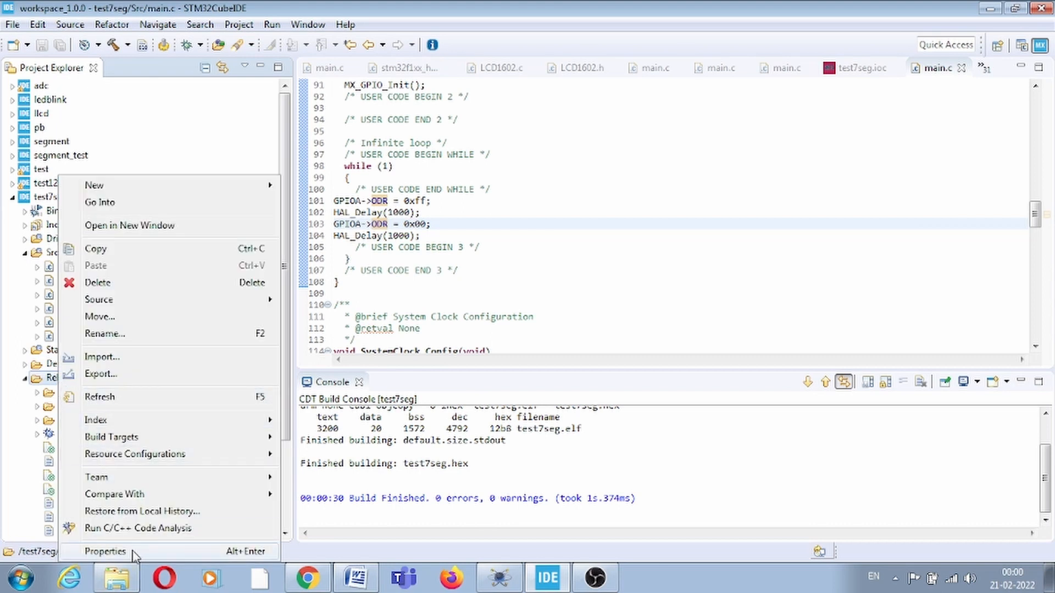
{"action": "left_click", "coordinate": [105, 550]}
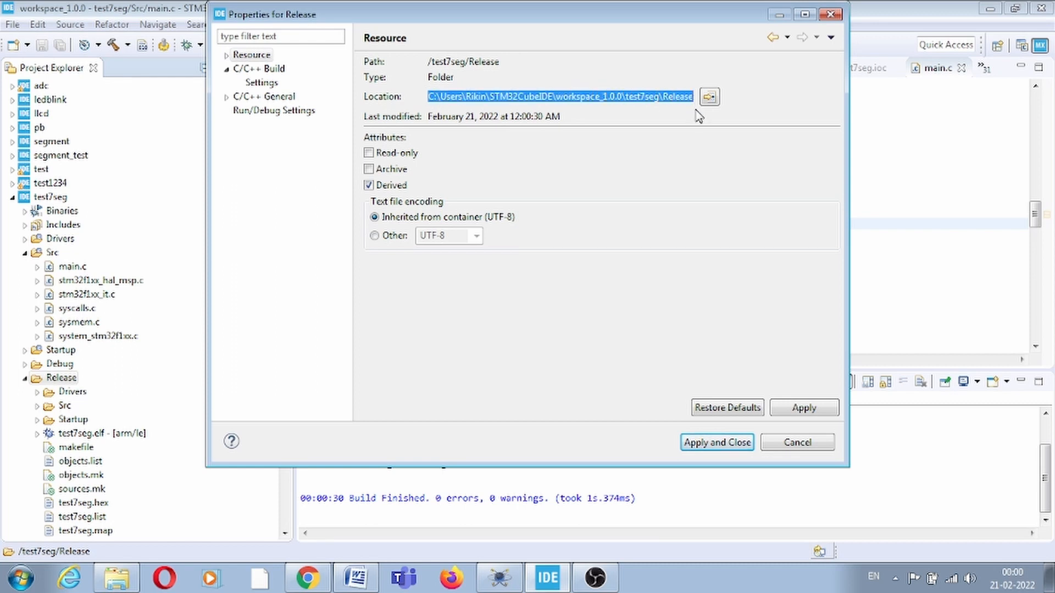
{"action": "mouse_move", "coordinate": [797, 441]}
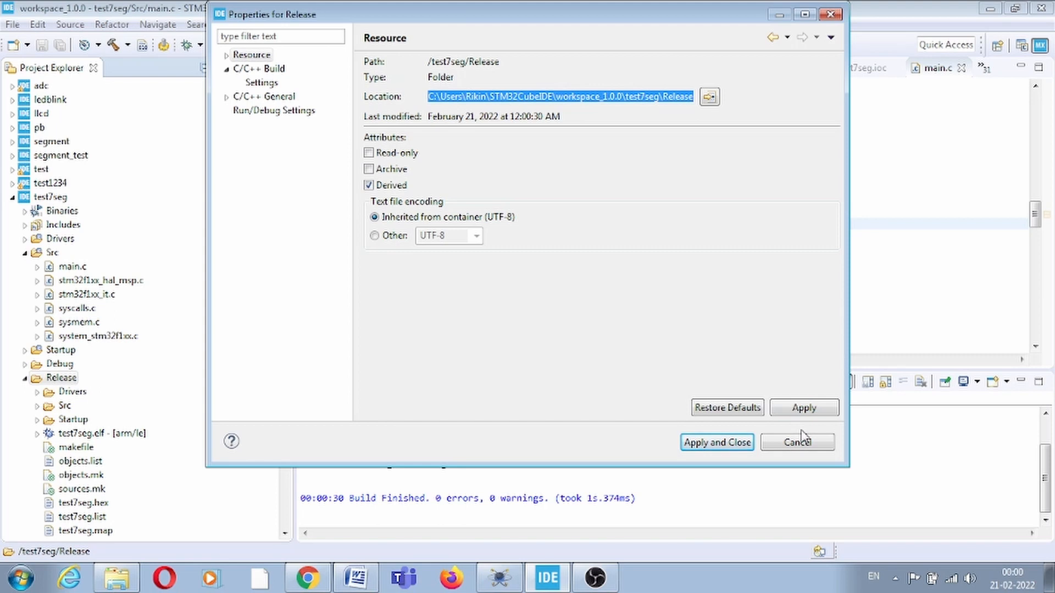
{"action": "mouse_move", "coordinate": [780, 456]}
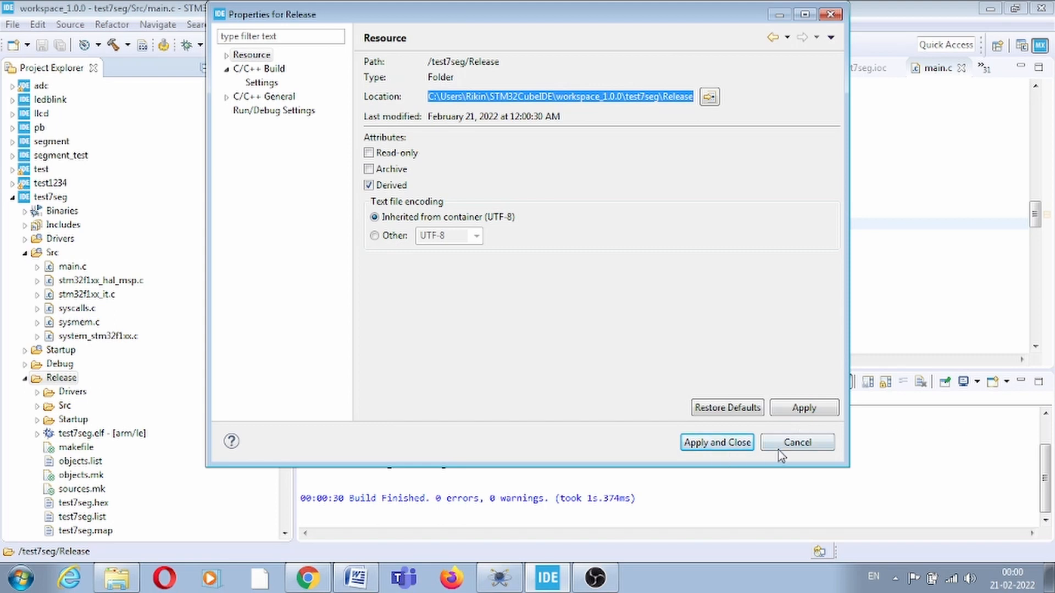
- Assign Release\test7seg.hex as the STM32's program file and start the simulation
{"action": "left_click", "coordinate": [796, 441]}
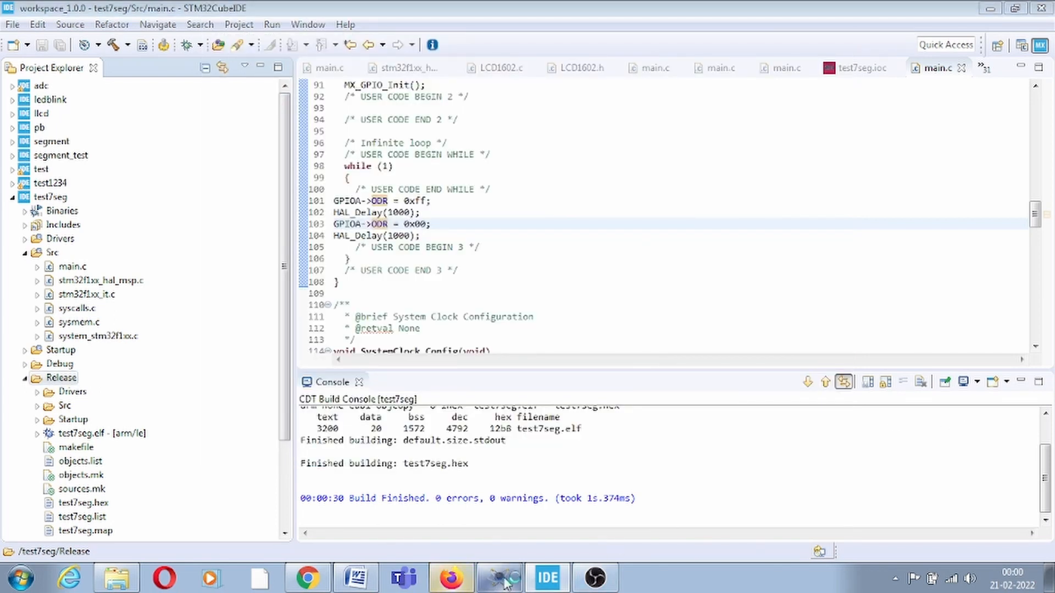
{"action": "left_click", "coordinate": [499, 577]}
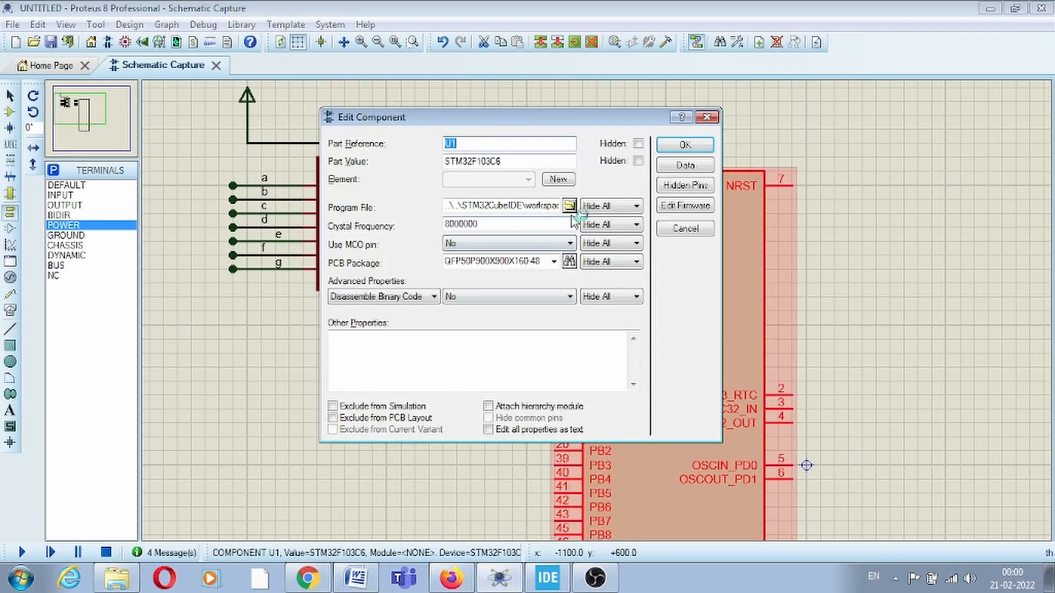
{"action": "left_click", "coordinate": [568, 206]}
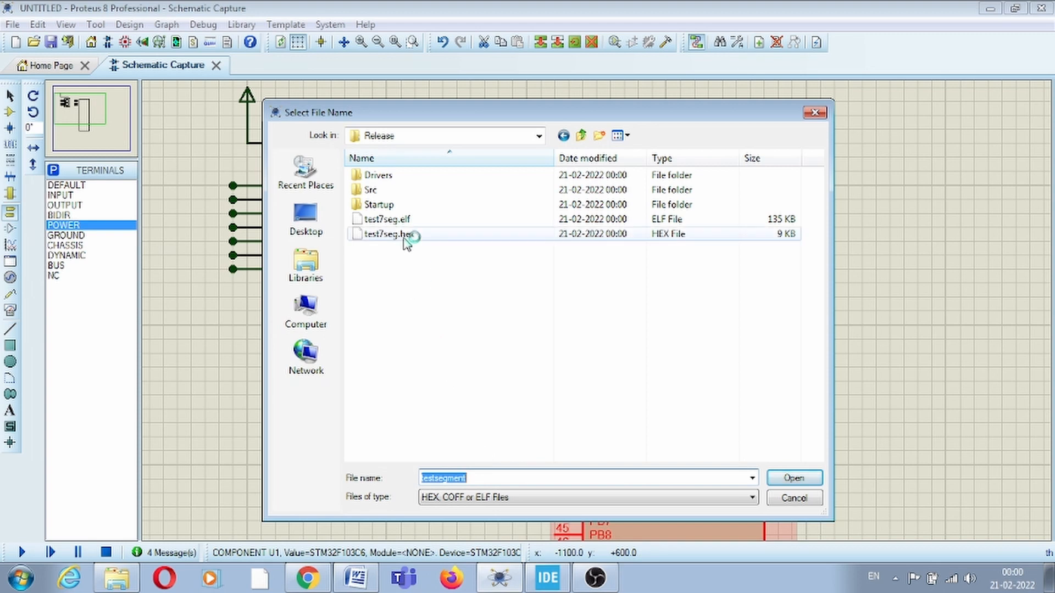
{"action": "left_click", "coordinate": [792, 478]}
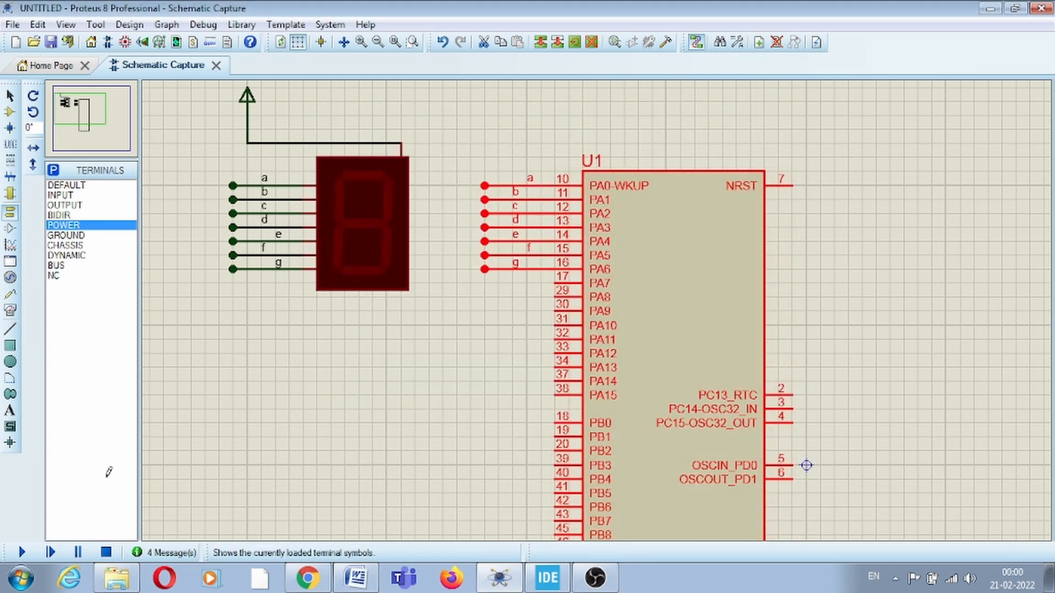
{"action": "left_click", "coordinate": [21, 551]}
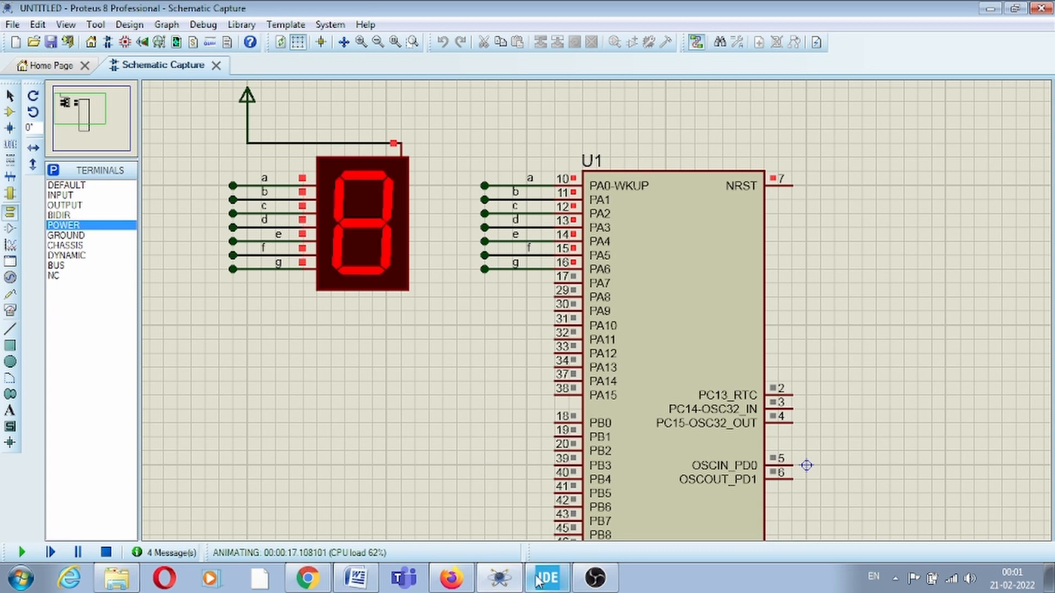
- Declare int j; and wrap the ODR write in for(j=0;j<10;j++){ ... }
{"action": "left_click", "coordinate": [546, 576]}
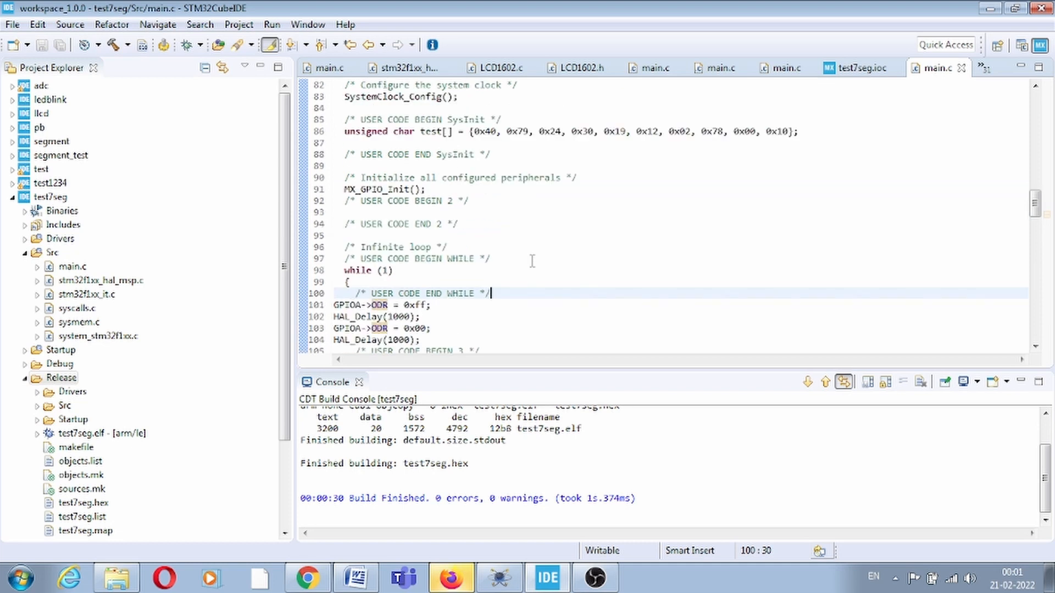
{"action": "scroll", "scroll_direction": "up", "scroll_amount": 3}
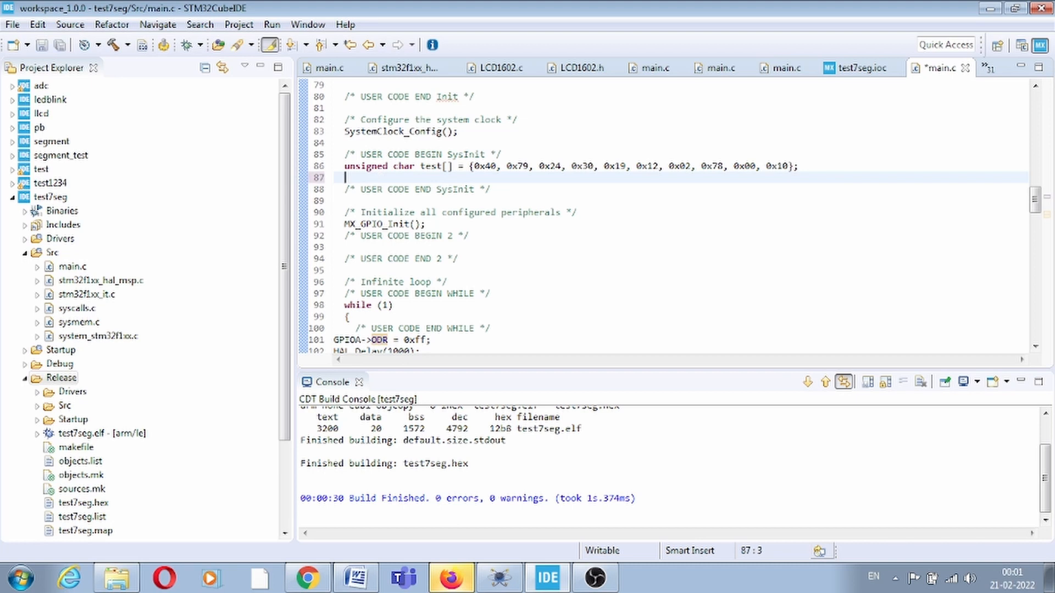
{"action": "type", "text": "int j;"}
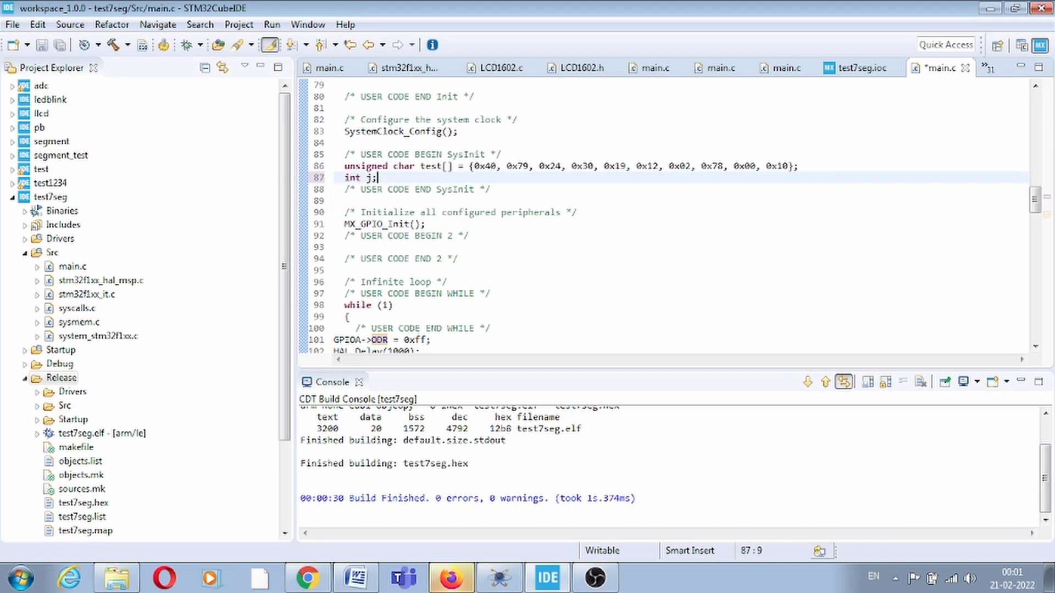
{"action": "scroll", "scroll_direction": "down", "scroll_amount": 3}
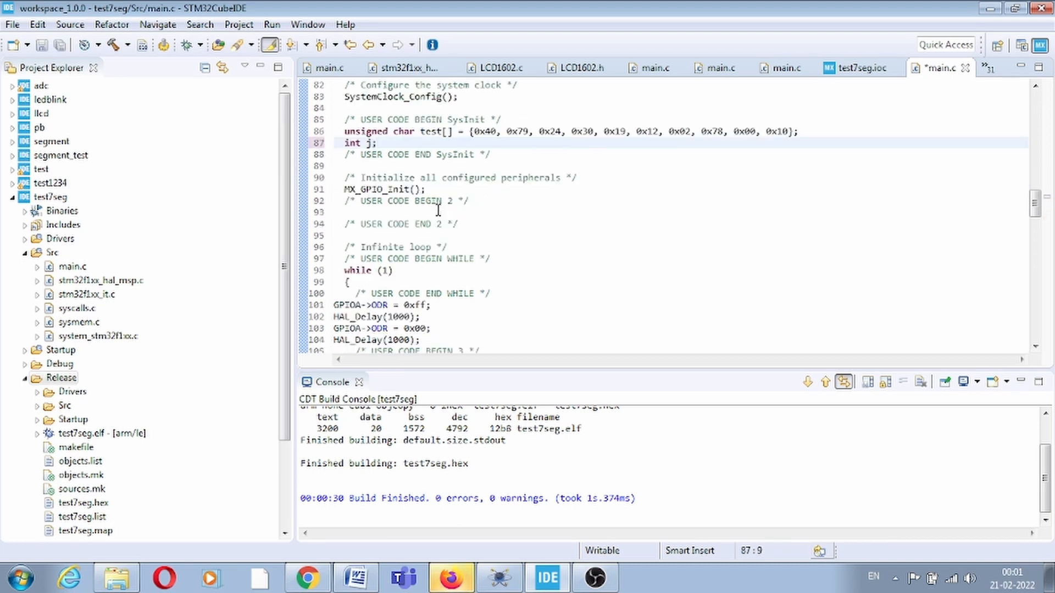
{"action": "left_click", "coordinate": [492, 258]}
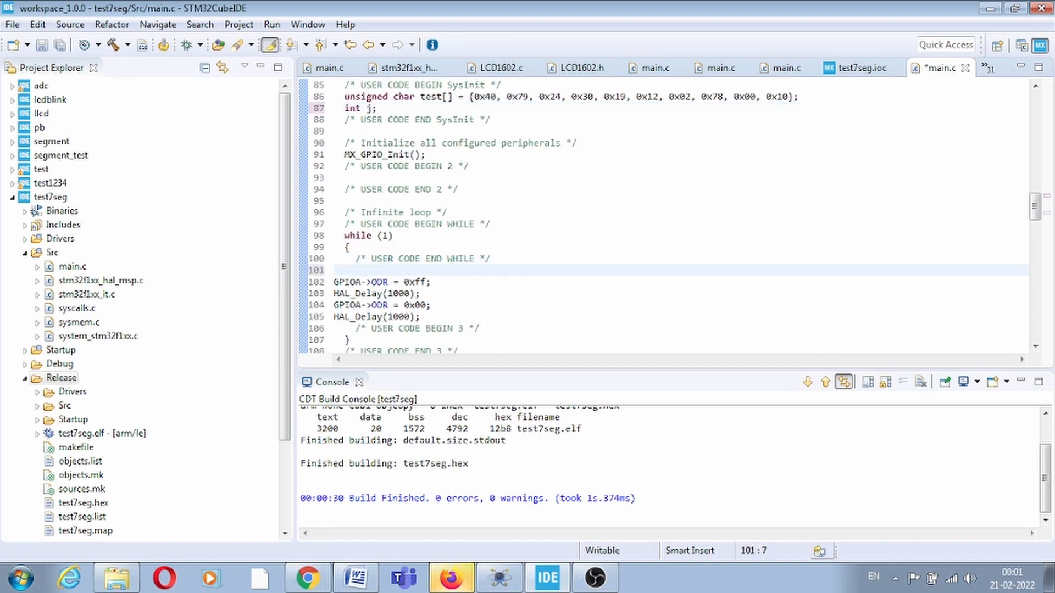
{"action": "type", "text": "for"}
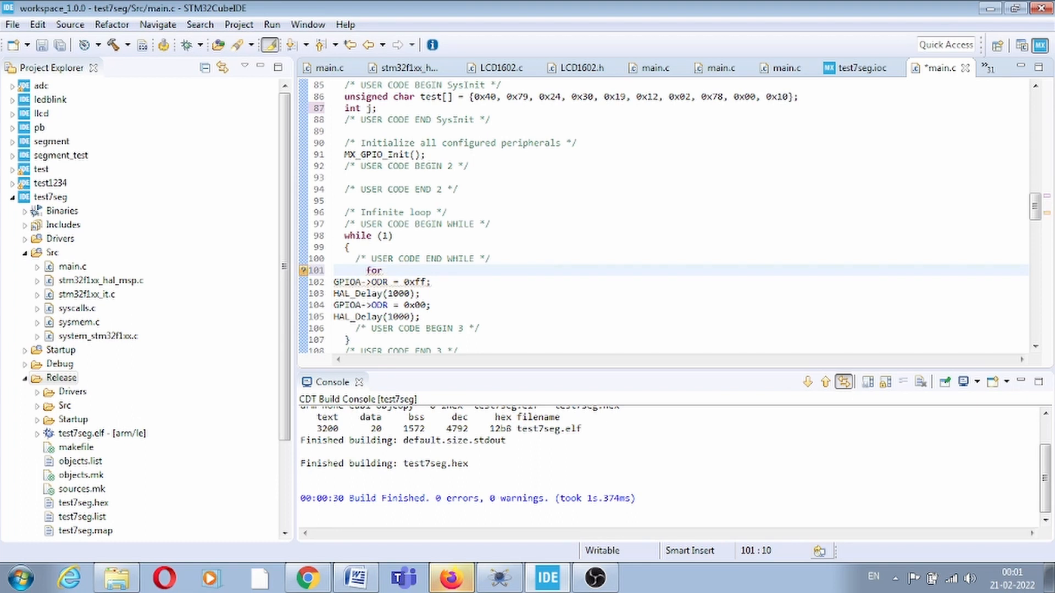
{"action": "type", "text": "(j"}
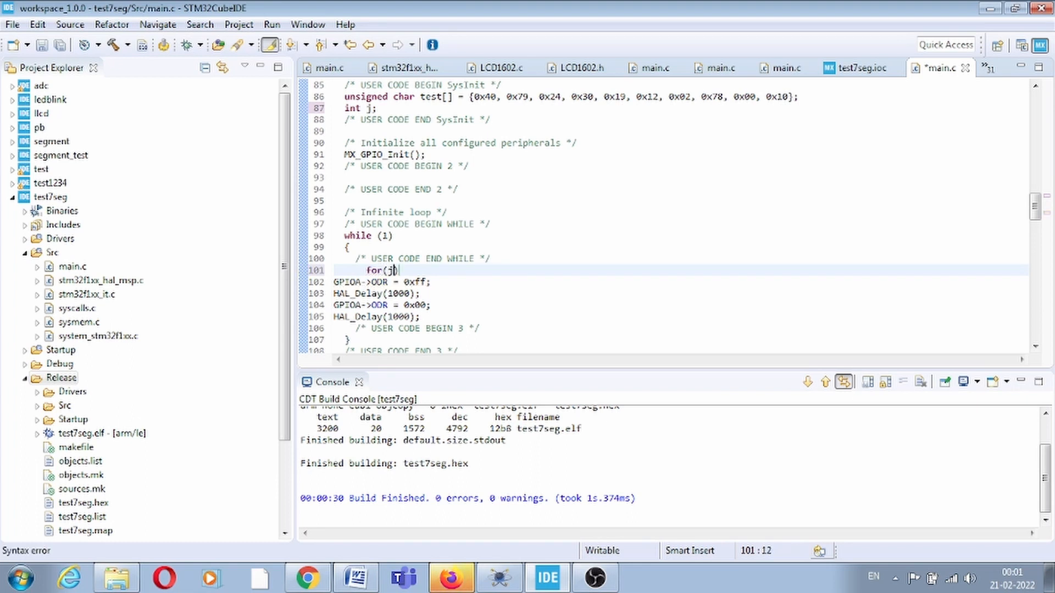
{"action": "type", "text": "=0;"}
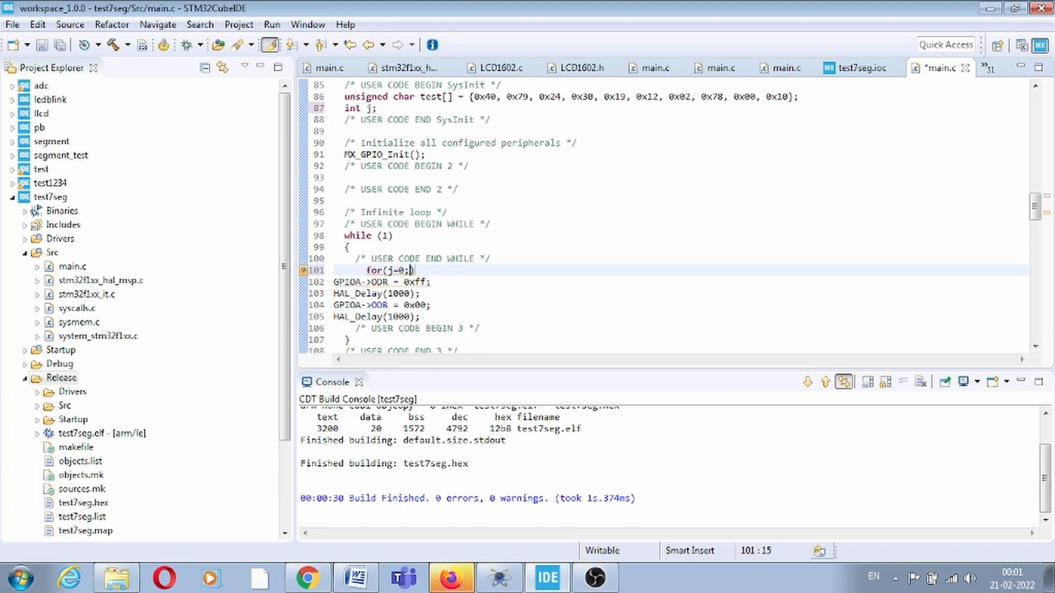
{"action": "type", "text": "j<10;j++"}
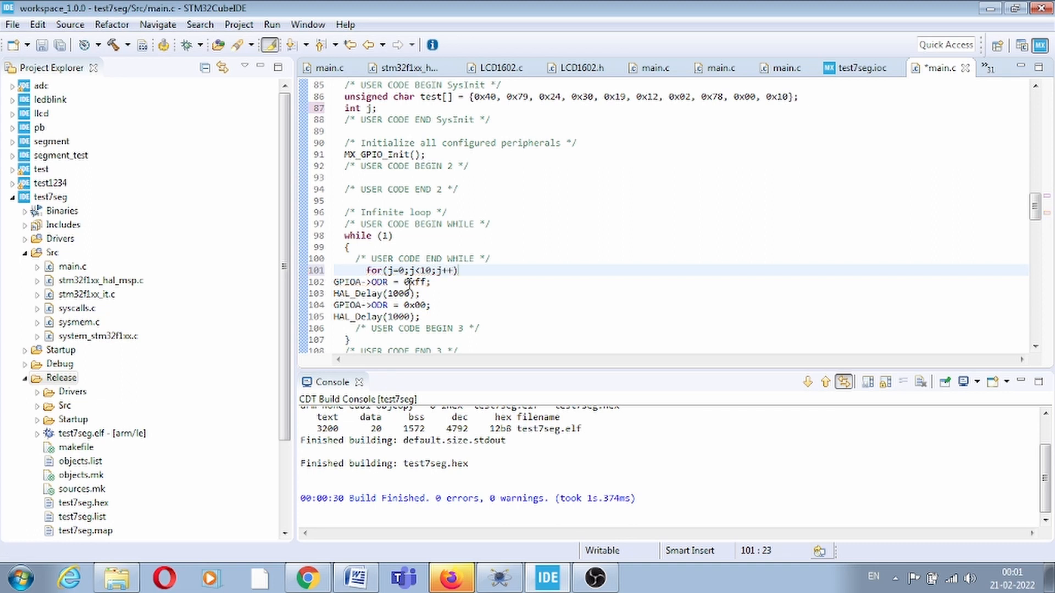
{"action": "key", "text": "Return"}
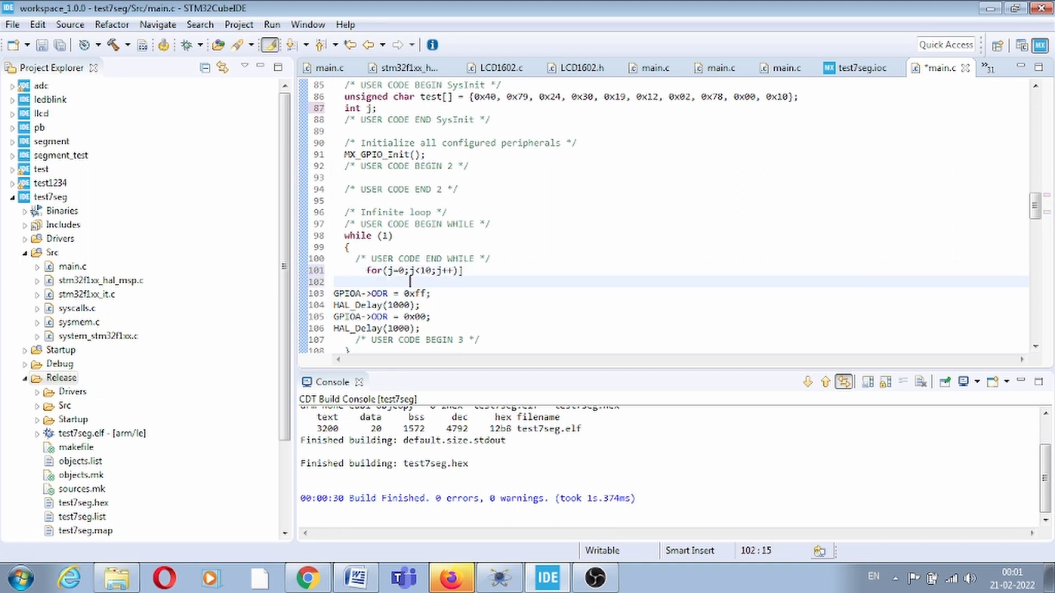
{"action": "key", "text": "Delete"}
{"action": "type", "text": "{"}
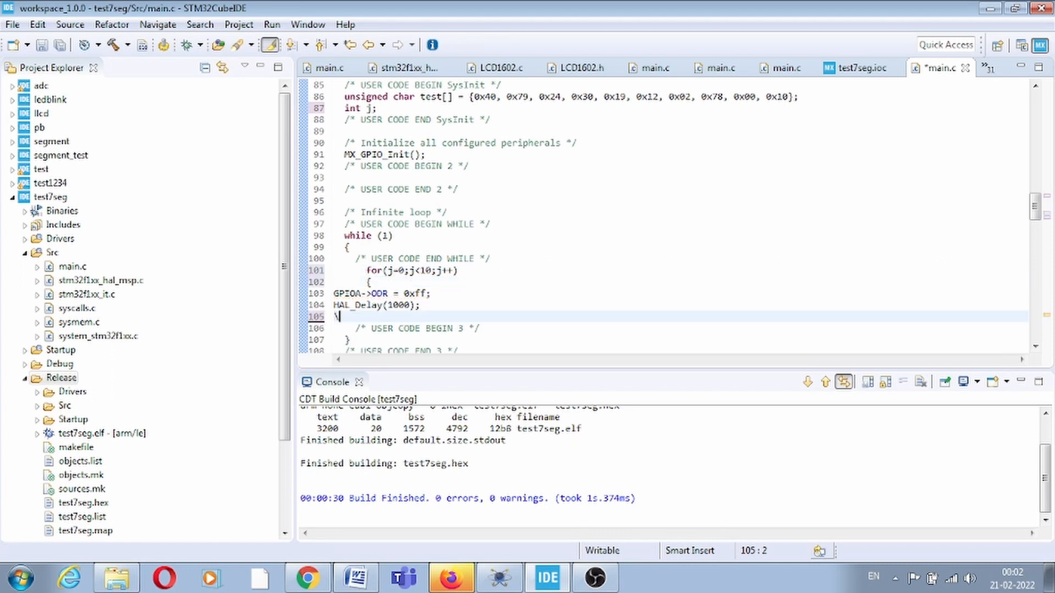
{"action": "type", "text": "}"}
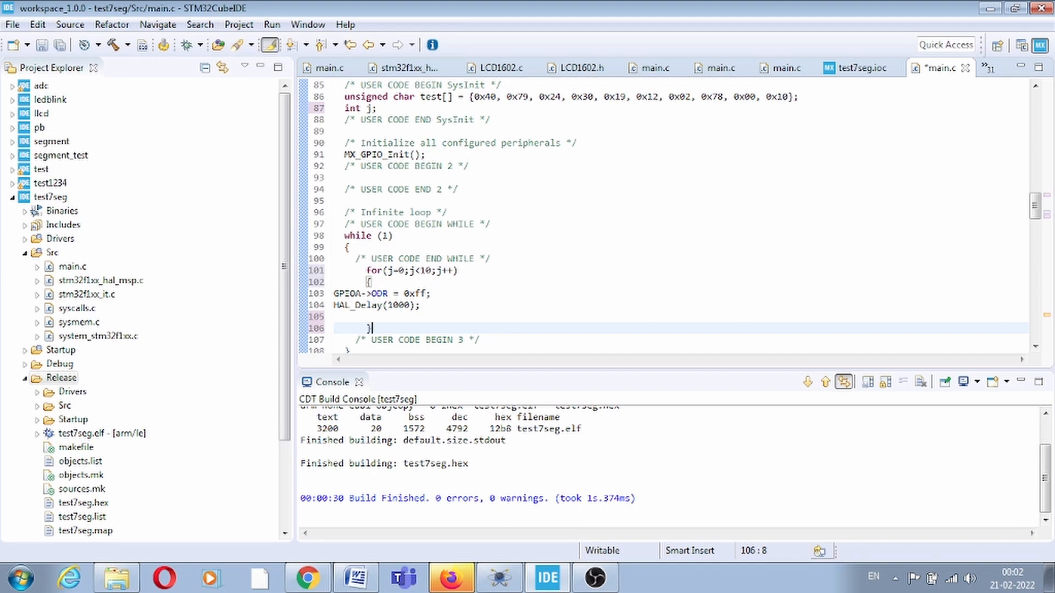
- Replace 0xff with test[j] and drop the second write/delay pair
{"action": "left_click", "coordinate": [393, 271]}
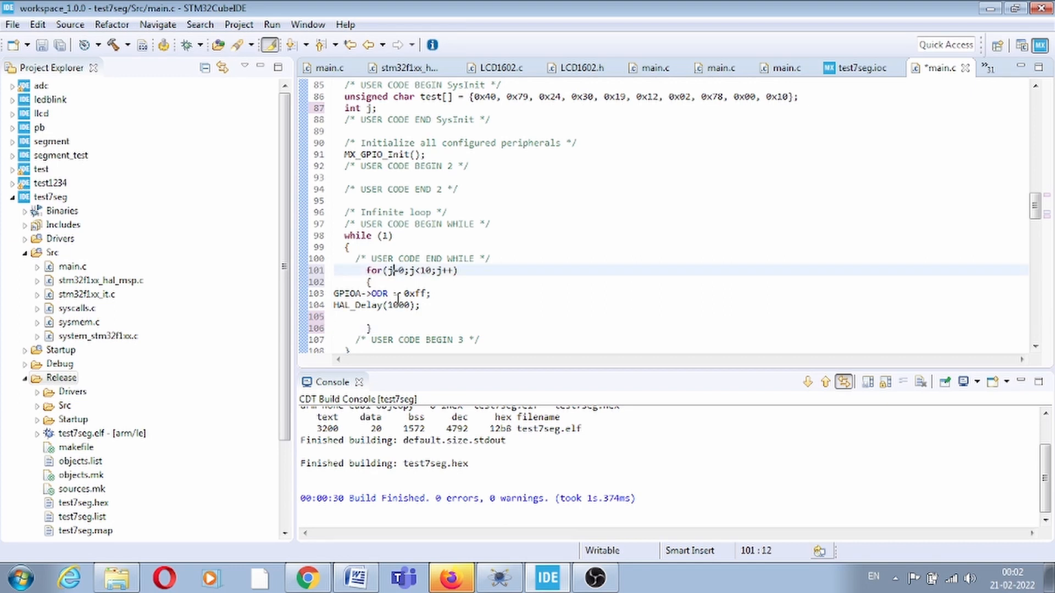
{"action": "double_click", "coordinate": [397, 293]}
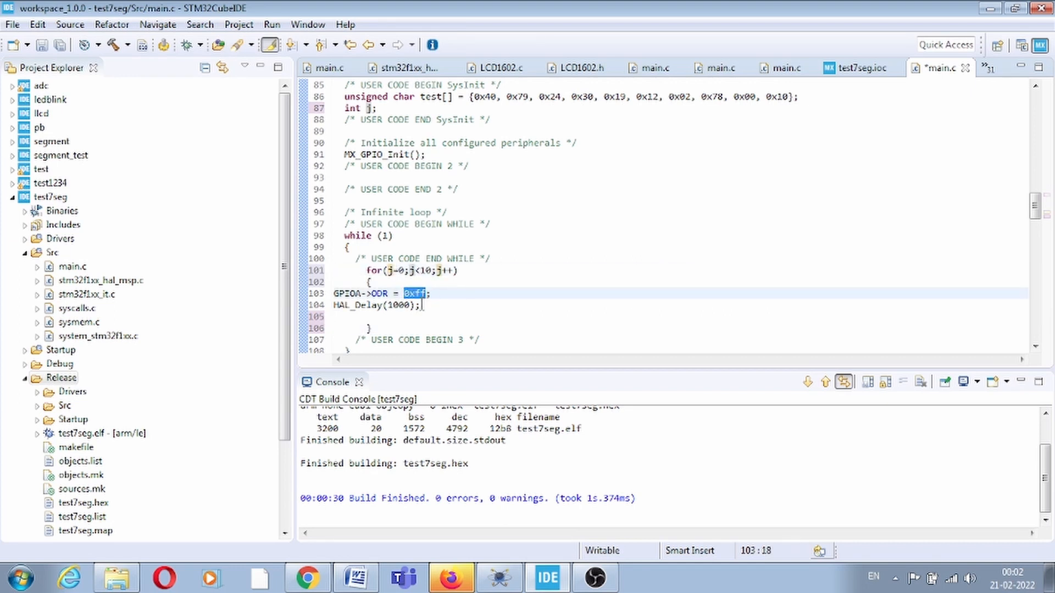
{"action": "type", "text": "test"}
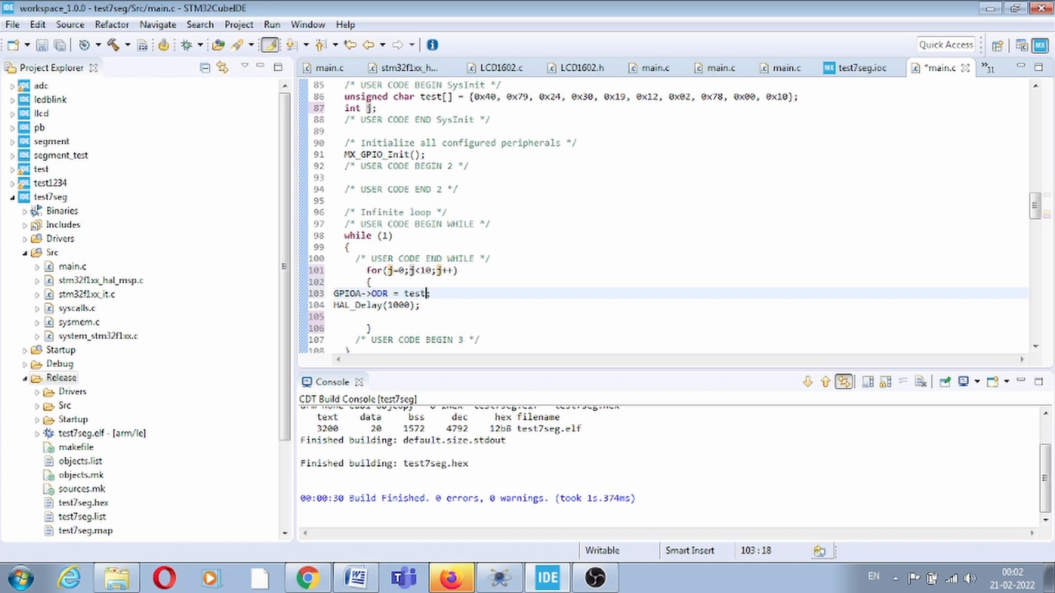
{"action": "type", "text": "[j]"}
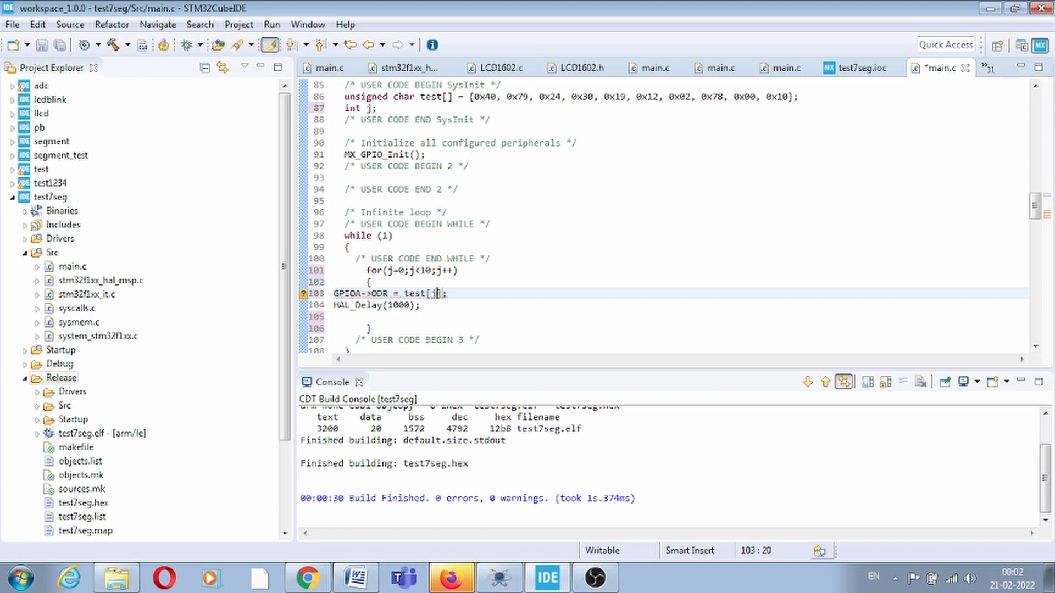
{"action": "left_click", "coordinate": [472, 281]}
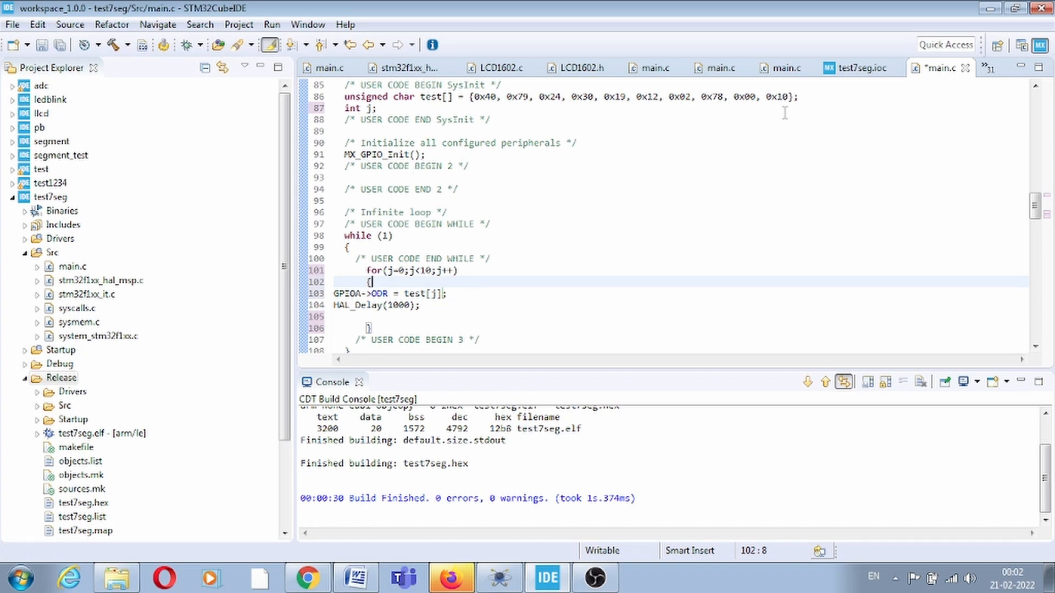
{"action": "double_click", "coordinate": [771, 97]}
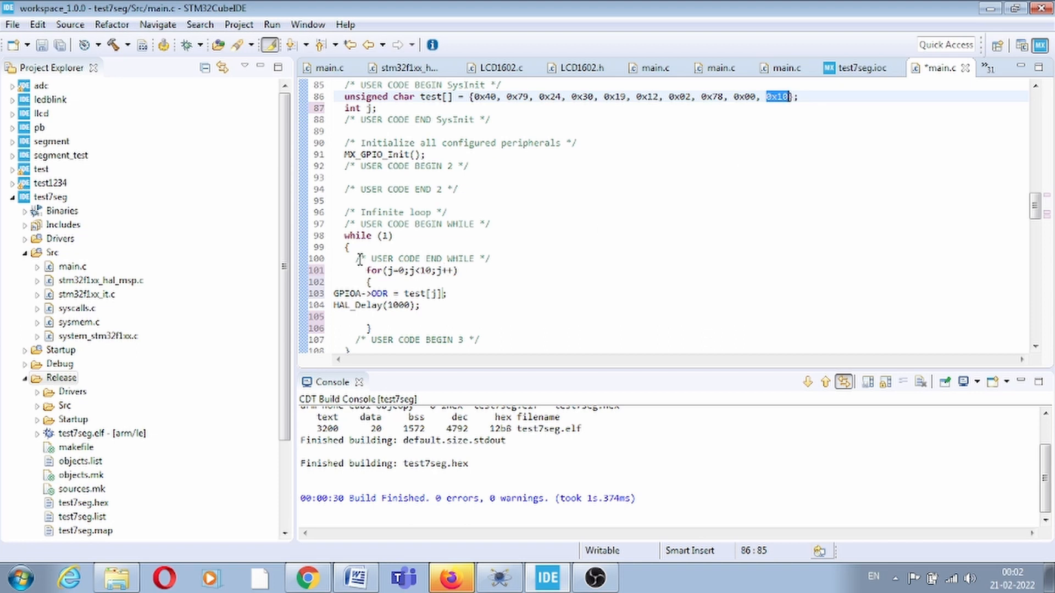
{"action": "double_click", "coordinate": [360, 235]}
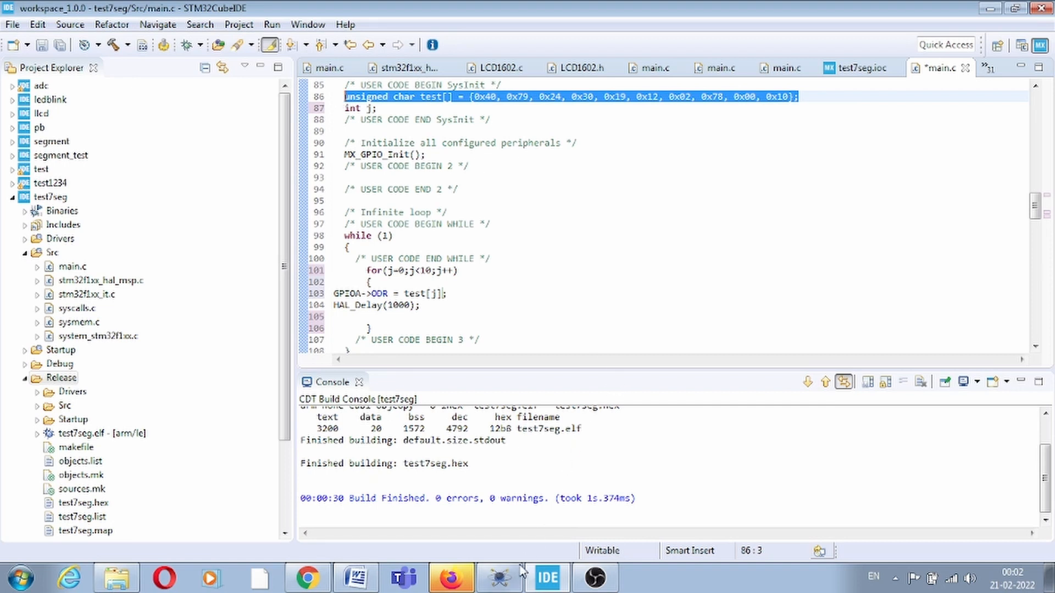
{"action": "mouse_move", "coordinate": [503, 577]}
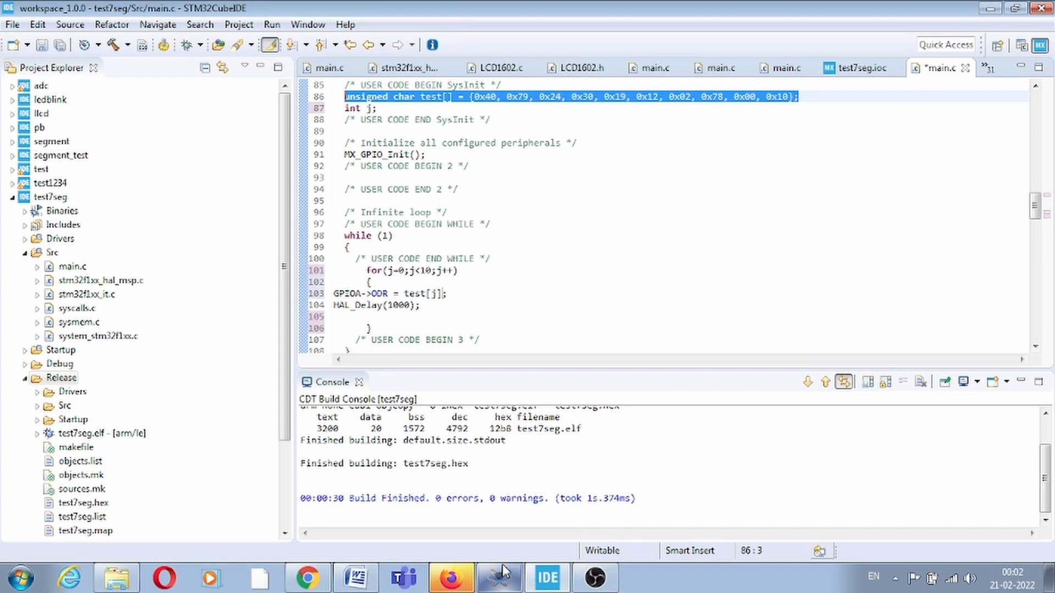
- Confirm U1's Program File still points to Release\test7seg.hex and accept the component settings
{"action": "left_click", "coordinate": [499, 577]}
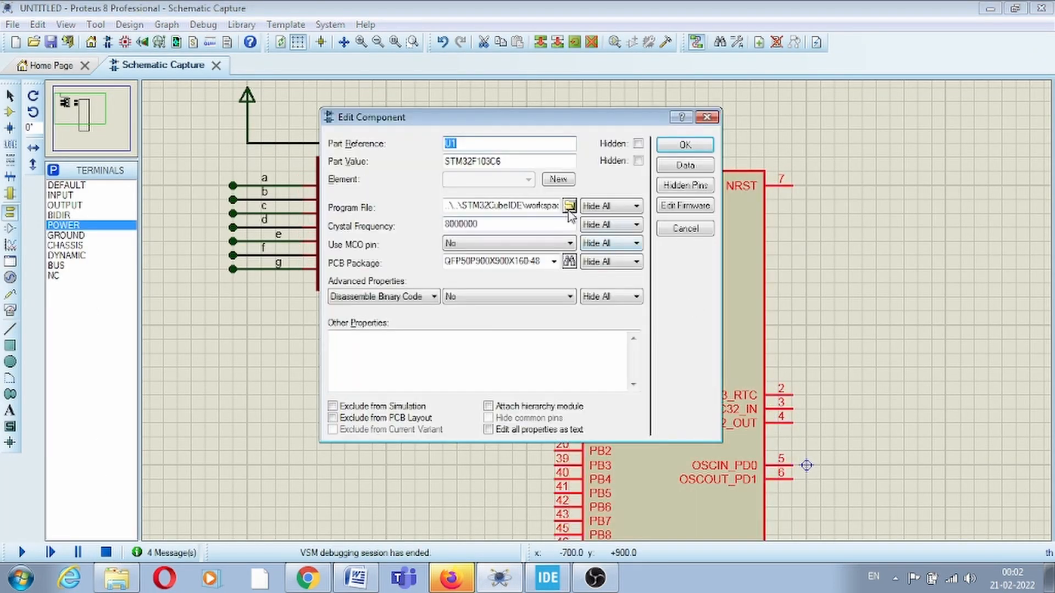
{"action": "left_click", "coordinate": [569, 206]}
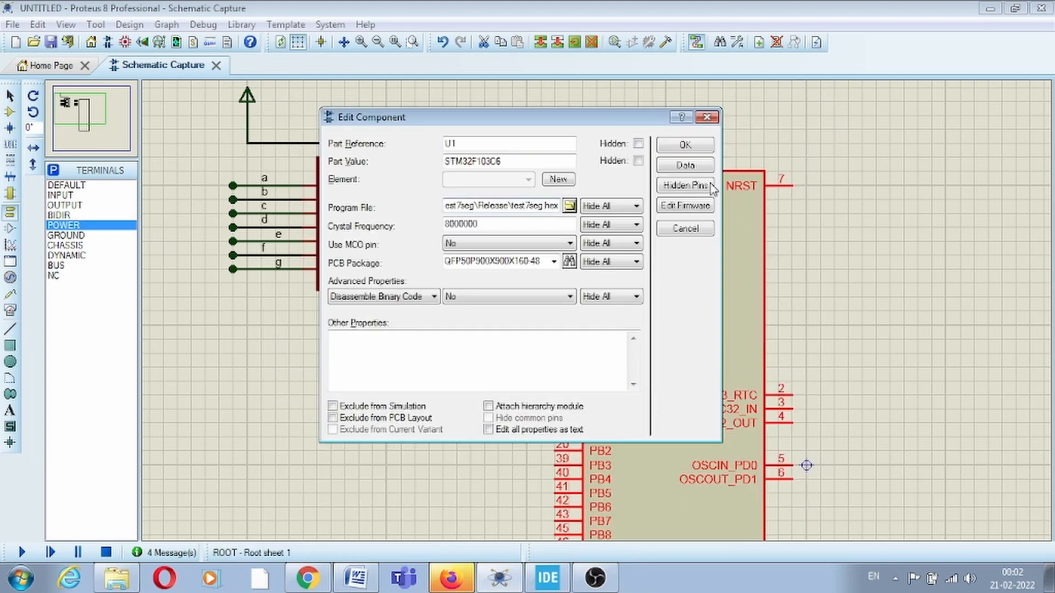
{"action": "left_click", "coordinate": [683, 142]}
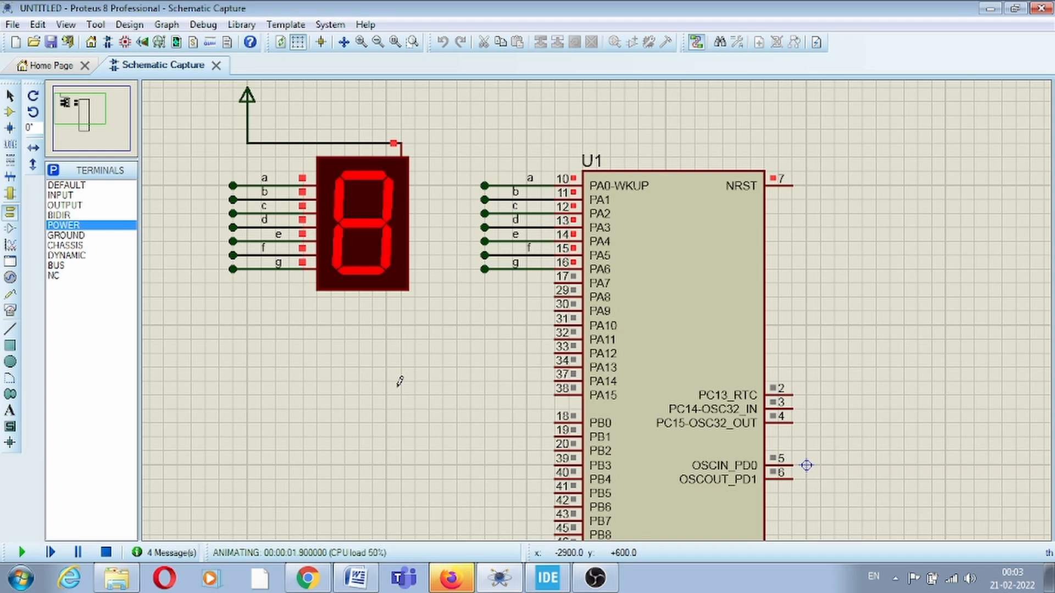
- Stop the simulation, rebuild the firmware in the IDE, and restart the simulation with it
{"action": "left_click", "coordinate": [105, 551]}
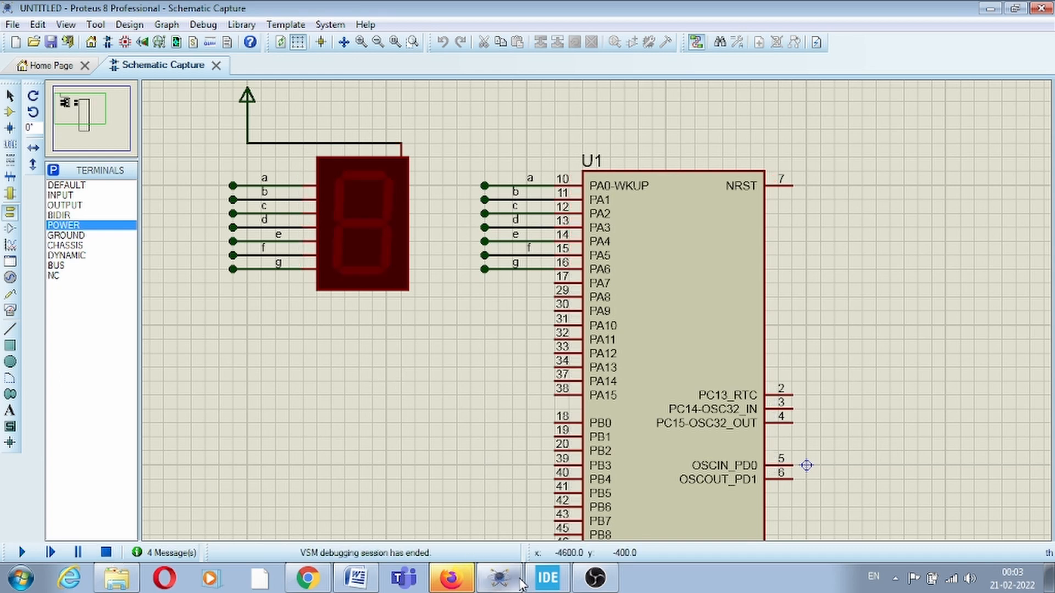
{"action": "left_click", "coordinate": [547, 577]}
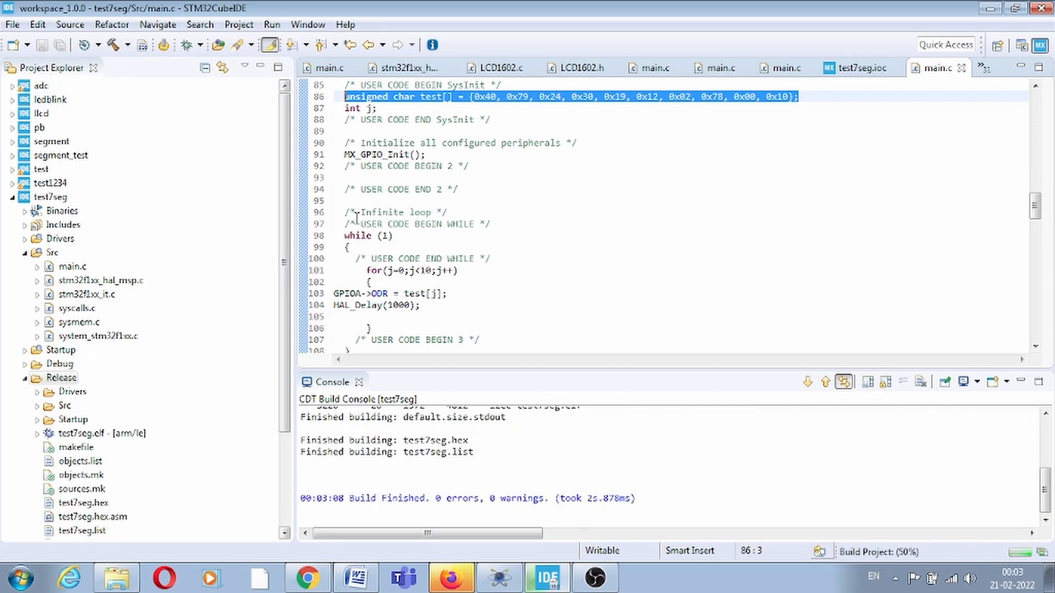
{"action": "left_click", "coordinate": [497, 577]}
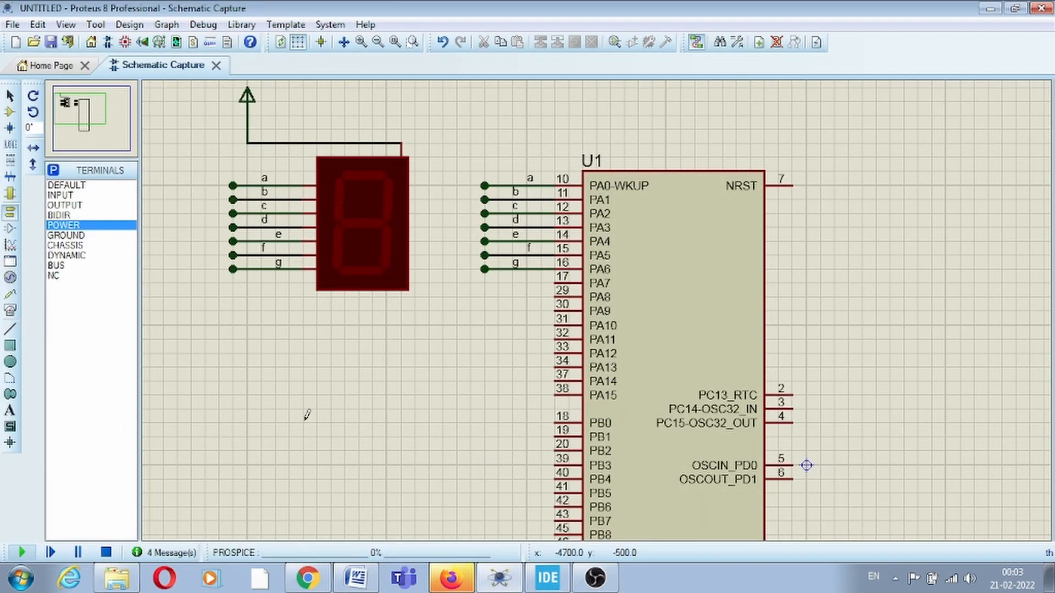
{"action": "left_click", "coordinate": [20, 551]}
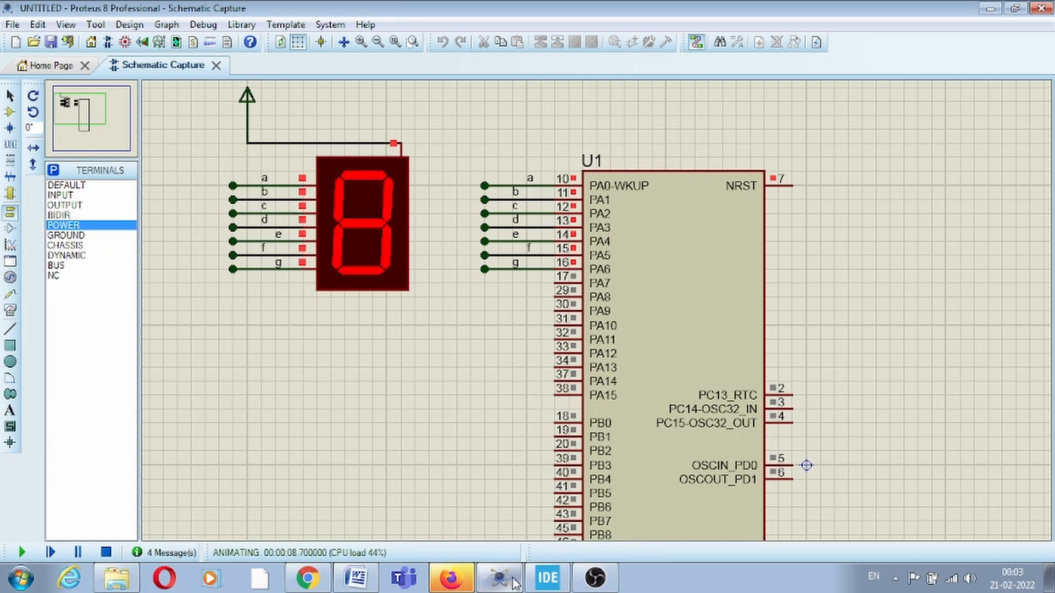
- Shorten the HAL_Delay value between digits to a smaller number in main.c
{"action": "left_click", "coordinate": [547, 577]}
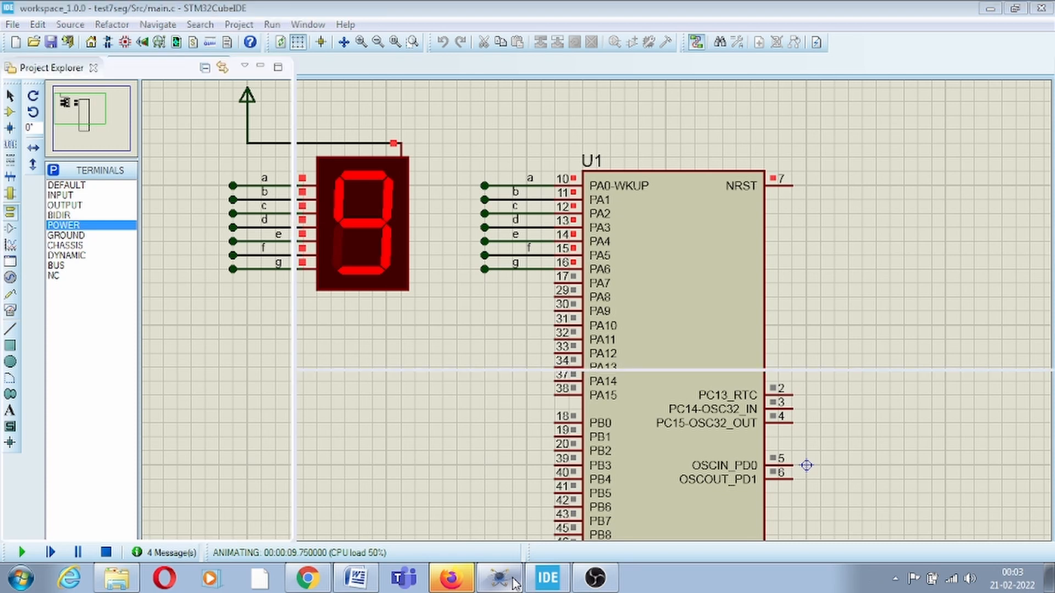
{"action": "left_click", "coordinate": [497, 576]}
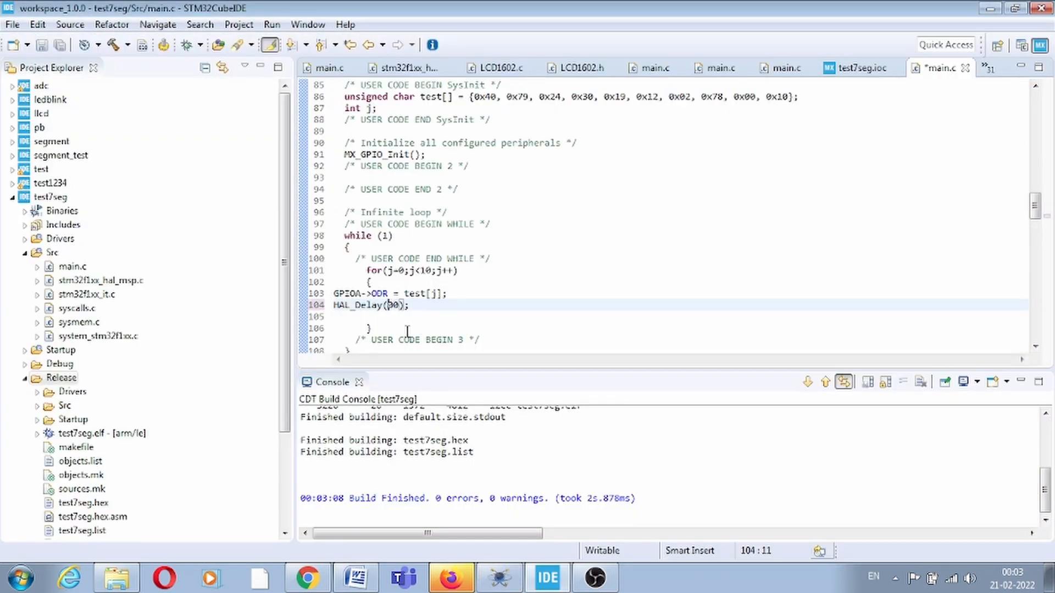
{"action": "type", "text": "5"}
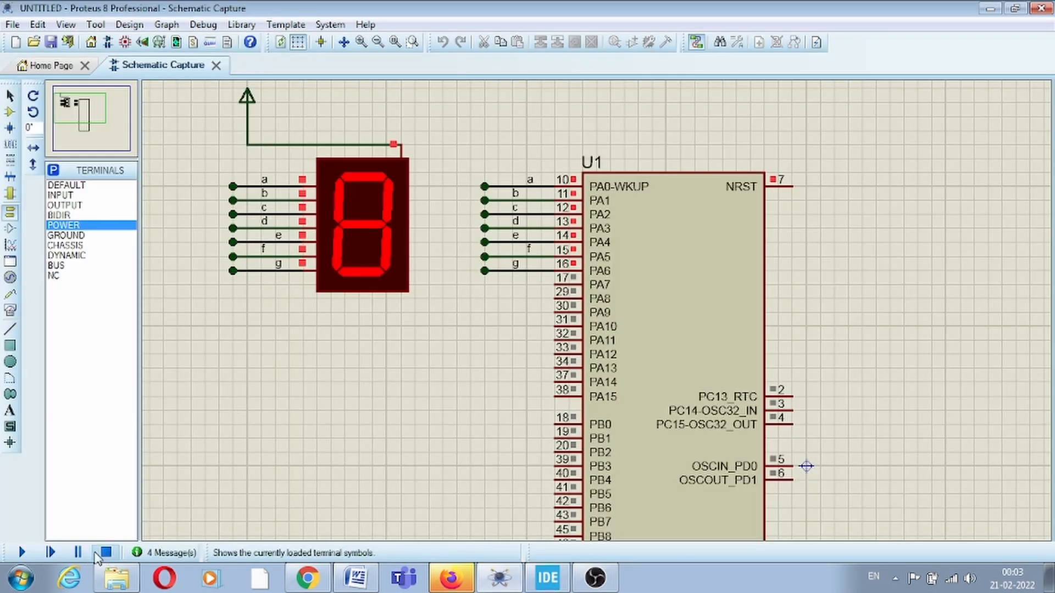
- Stop and restart the Proteus simulation so the display counts with the new delay
{"action": "left_click", "coordinate": [19, 551]}
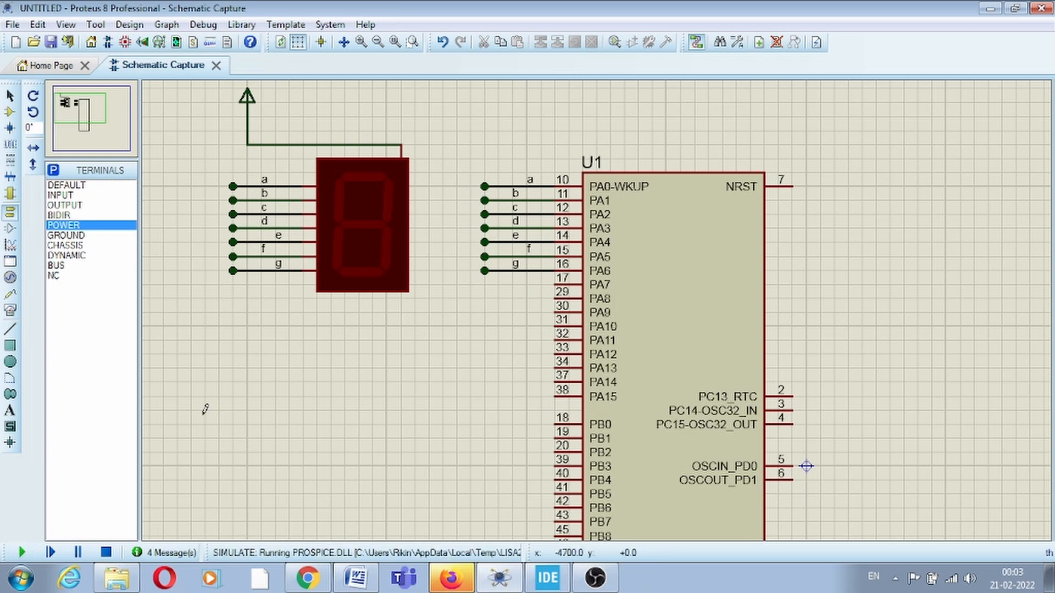
{"action": "left_click", "coordinate": [21, 552]}
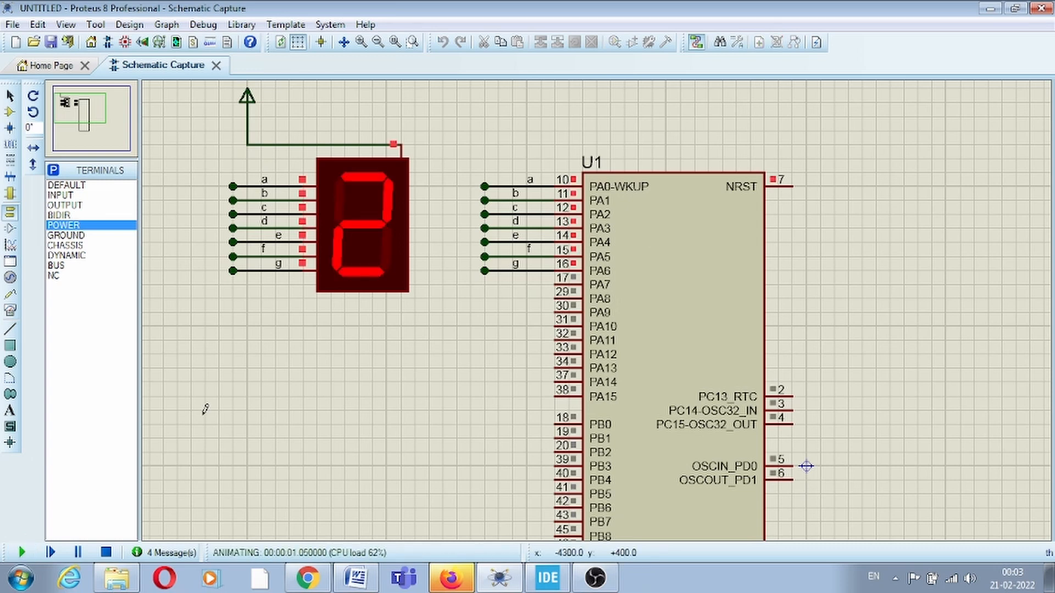